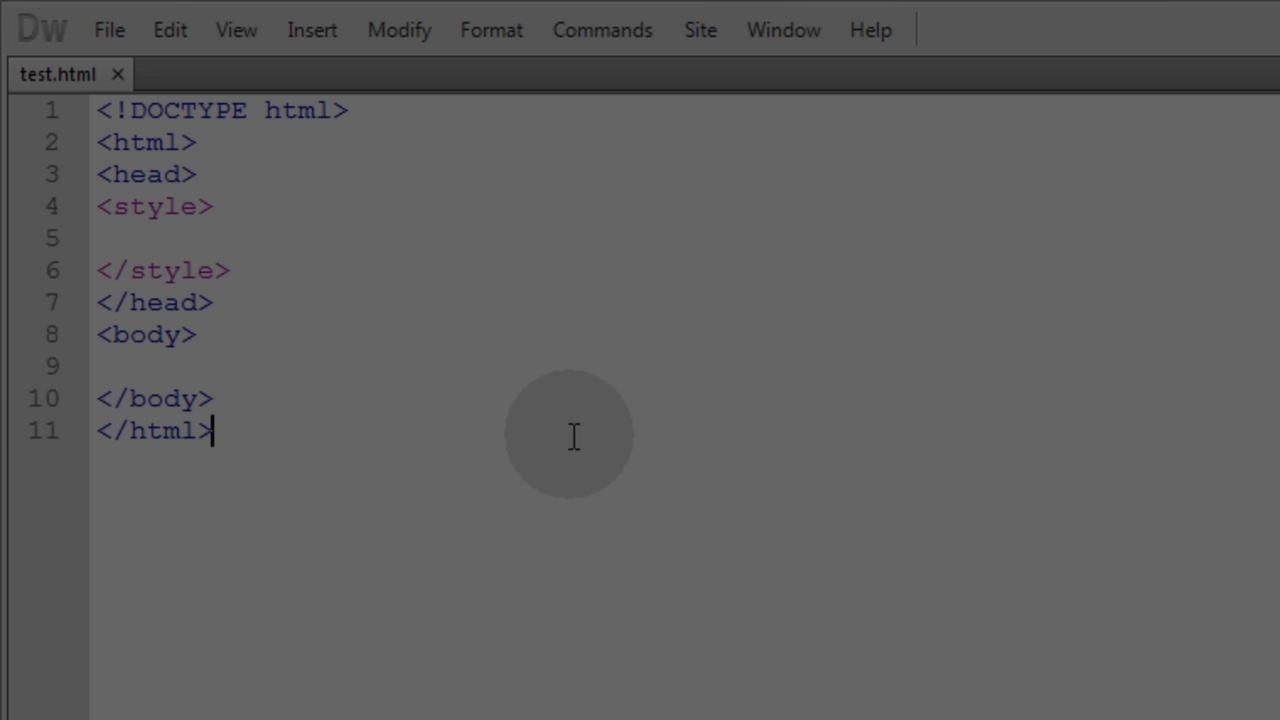
mouse_move(472, 420)
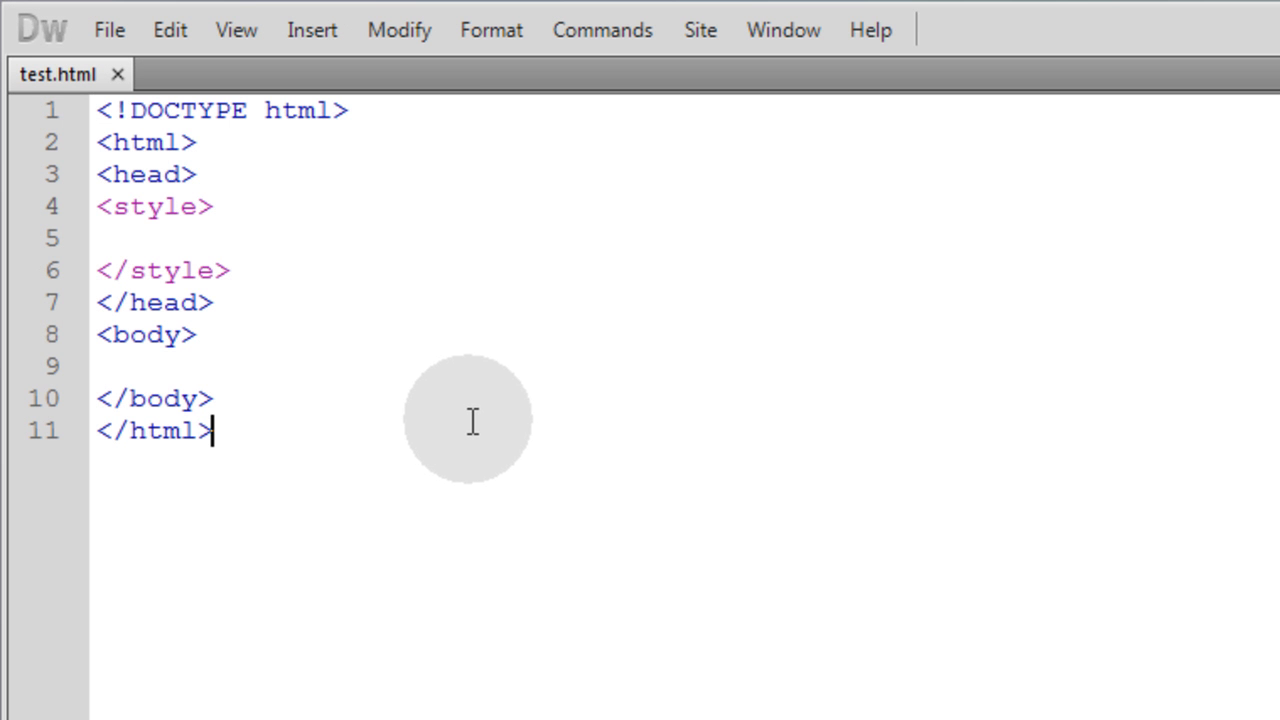
mouse_move(362, 392)
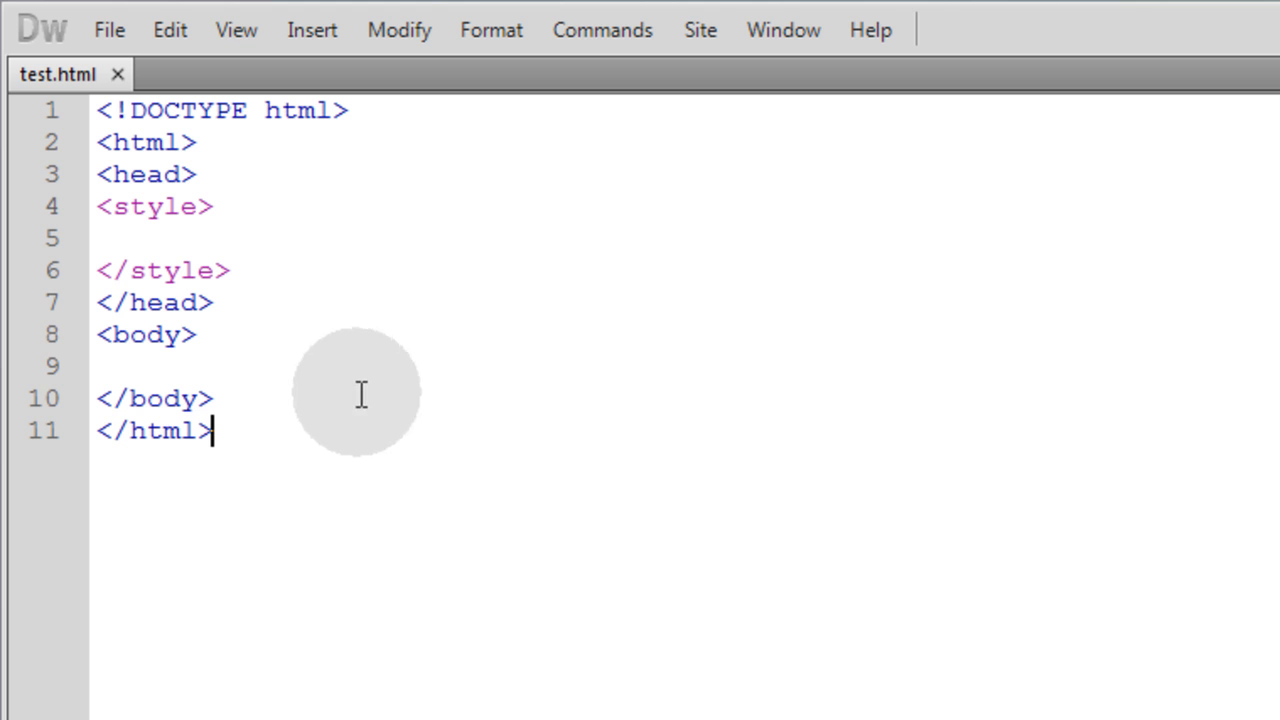
- Insert the banner div with banner_backdrop and banner_content children inside body, with a blank line above
left_click(96, 366)
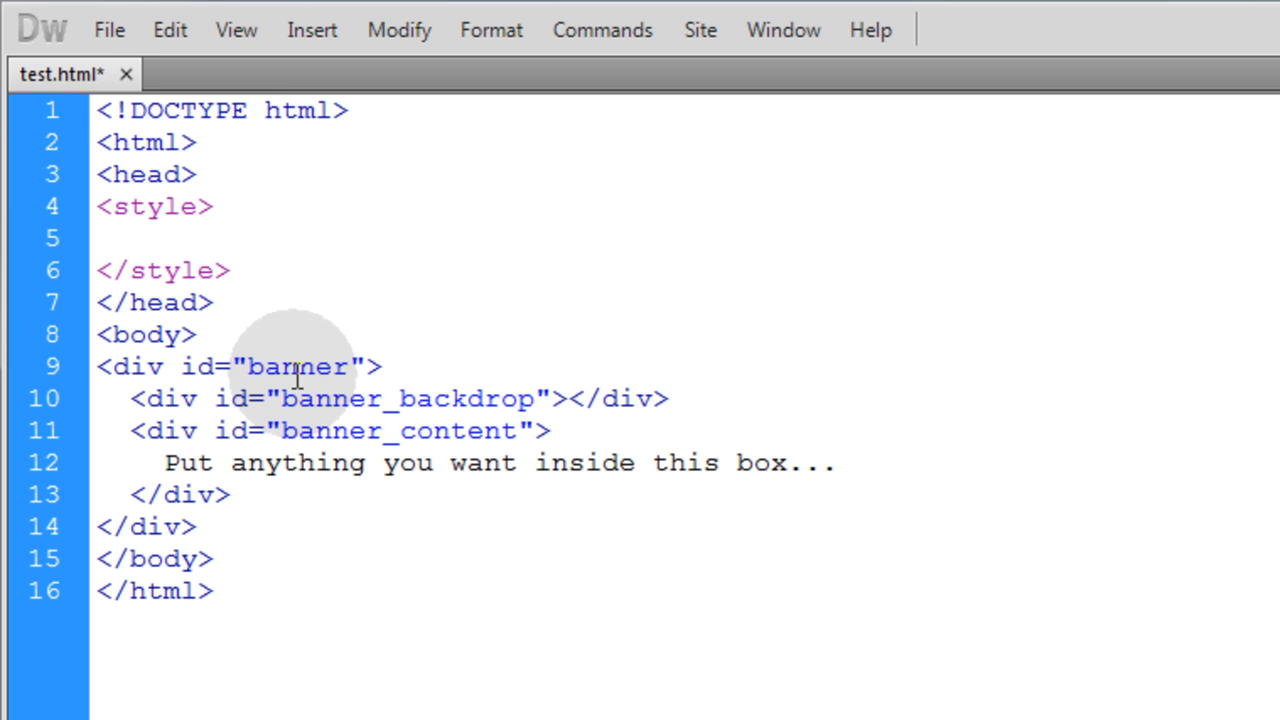
left_click(210, 334)
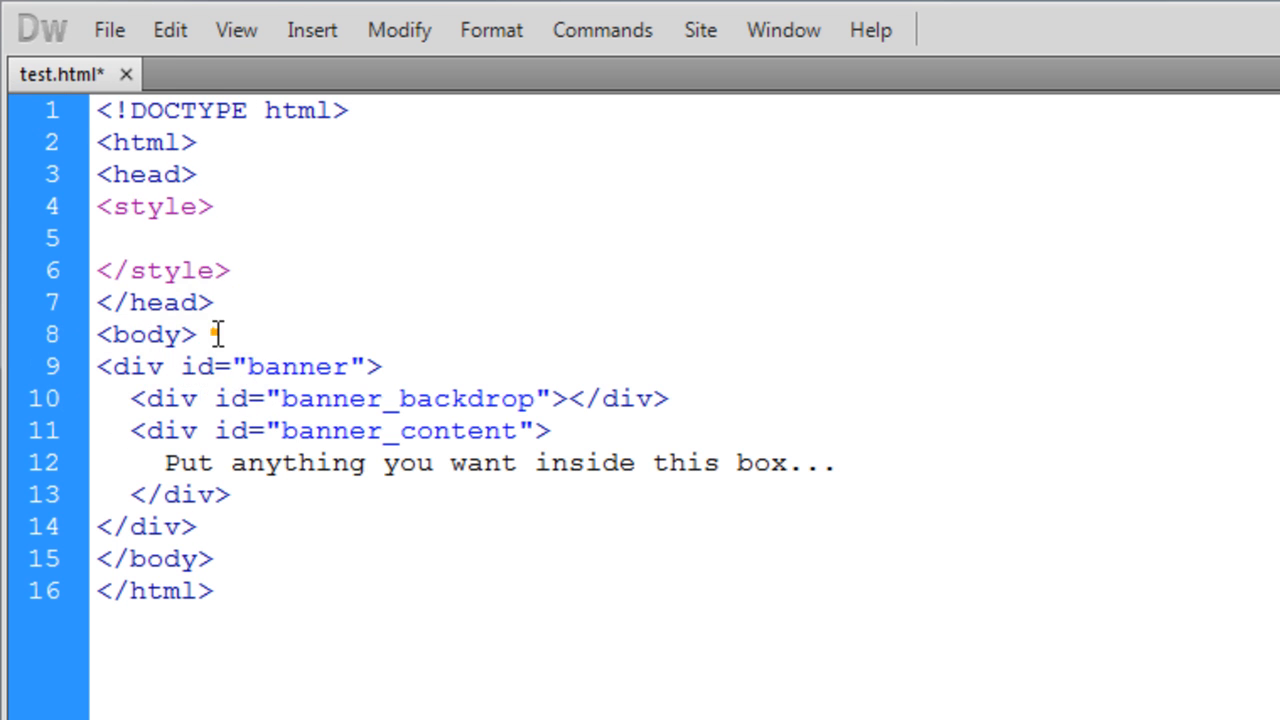
key("Return")
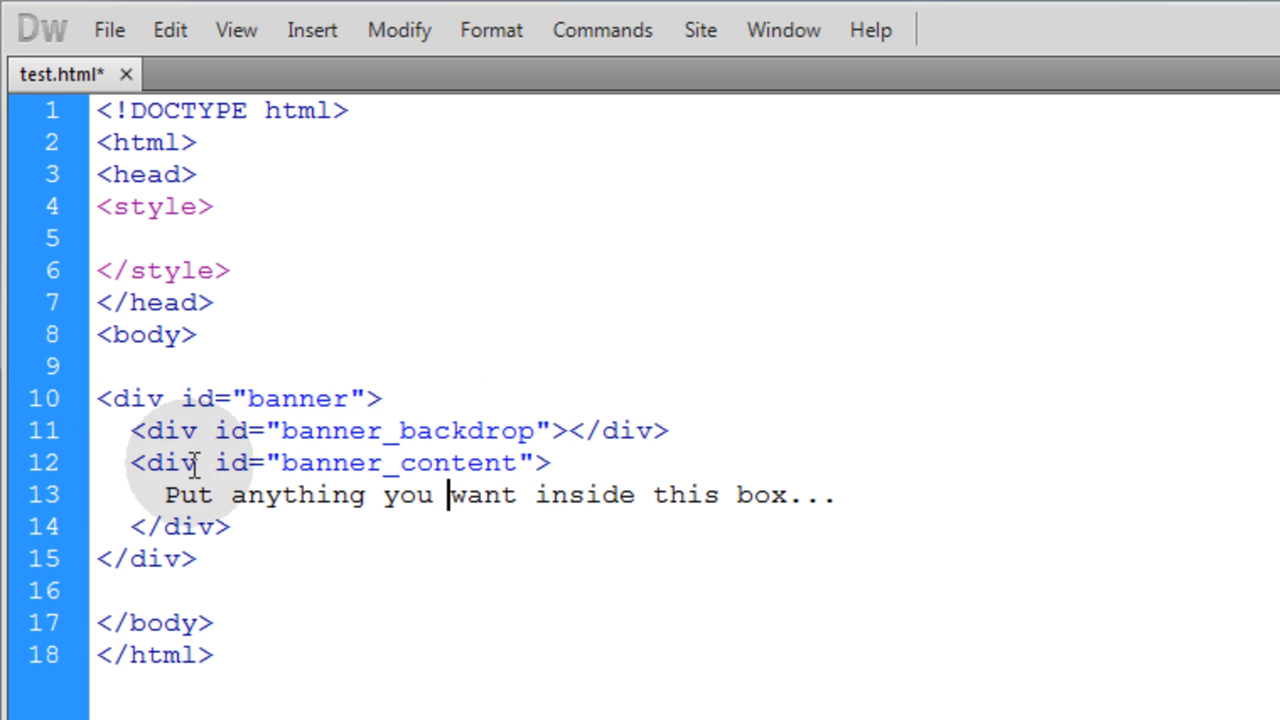
- Check the banner_backdrop id and the banner_content placeholder text, then save test.html
double_click(408, 430)
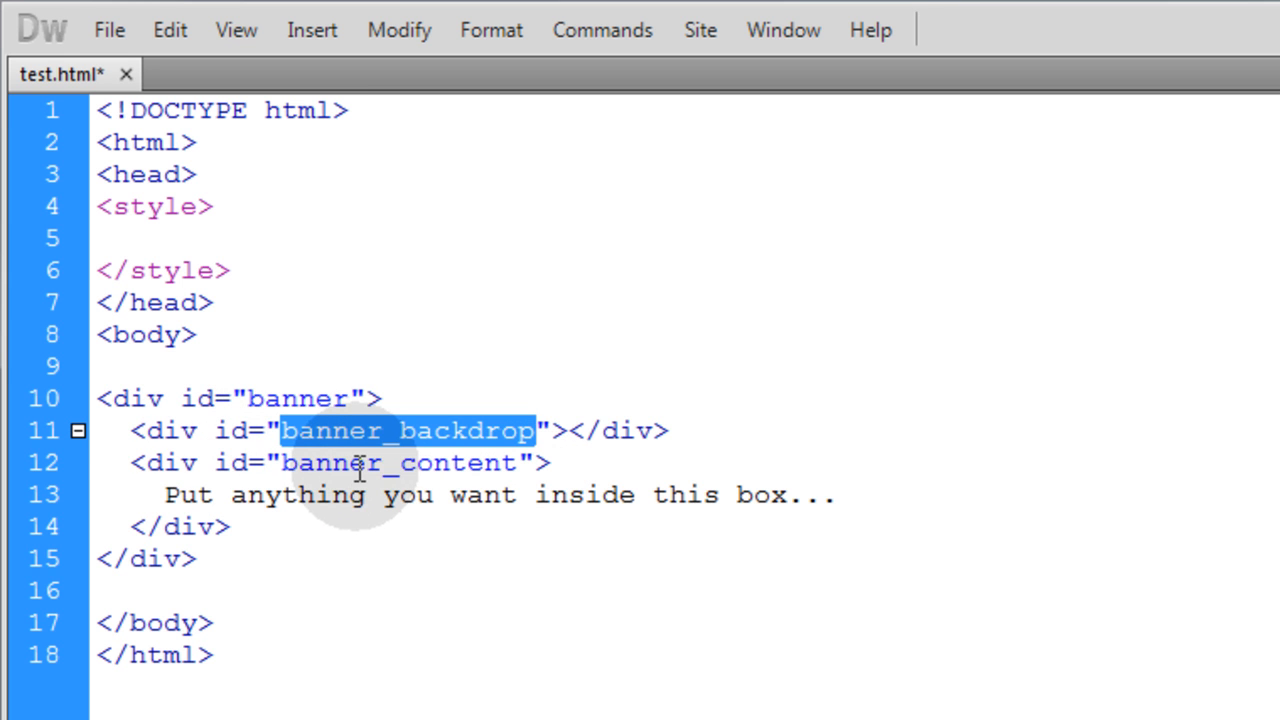
double_click(396, 462)
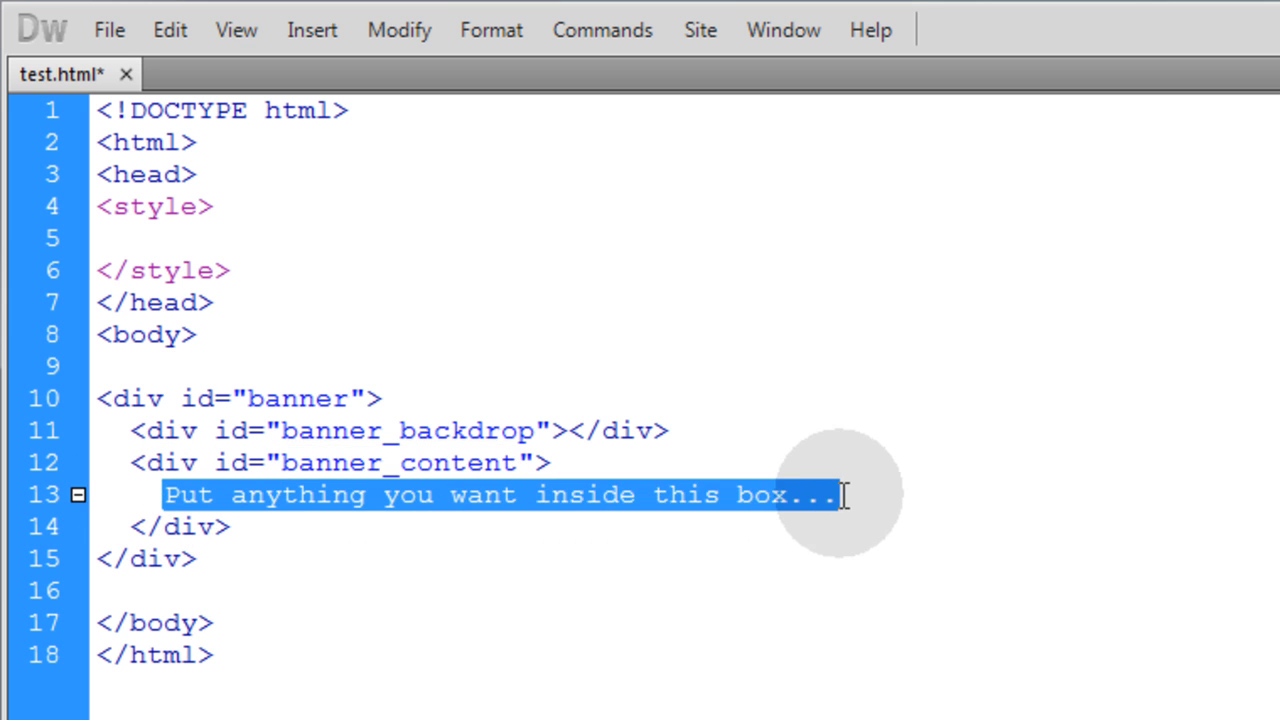
mouse_move(130, 430)
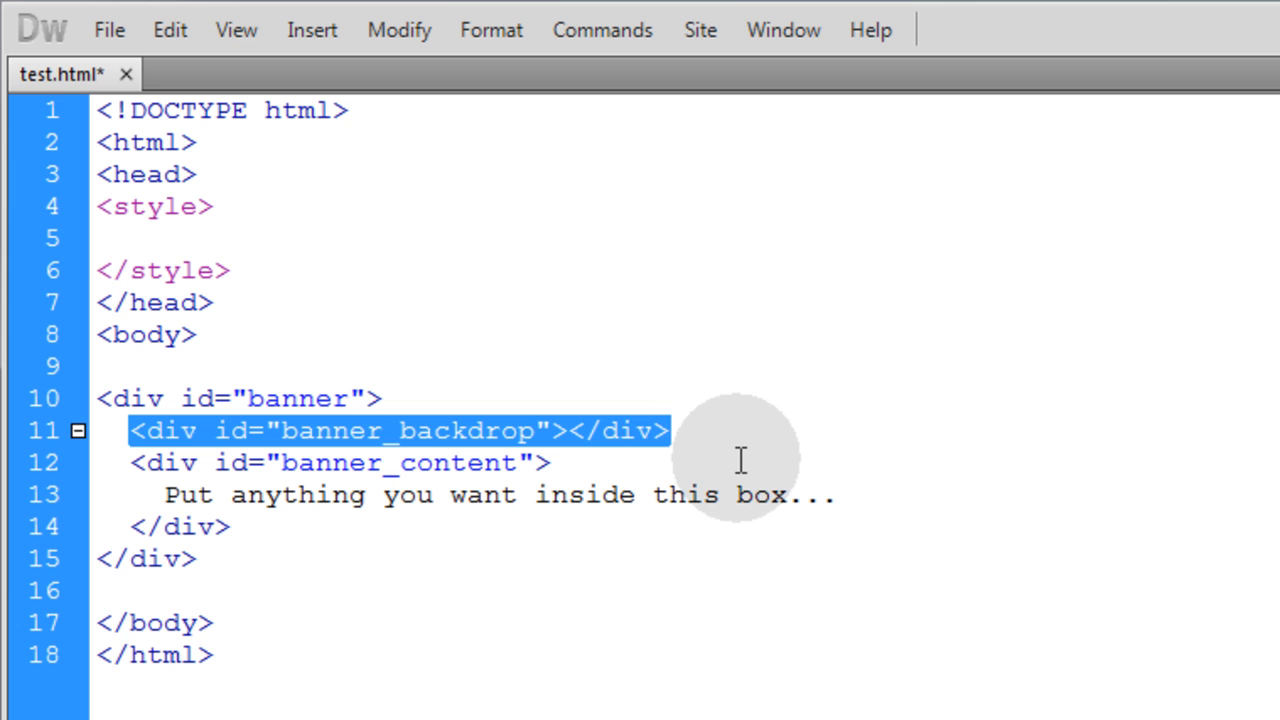
left_click(310, 580)
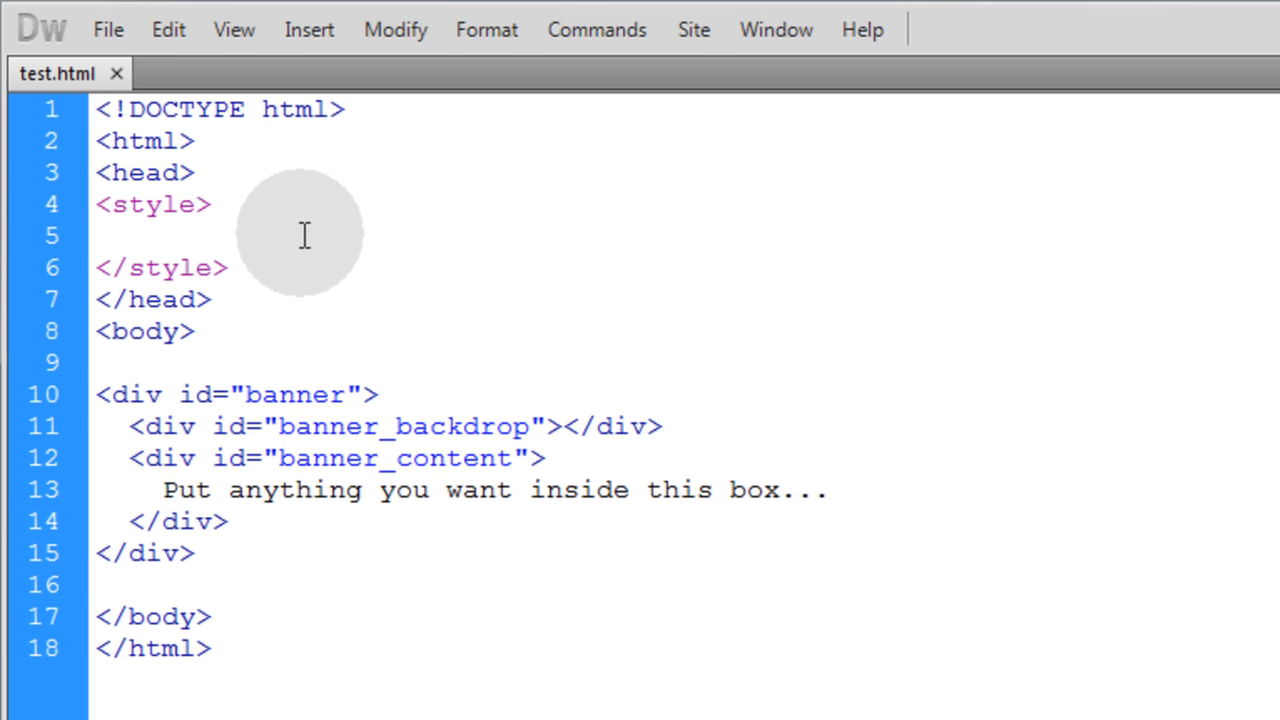
- Add body{ margin:48px; background:#000; font-family: Arial, Helvetica, sans-serif; } to the style block and save
type("body{ margin:48px; background:#000; font-family: Arial, Helvetica, sans-serif; }")
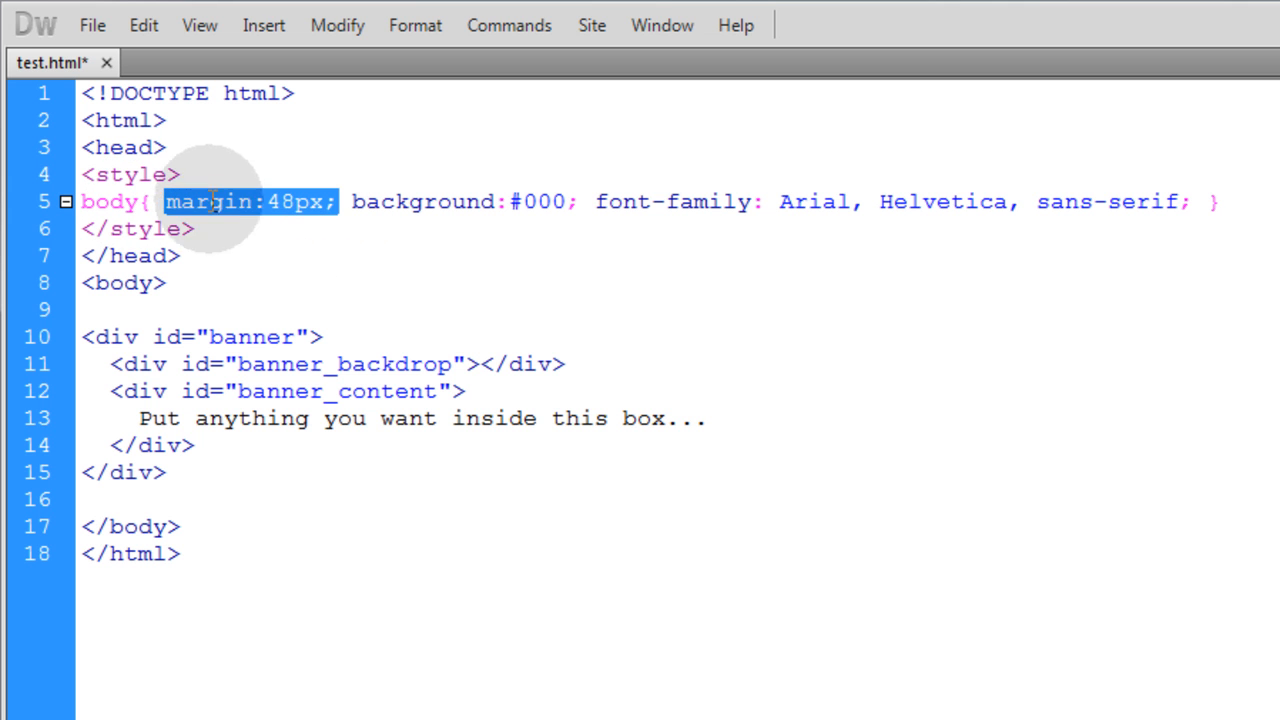
left_click(318, 200)
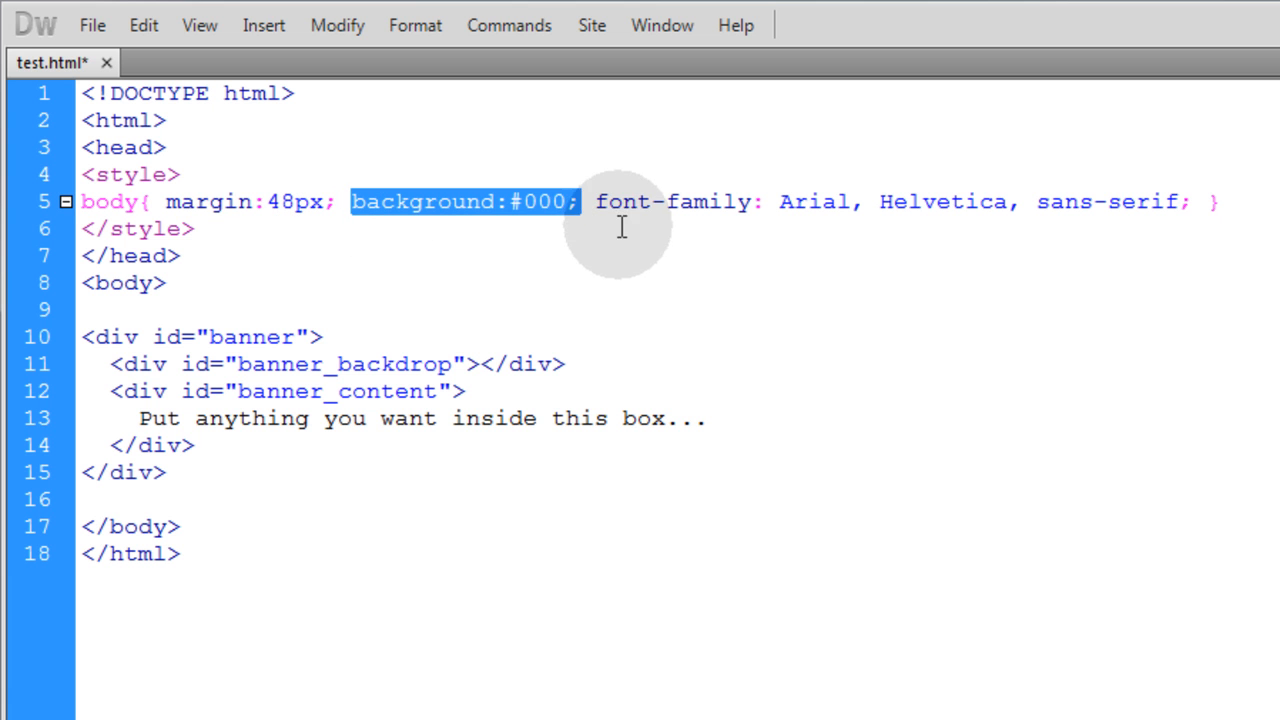
left_click_drag(596, 200, 1180, 200)
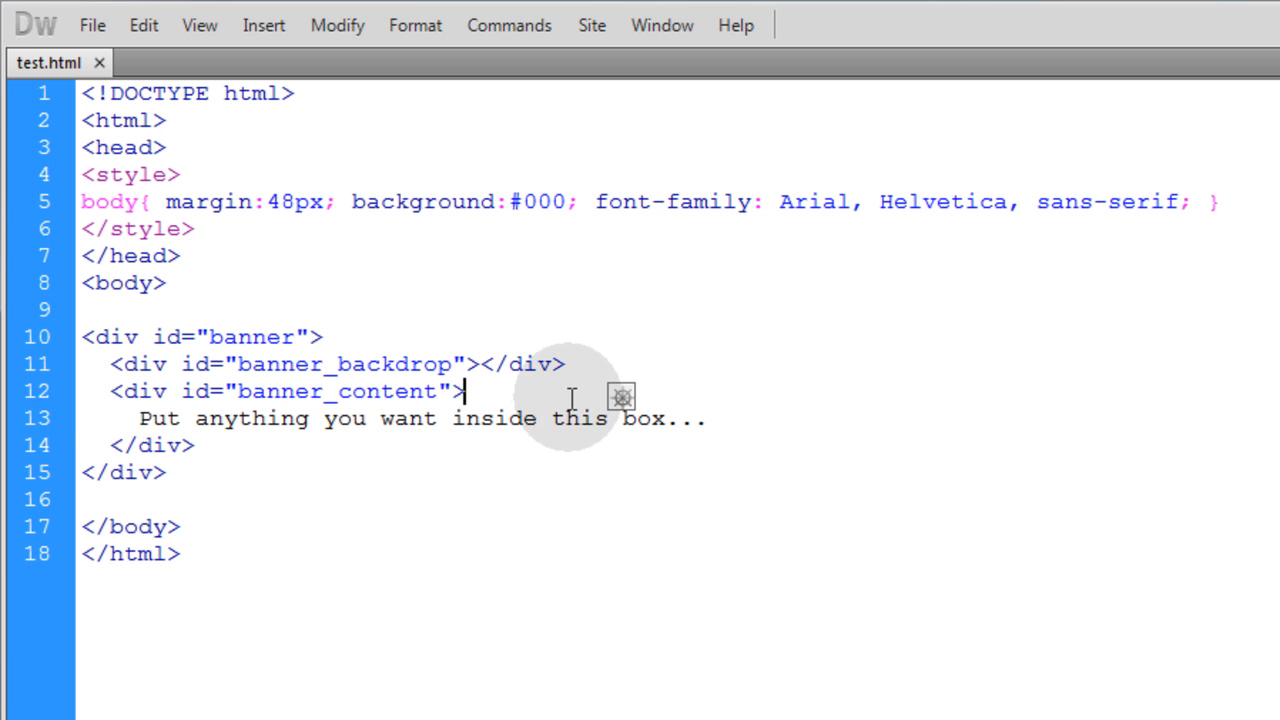
mouse_move(322, 330)
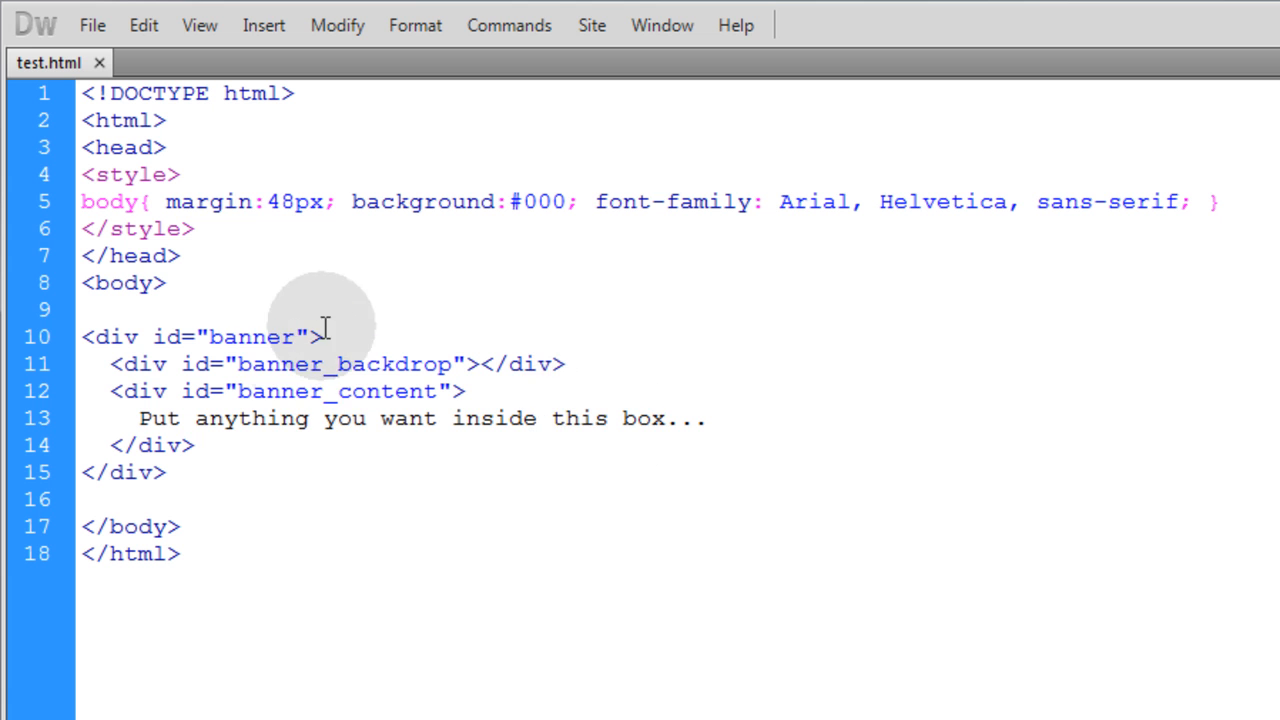
- Start a div#banner rule below body with width 1000px, height 200px and margin auto
double_click(200, 336)
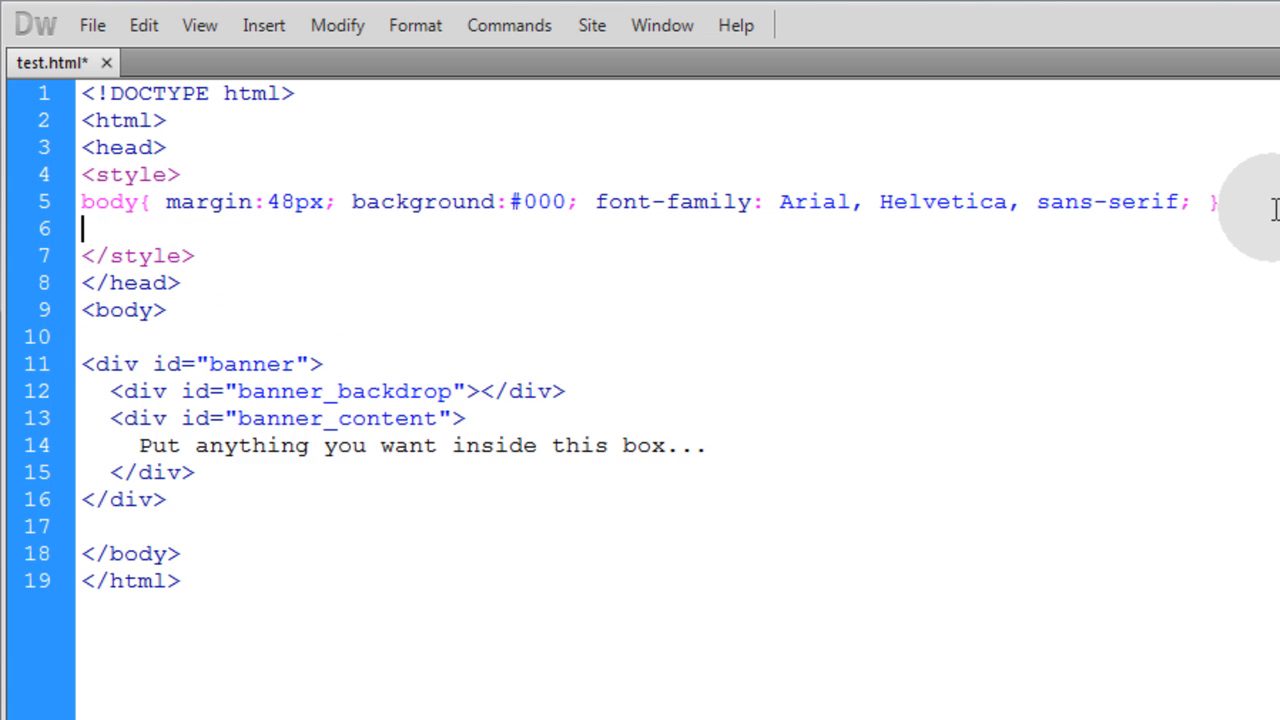
type("div#banner{")
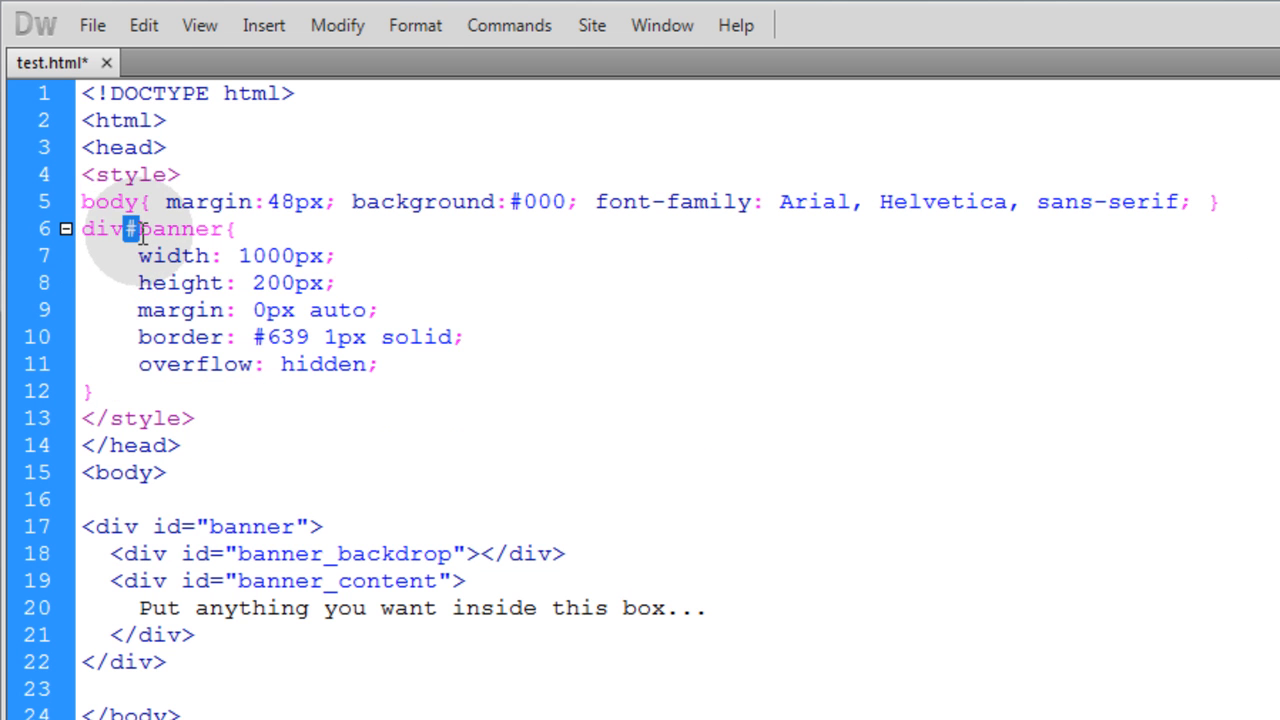
double_click(176, 228)
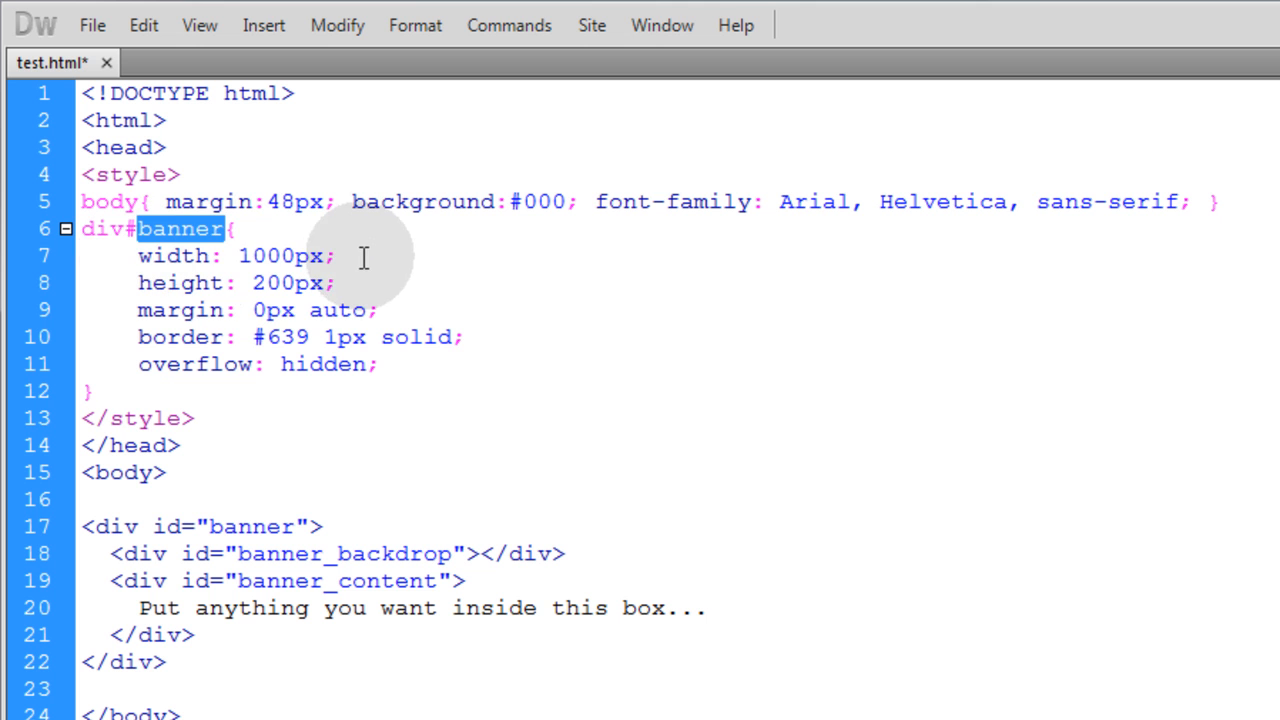
mouse_move(310, 310)
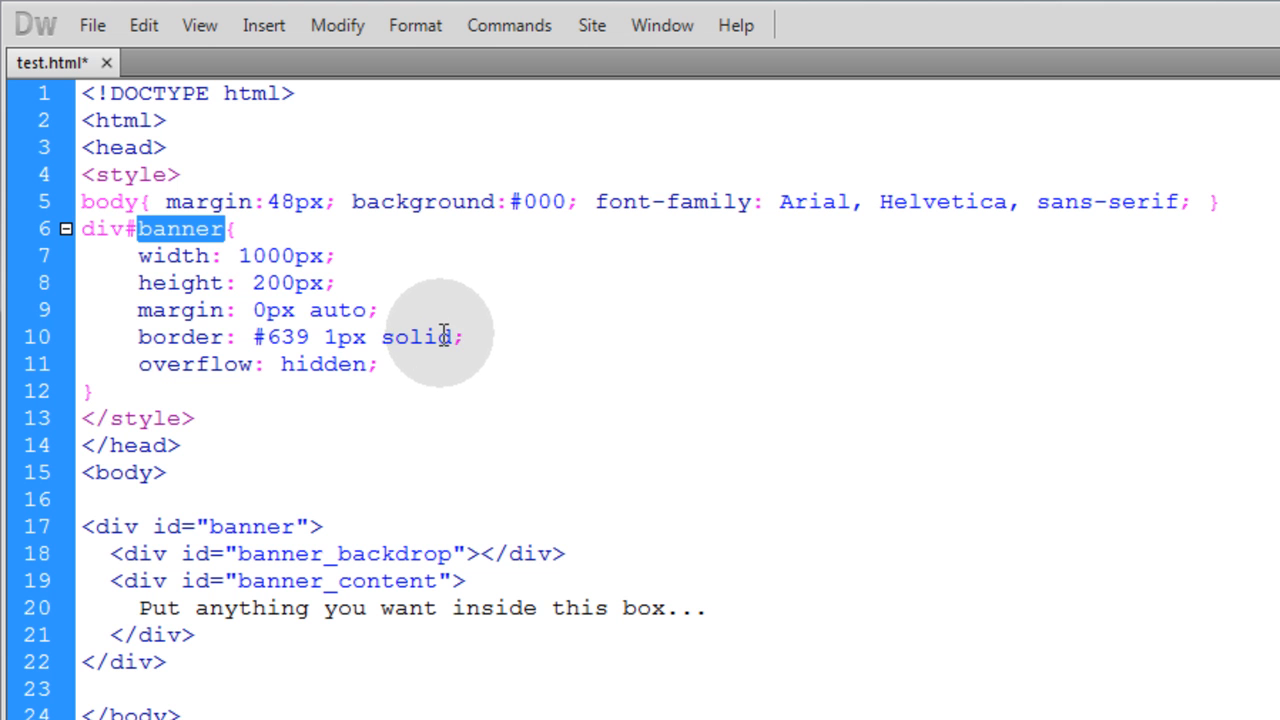
mouse_move(330, 284)
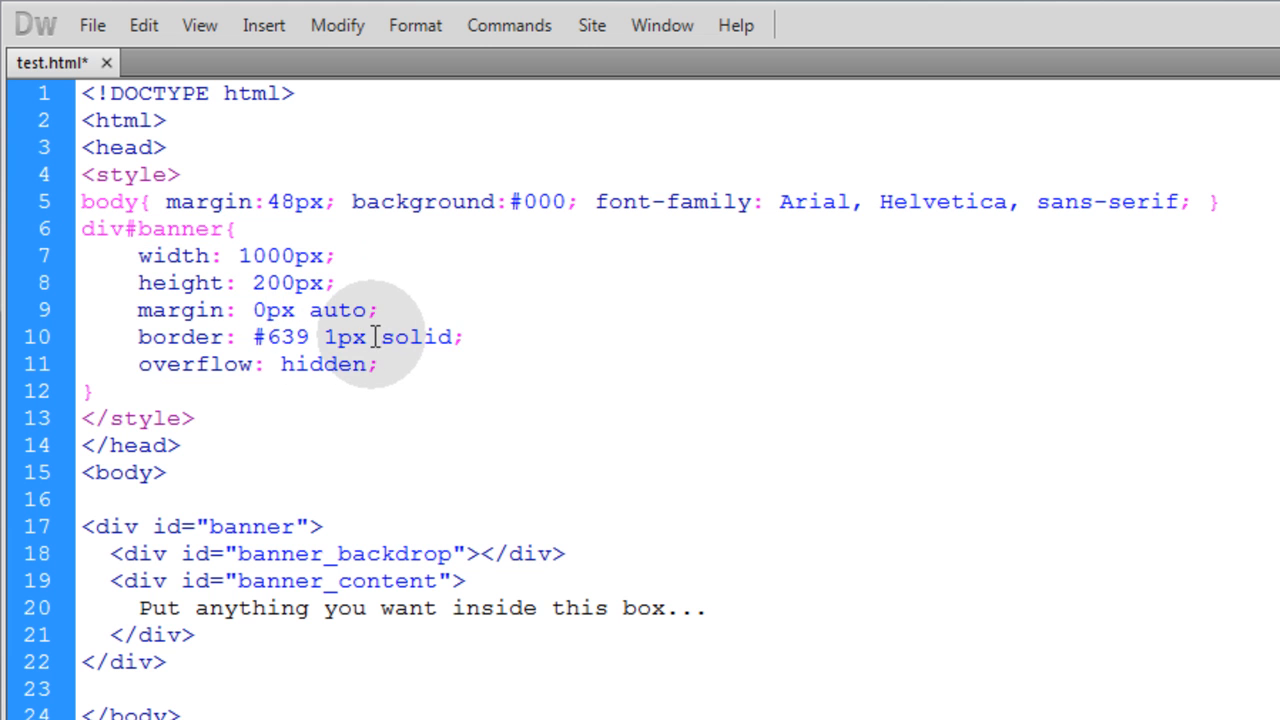
- Finish div#banner with a 1px #639 border and overflow hidden, and save test.html
double_click(330, 364)
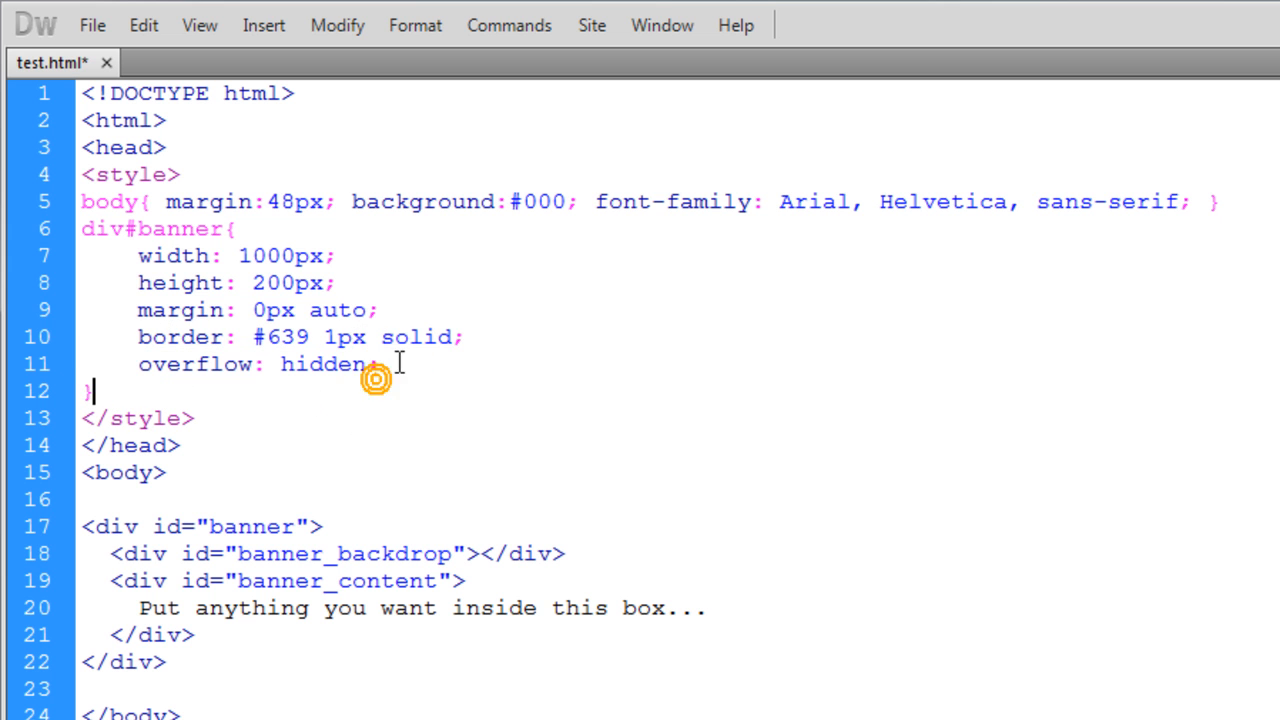
double_click(196, 364)
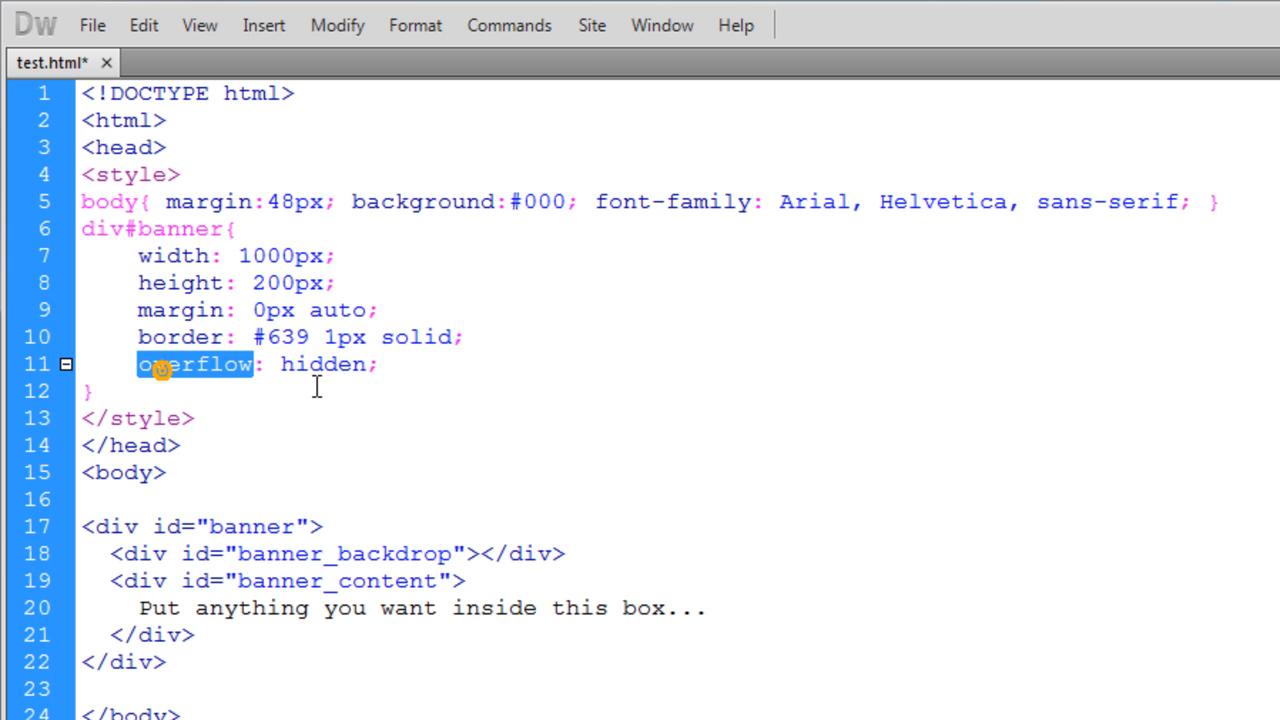
left_click(322, 364)
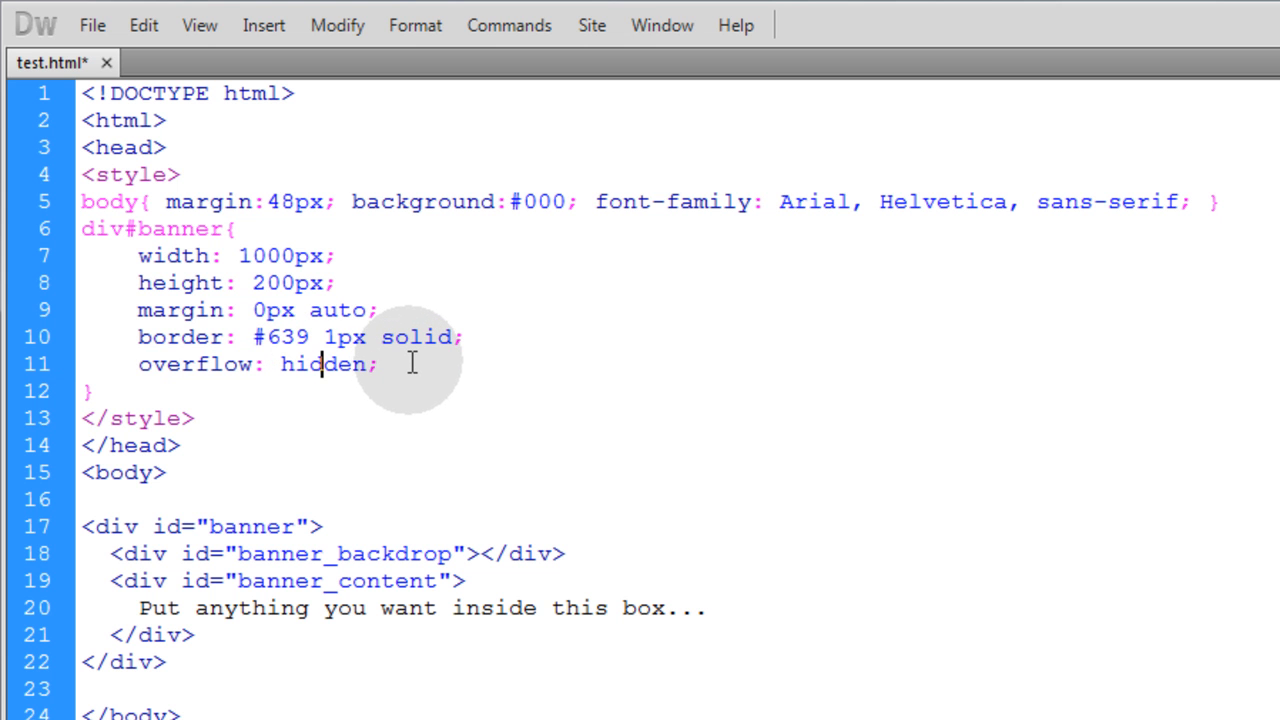
mouse_move(930, 482)
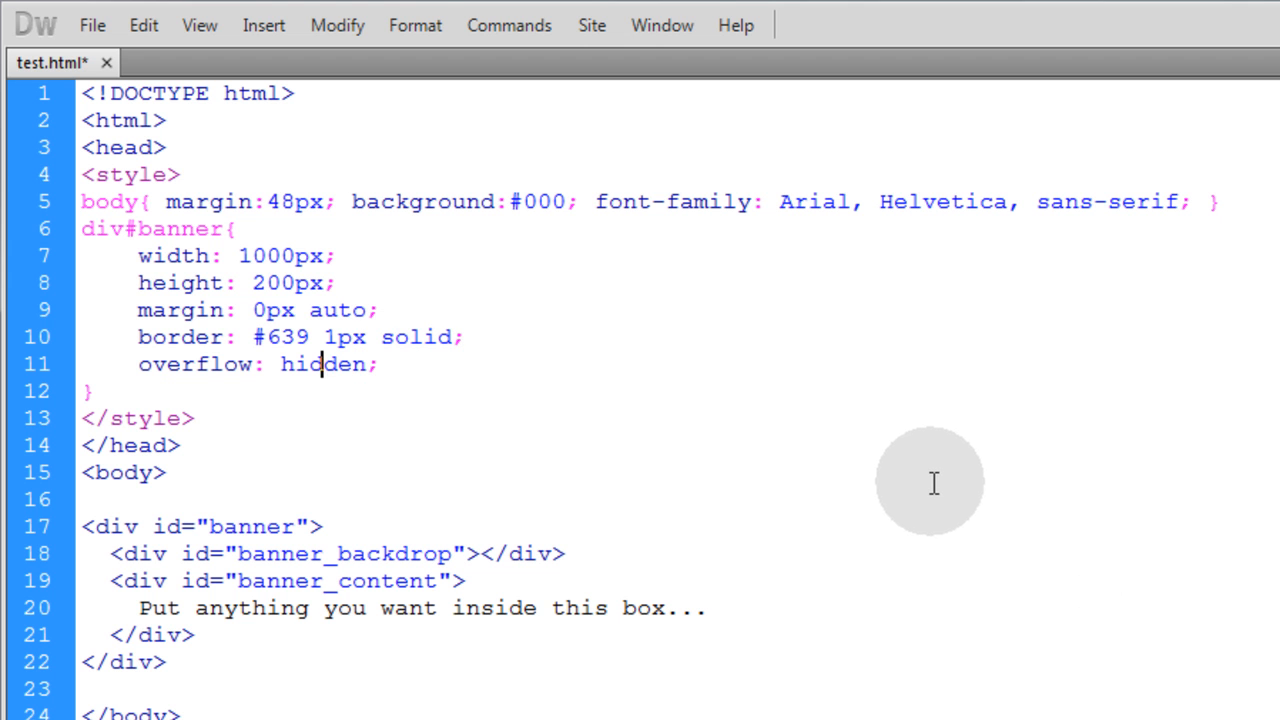
mouse_move(396, 344)
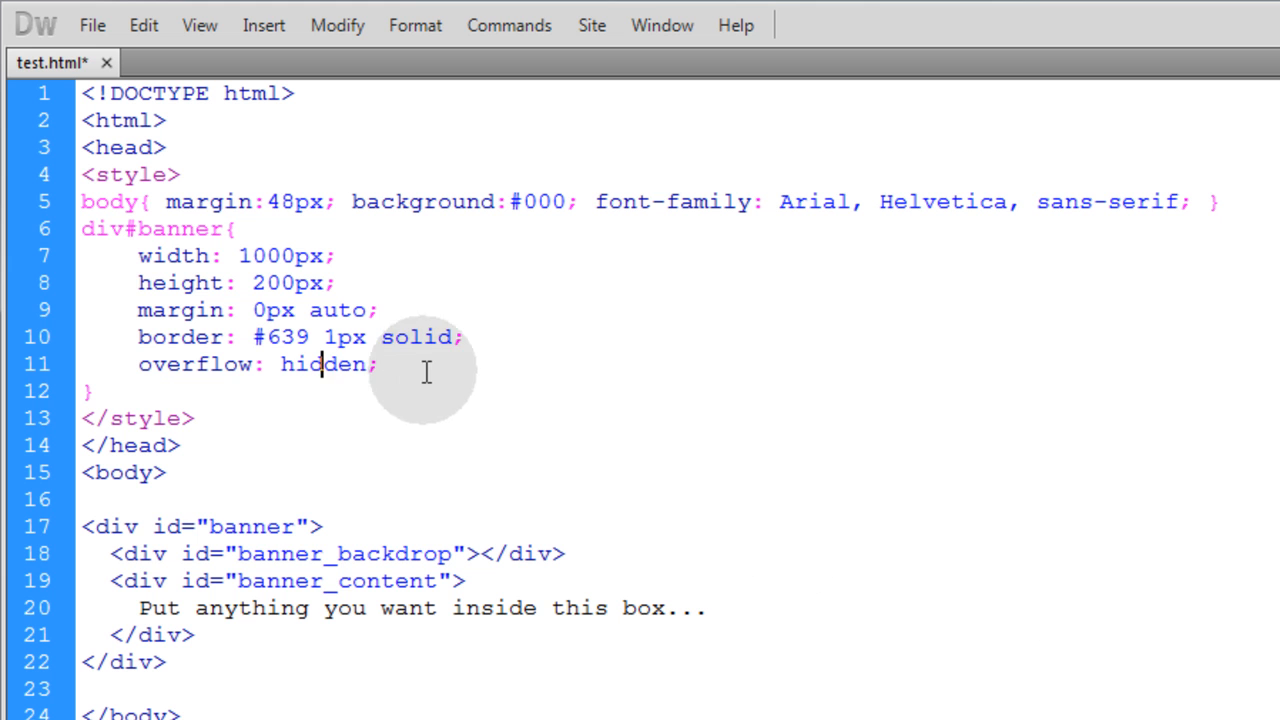
left_click(96, 552)
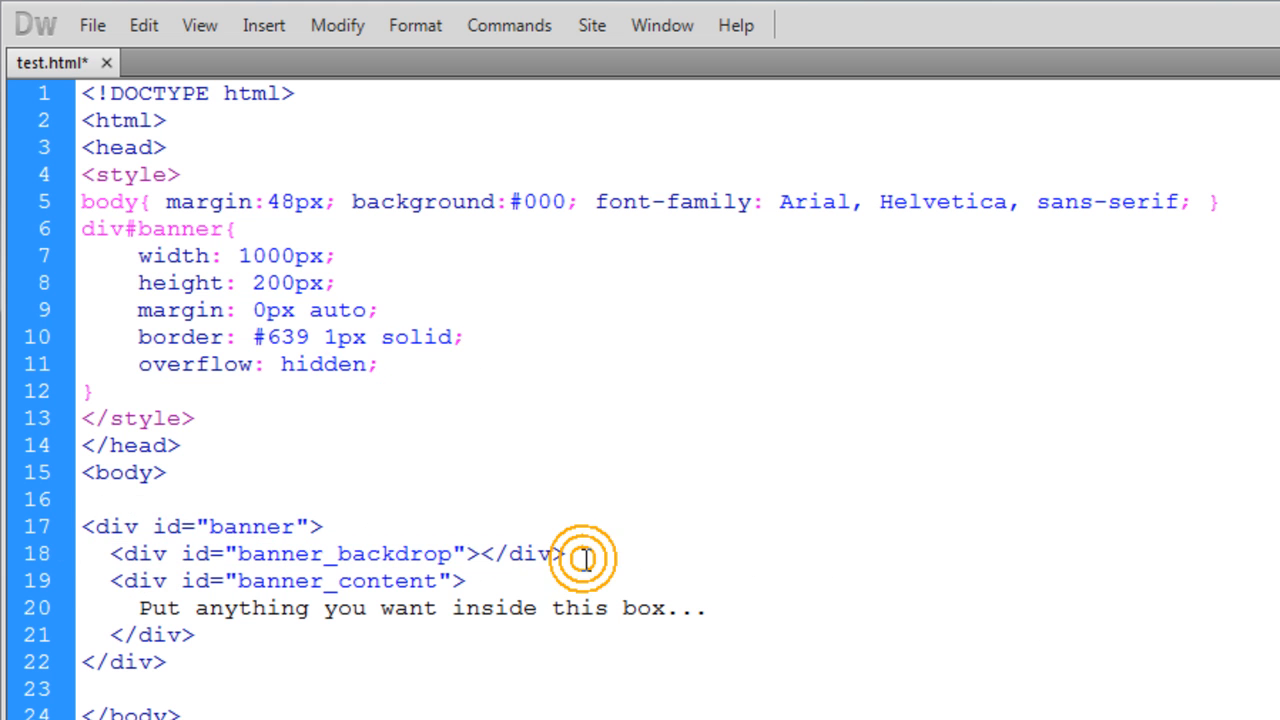
key("ctrl+s")
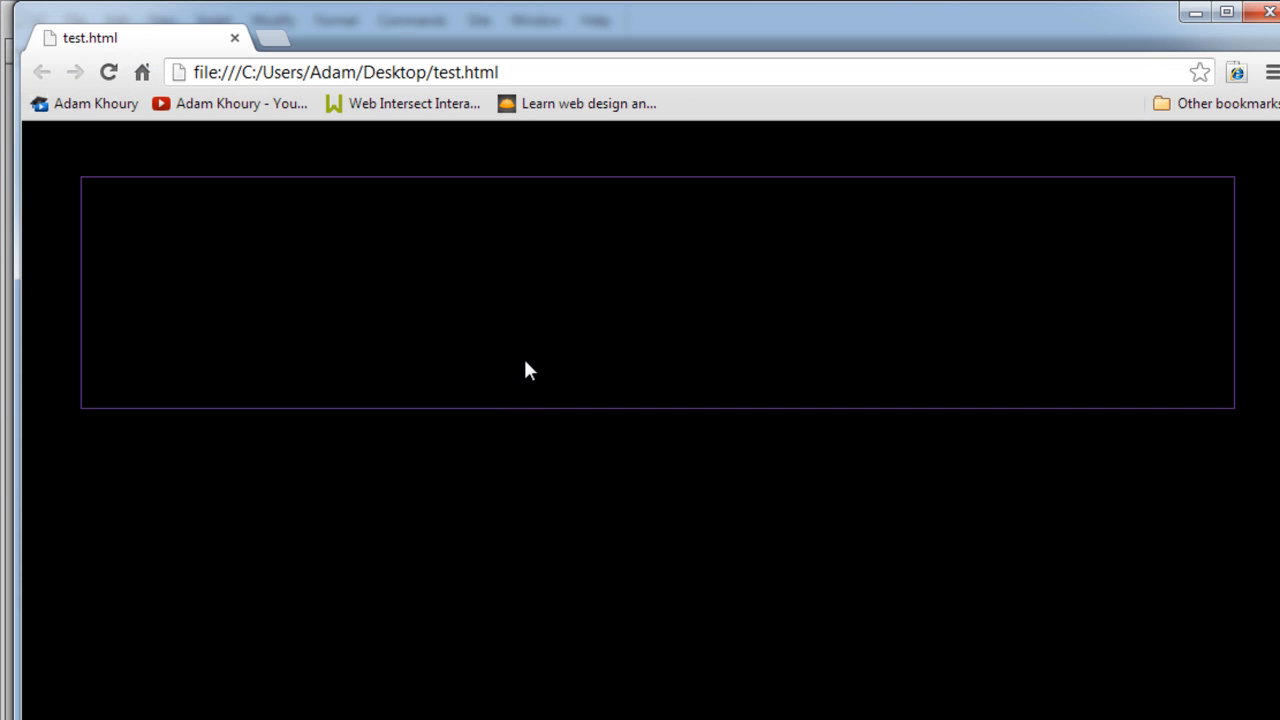
mouse_move(616, 348)
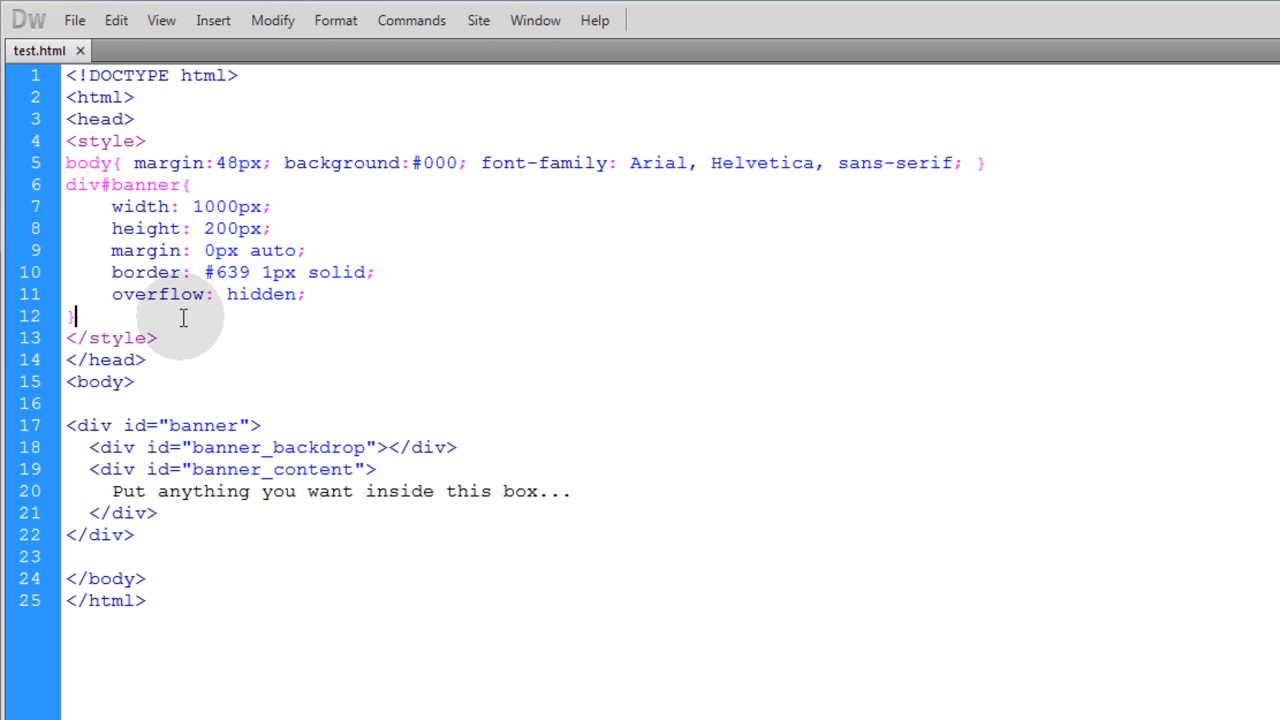
- Start a div#banner > #banner_backdrop rule matching the backdrop div's id in the markup
key("Return")
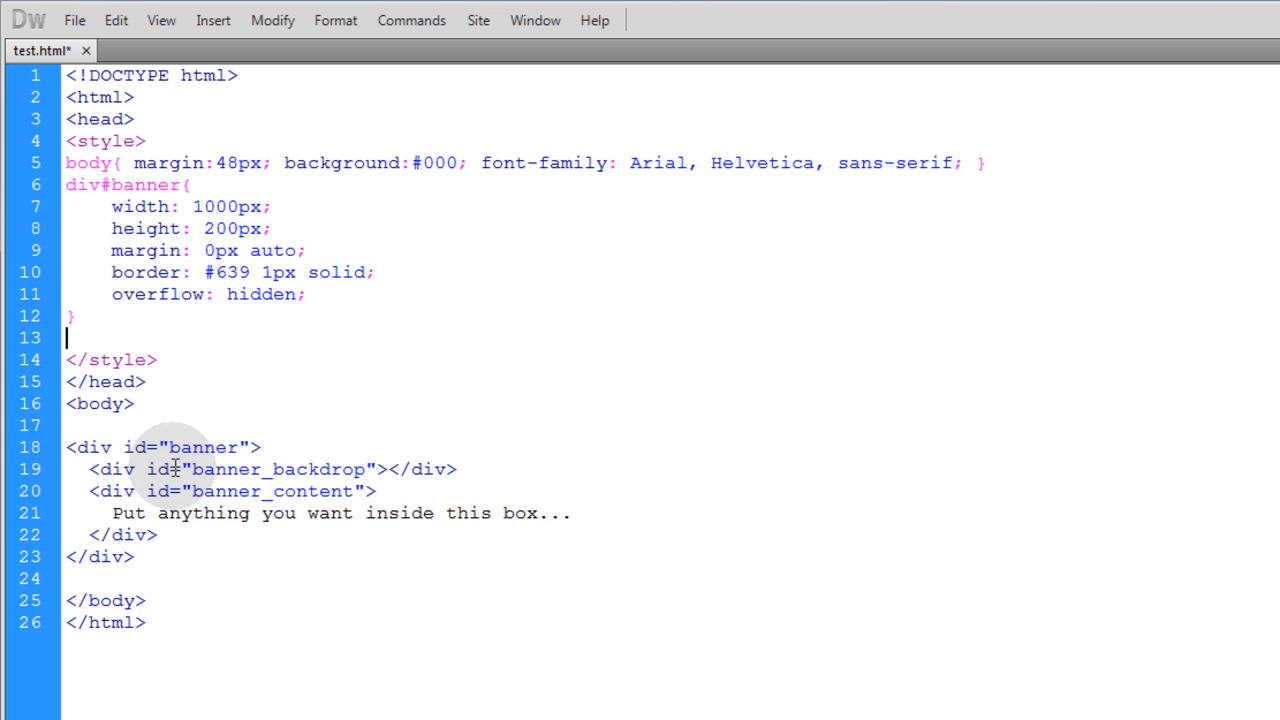
double_click(276, 468)
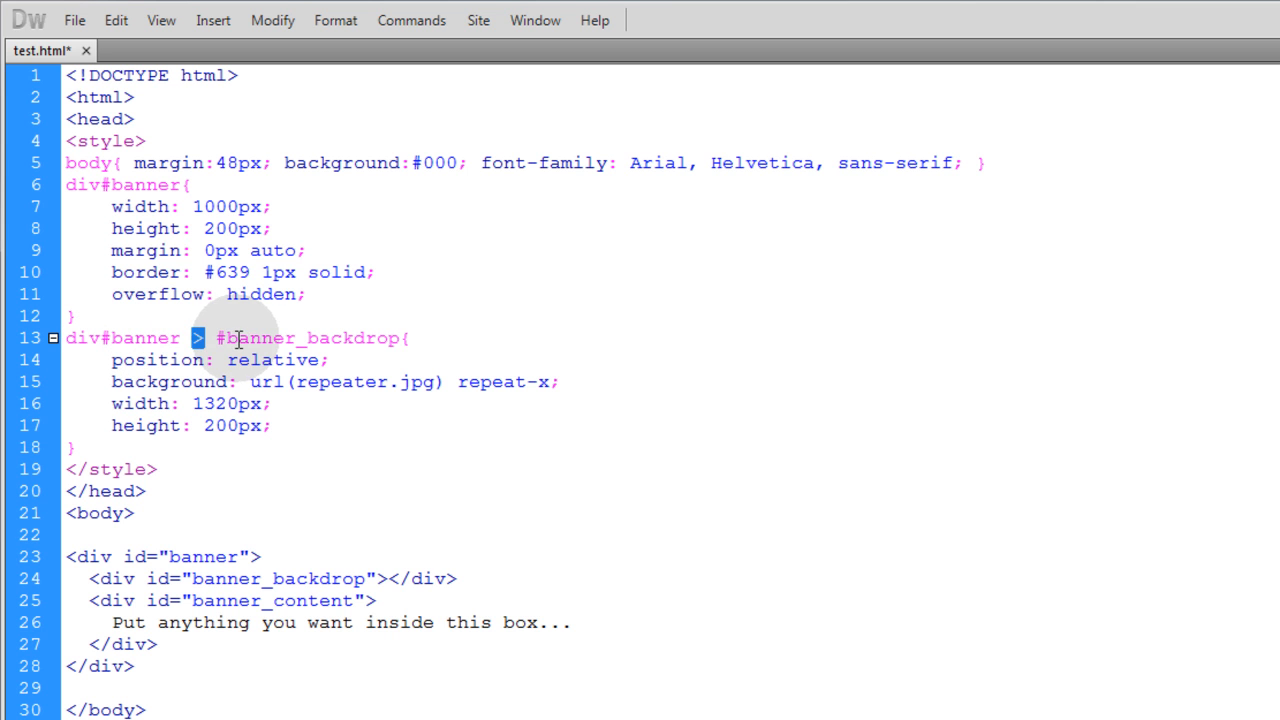
double_click(300, 338)
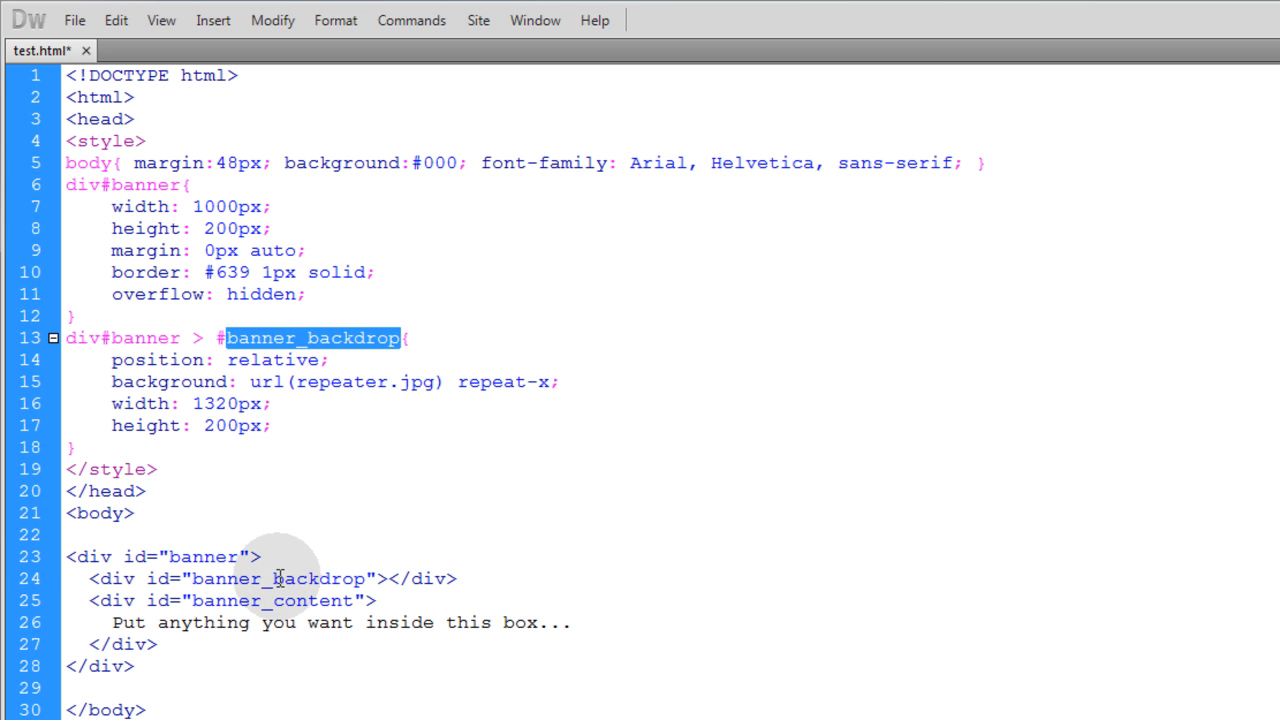
double_click(276, 578)
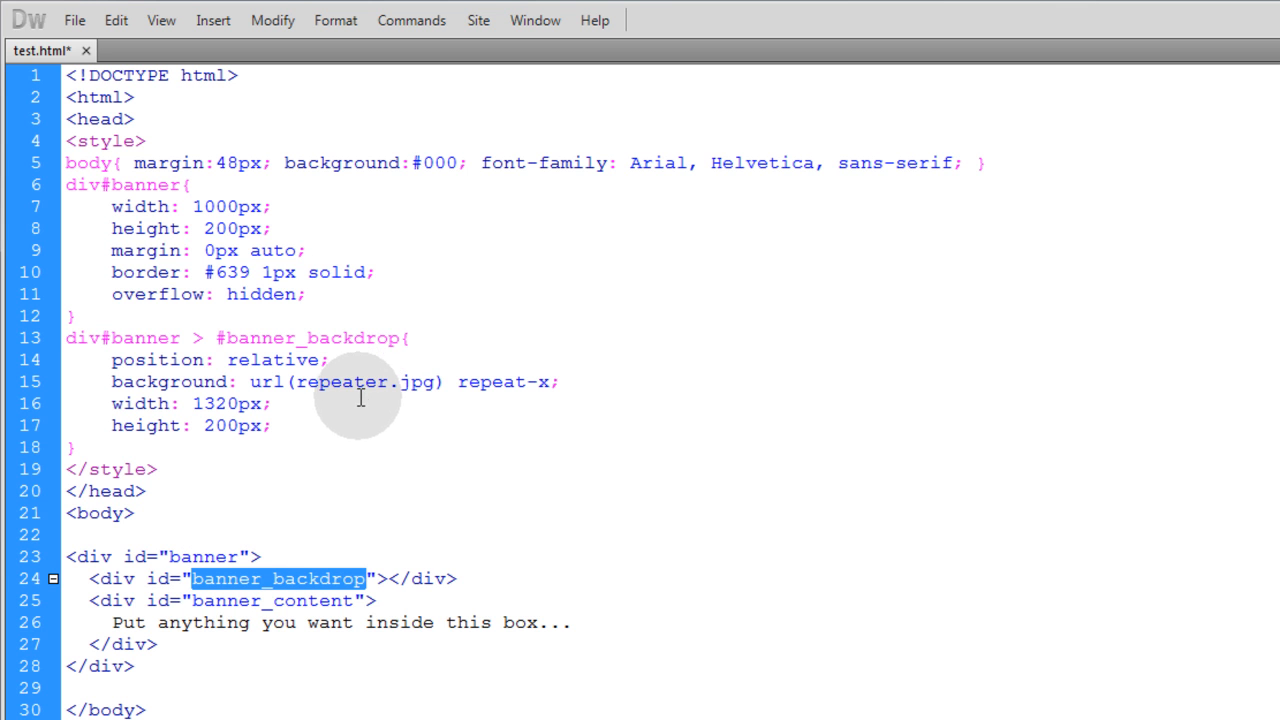
mouse_move(240, 364)
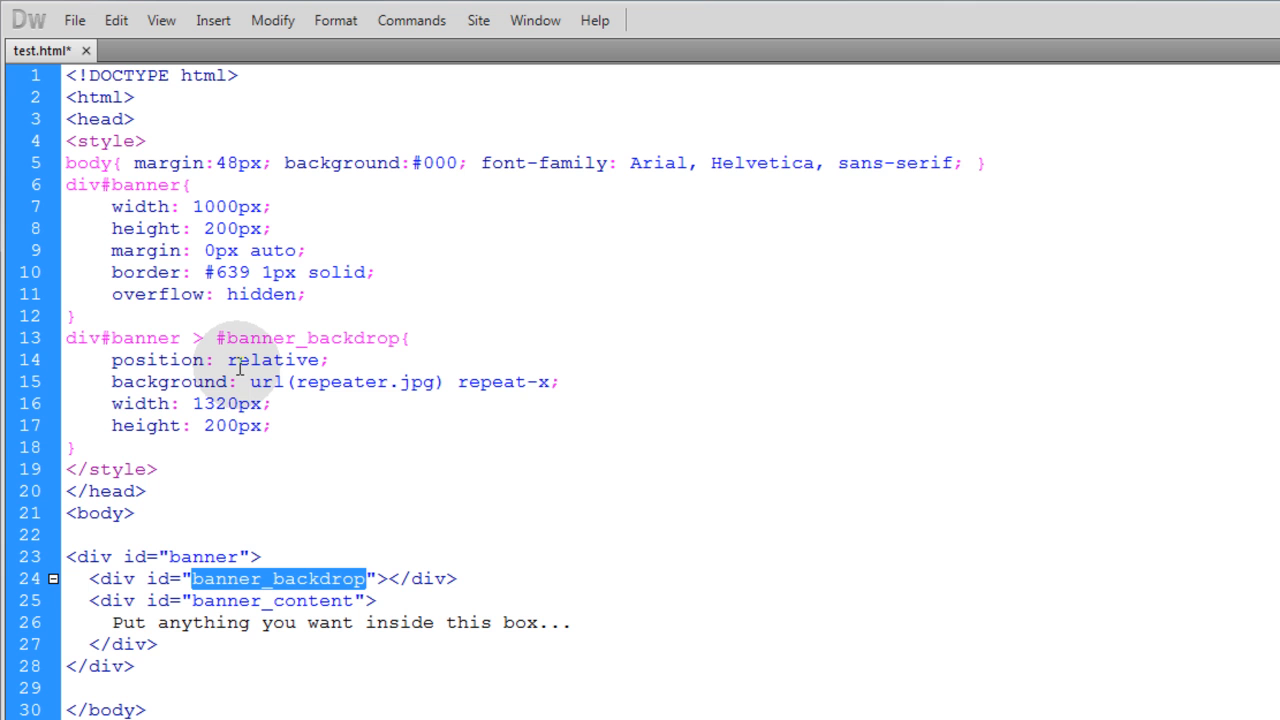
- Give #banner_backdrop position relative, background url(repeater.jpg) repeat-x, width 1320px and height 200px
double_click(272, 360)
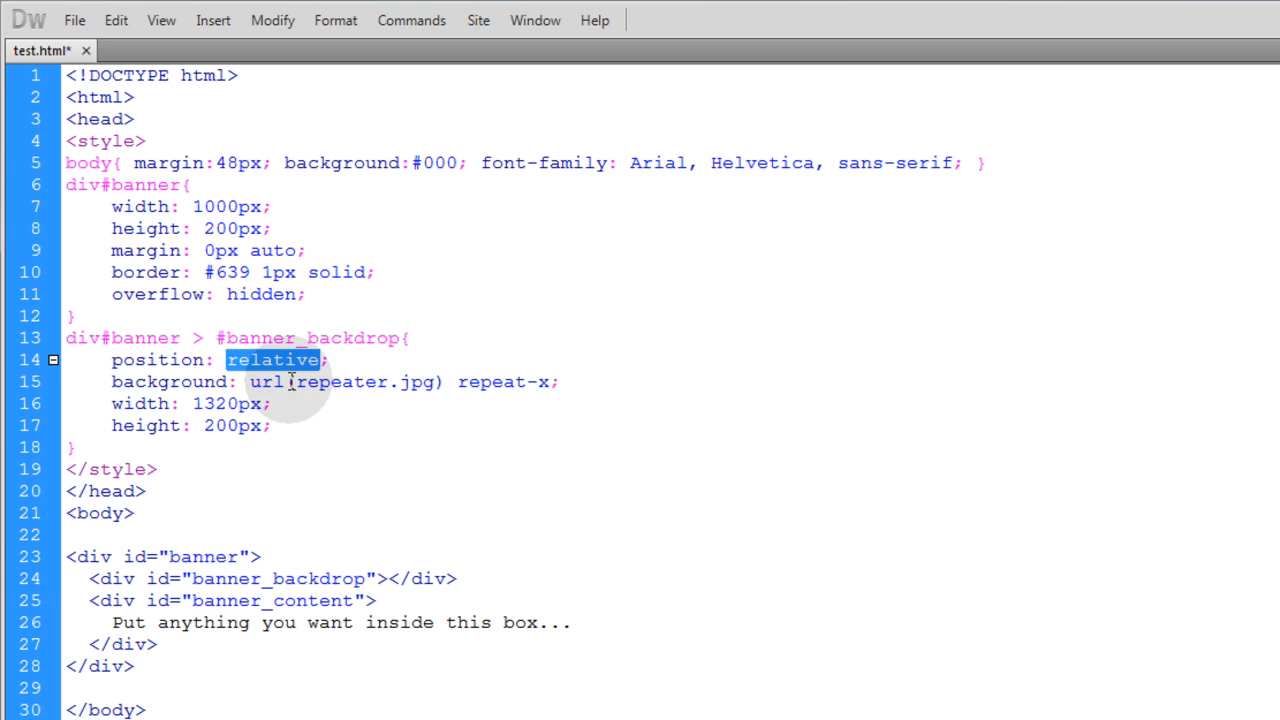
double_click(340, 380)
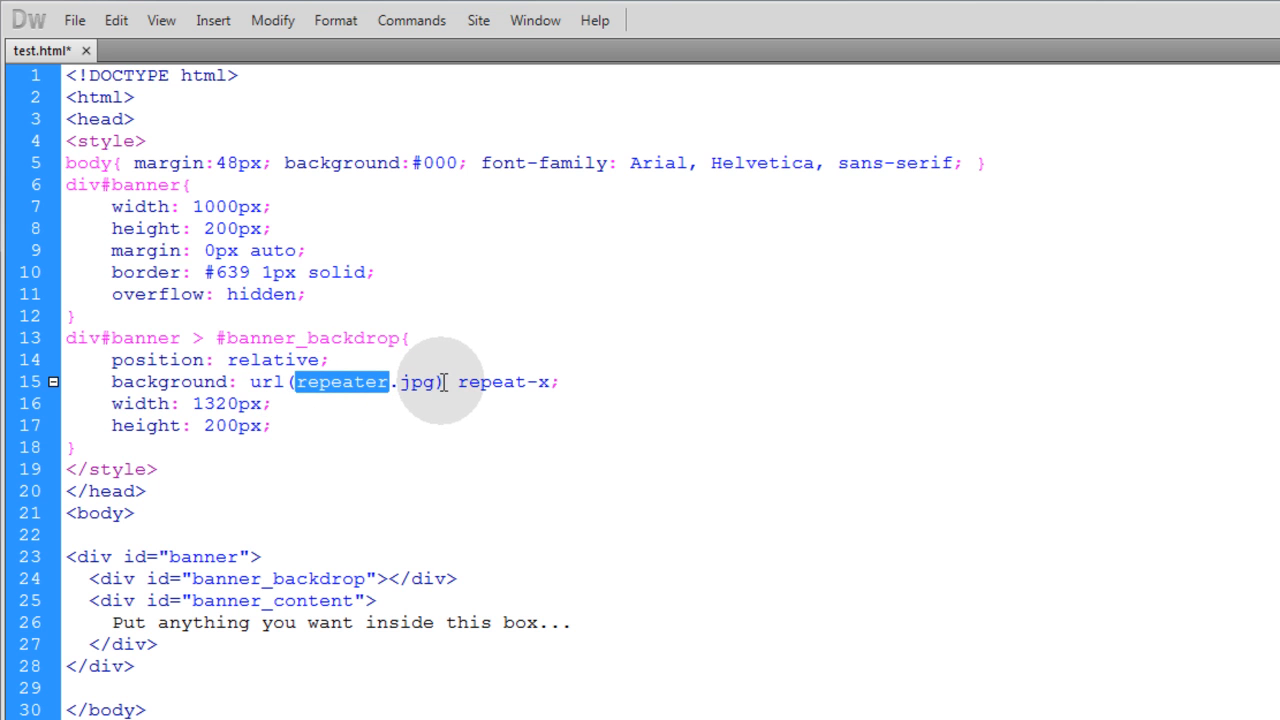
mouse_move(552, 380)
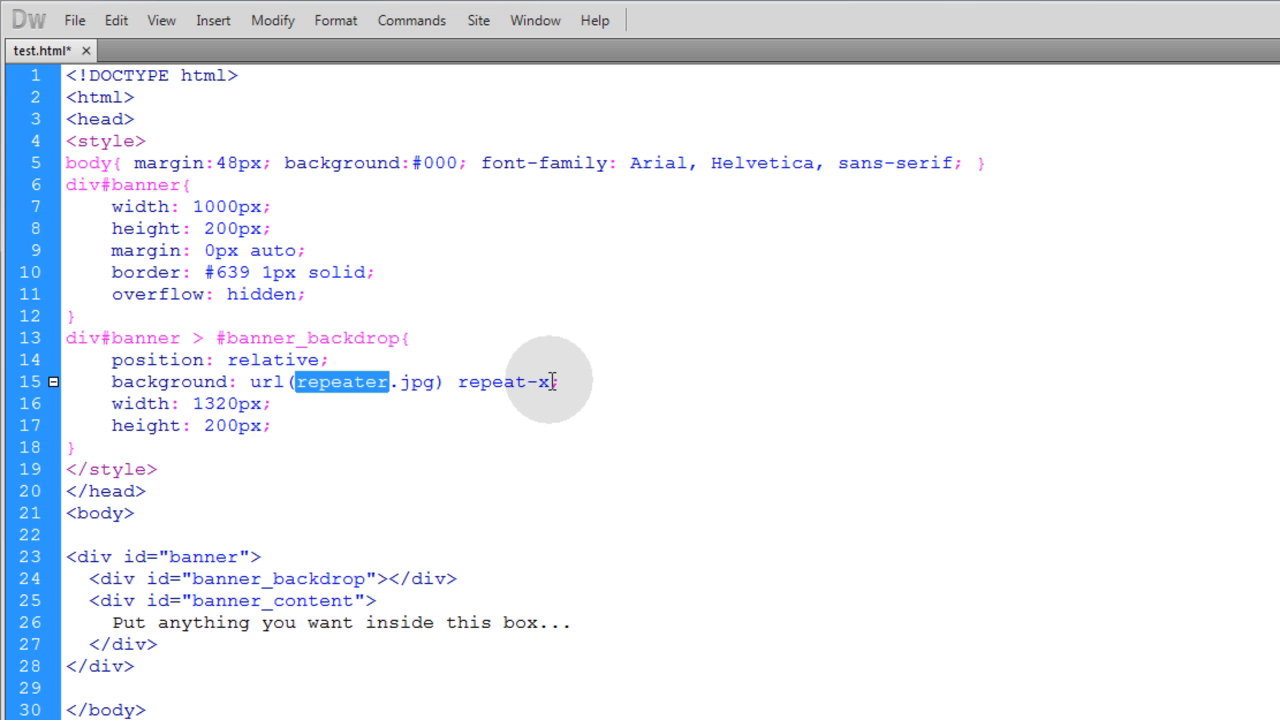
mouse_move(340, 384)
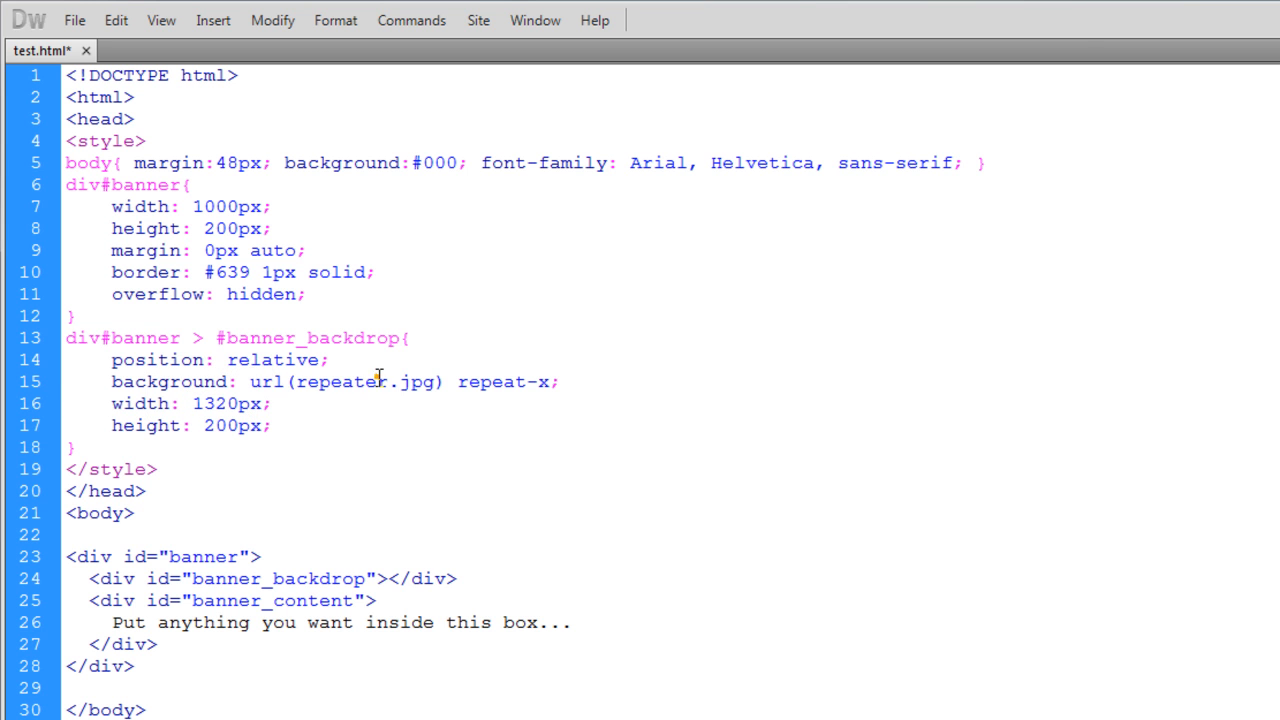
double_click(344, 380)
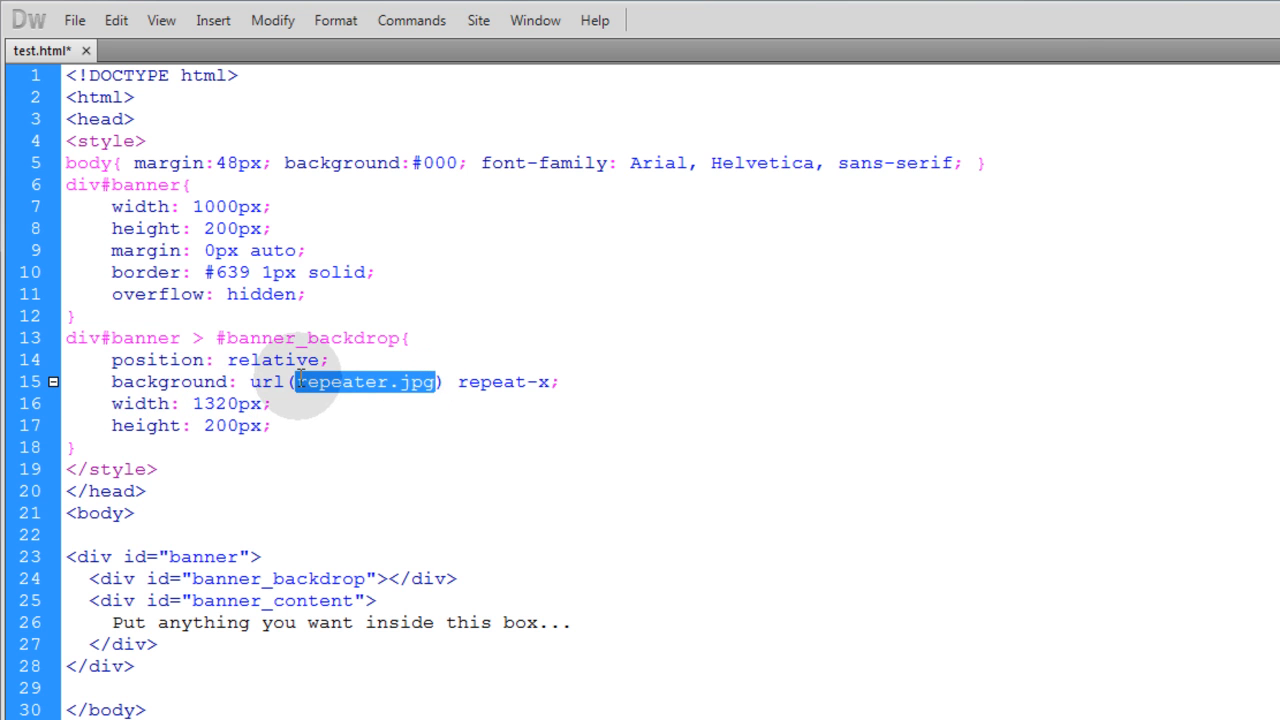
mouse_move(230, 424)
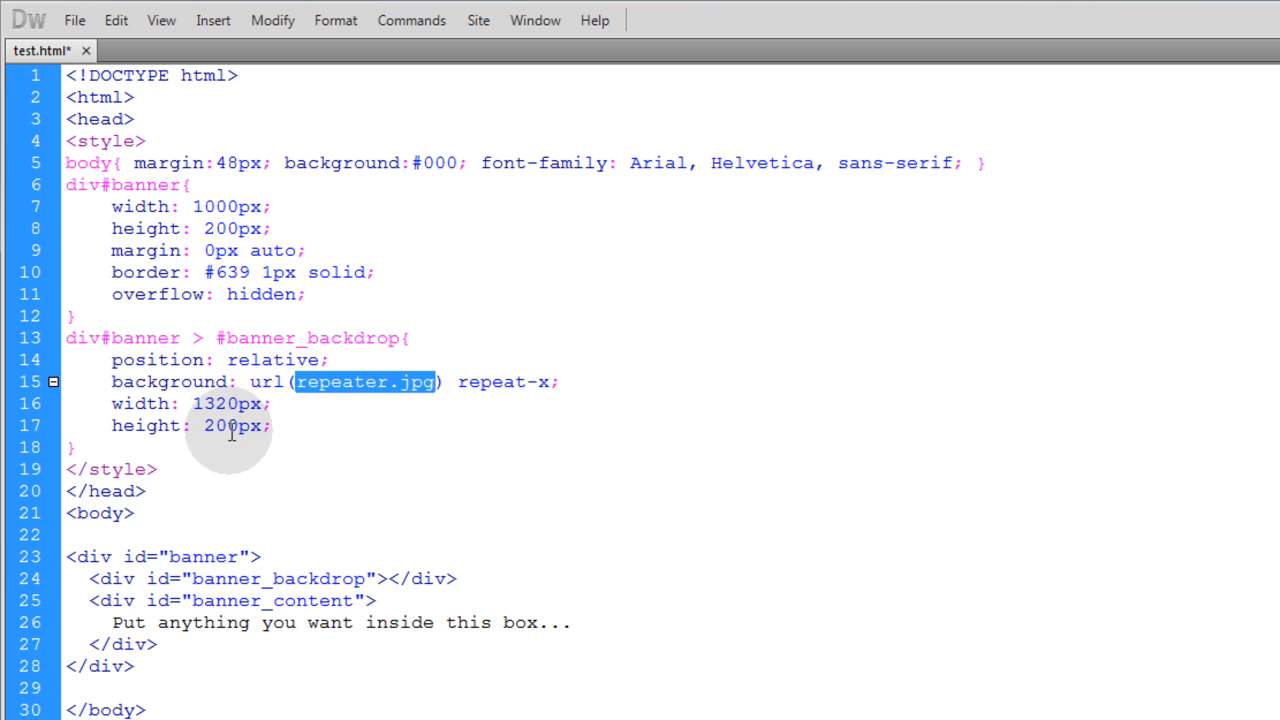
double_click(232, 424)
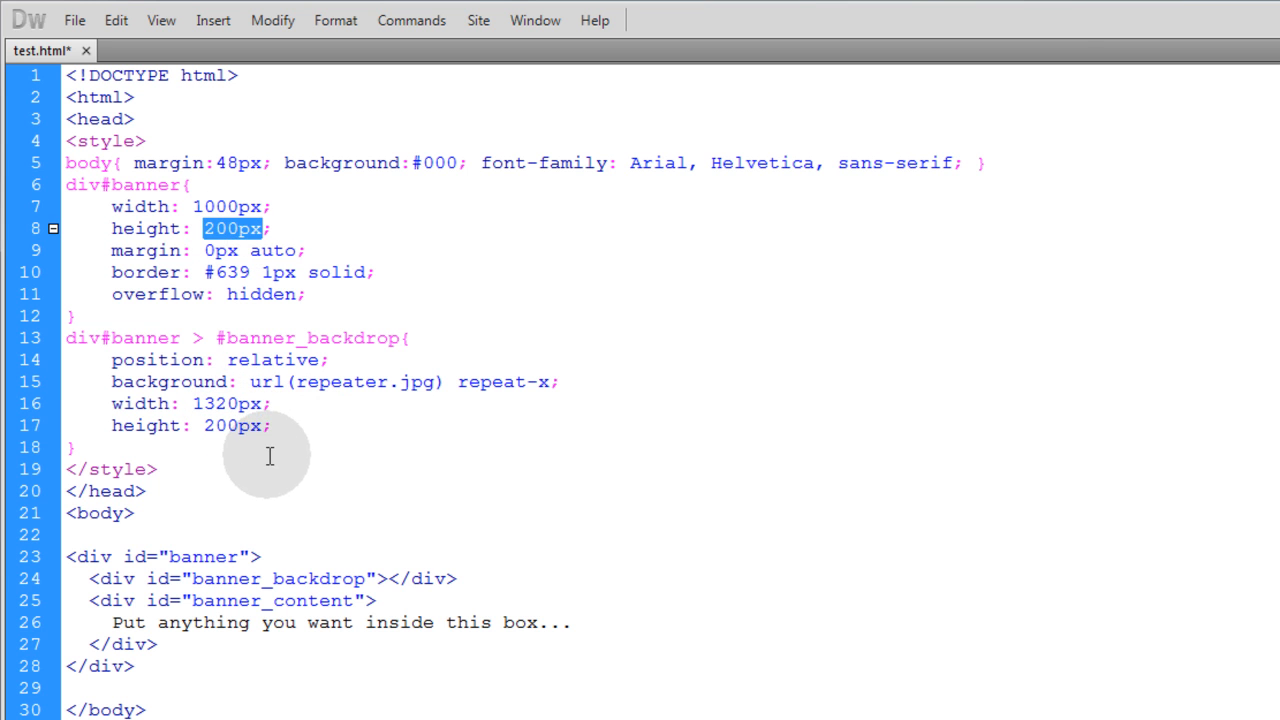
mouse_move(190, 360)
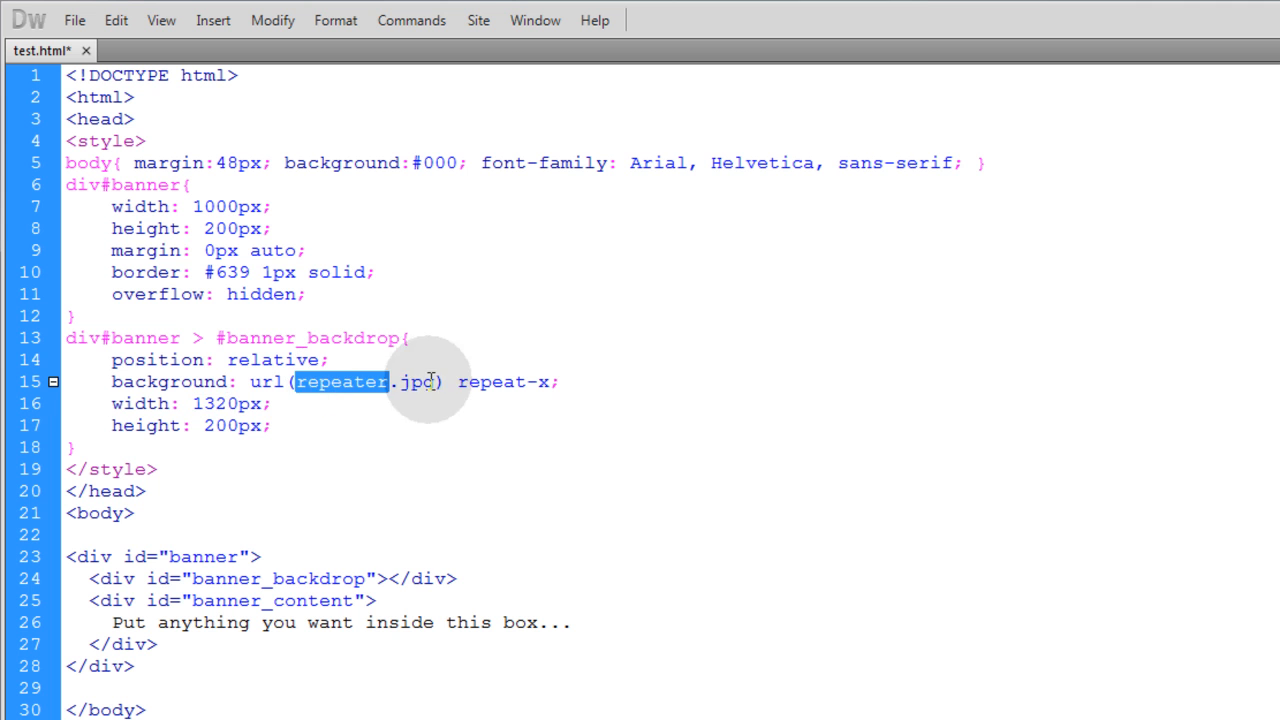
double_click(220, 404)
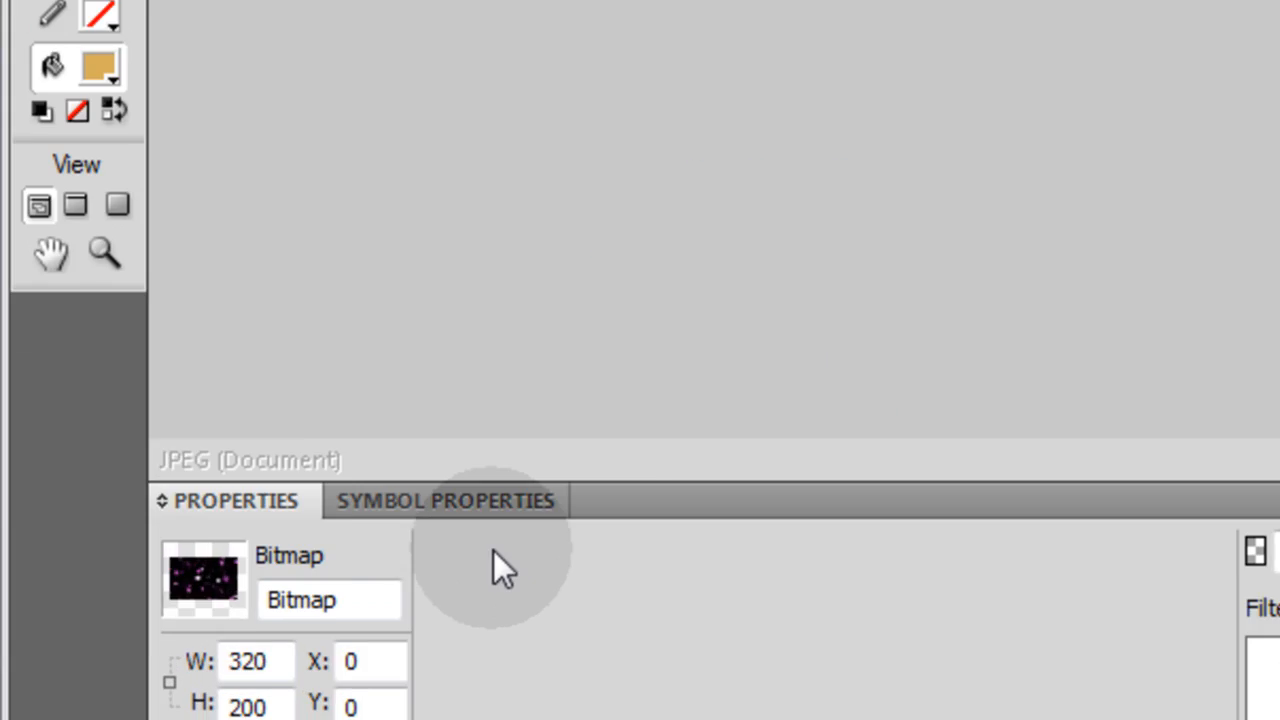
- Widen the repeater image's canvas to 1000×200 via Canvas Size in the Properties panel
triple_click(254, 660)
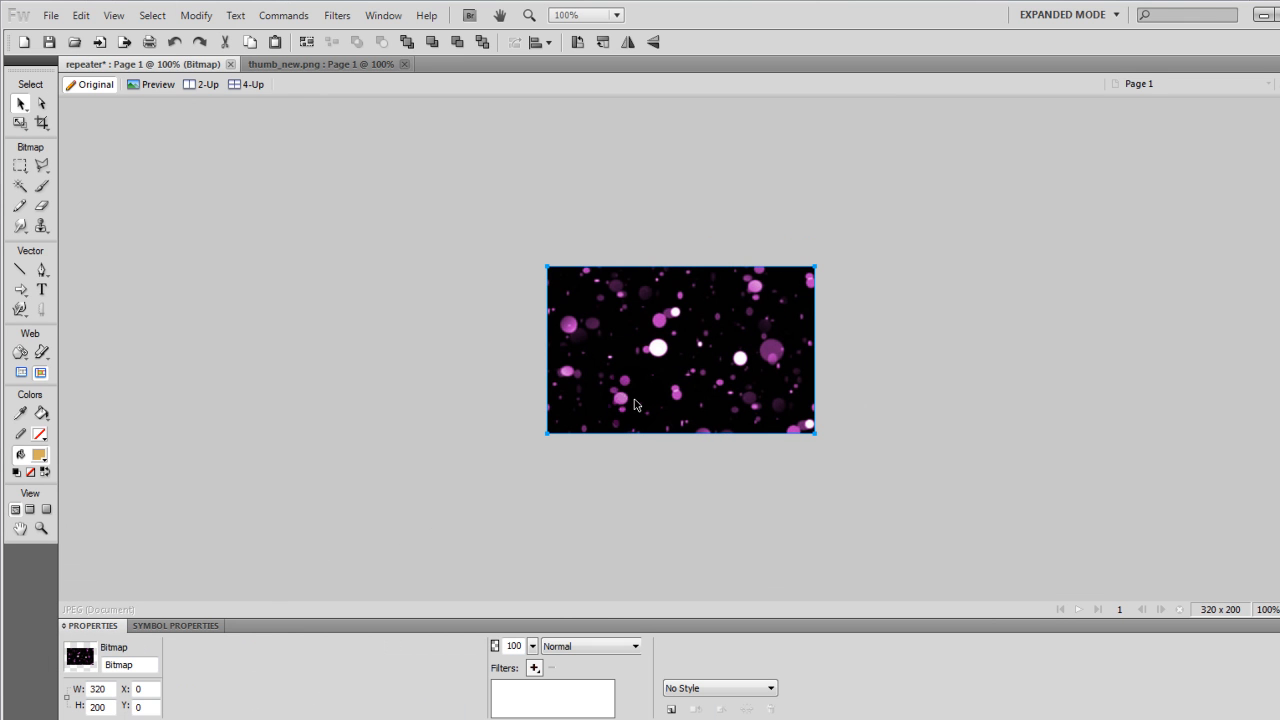
mouse_move(436, 444)
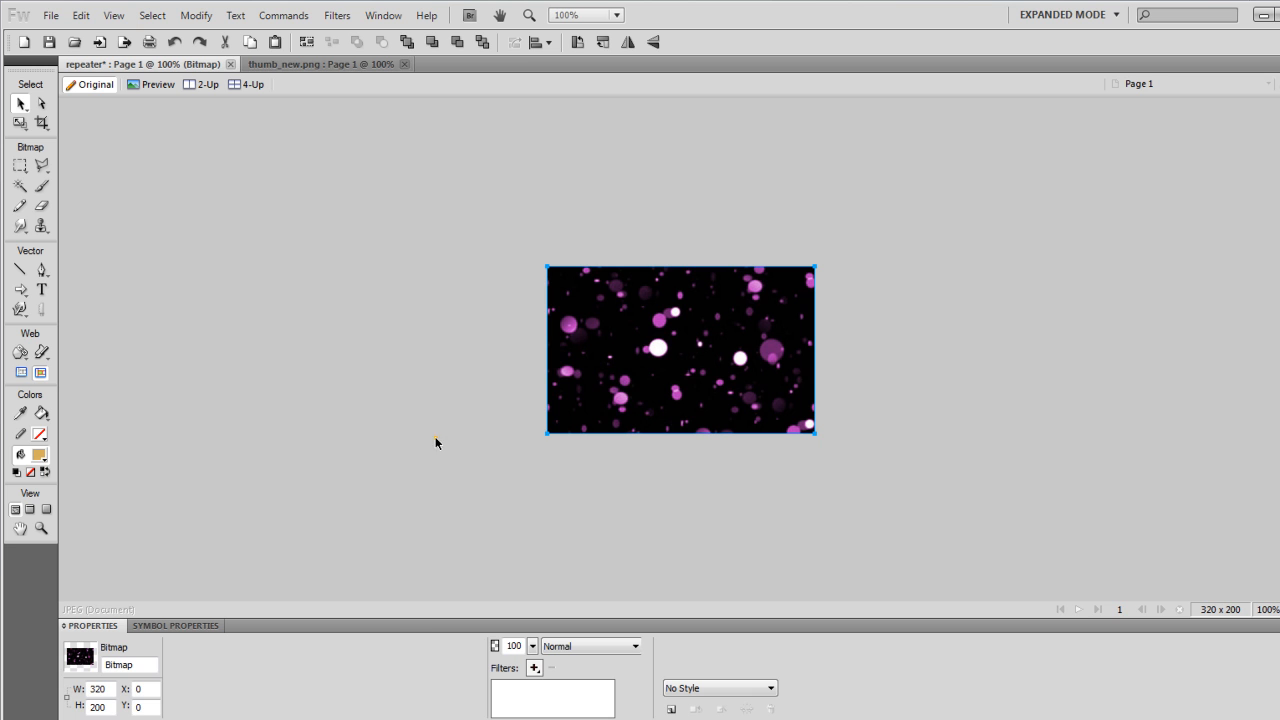
left_click(268, 644)
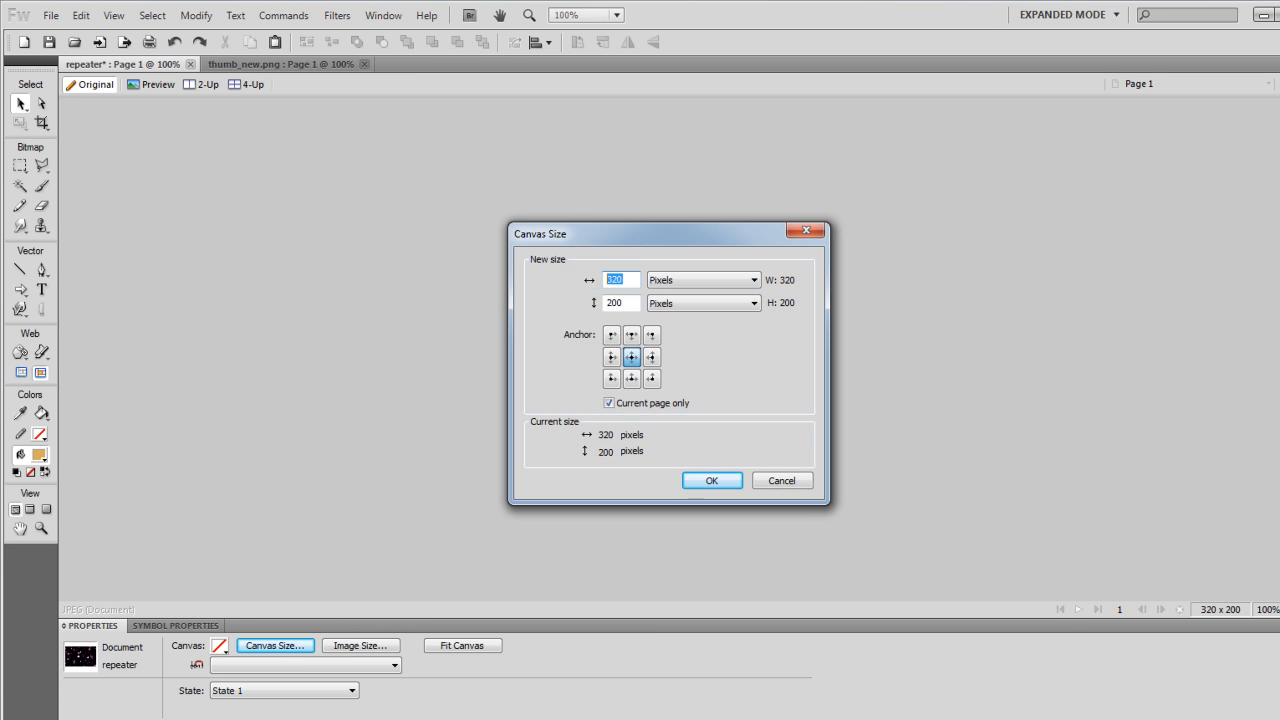
left_click(712, 480)
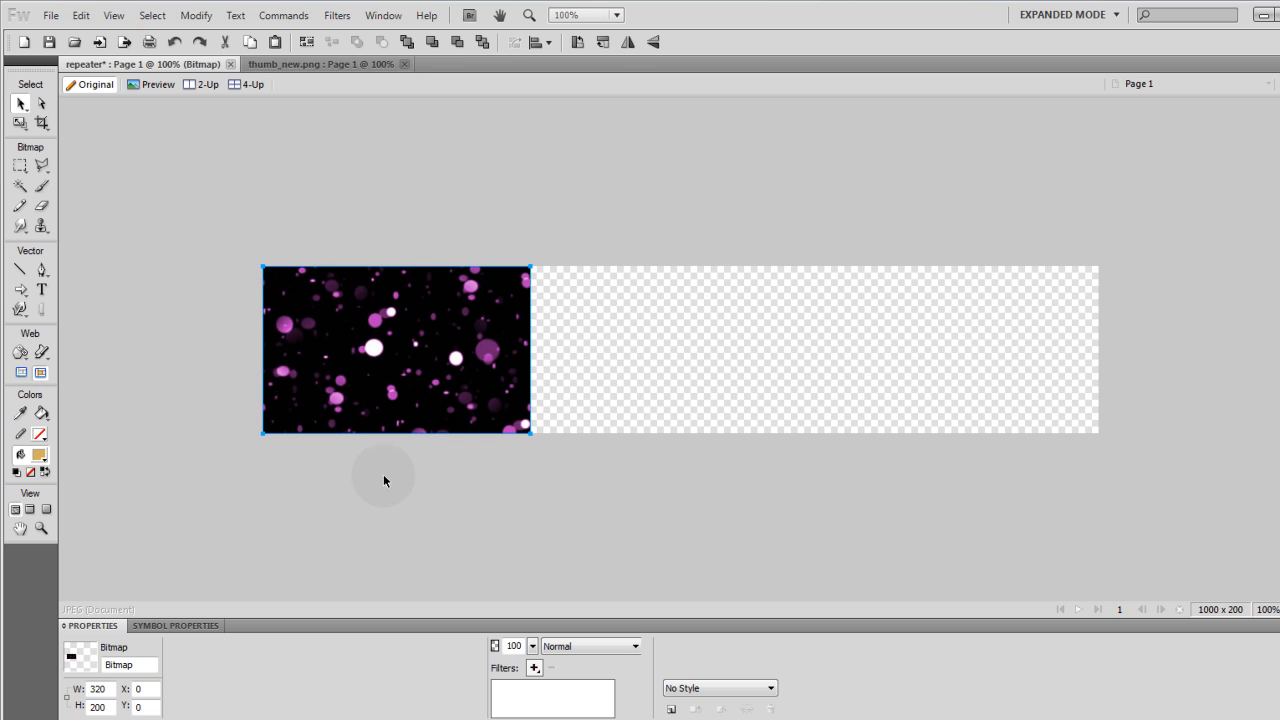
- Duplicate the 320px star tile into four side-by-side copies and group them into a 1280×200 strip
left_click_drag(396, 350, 524, 400)
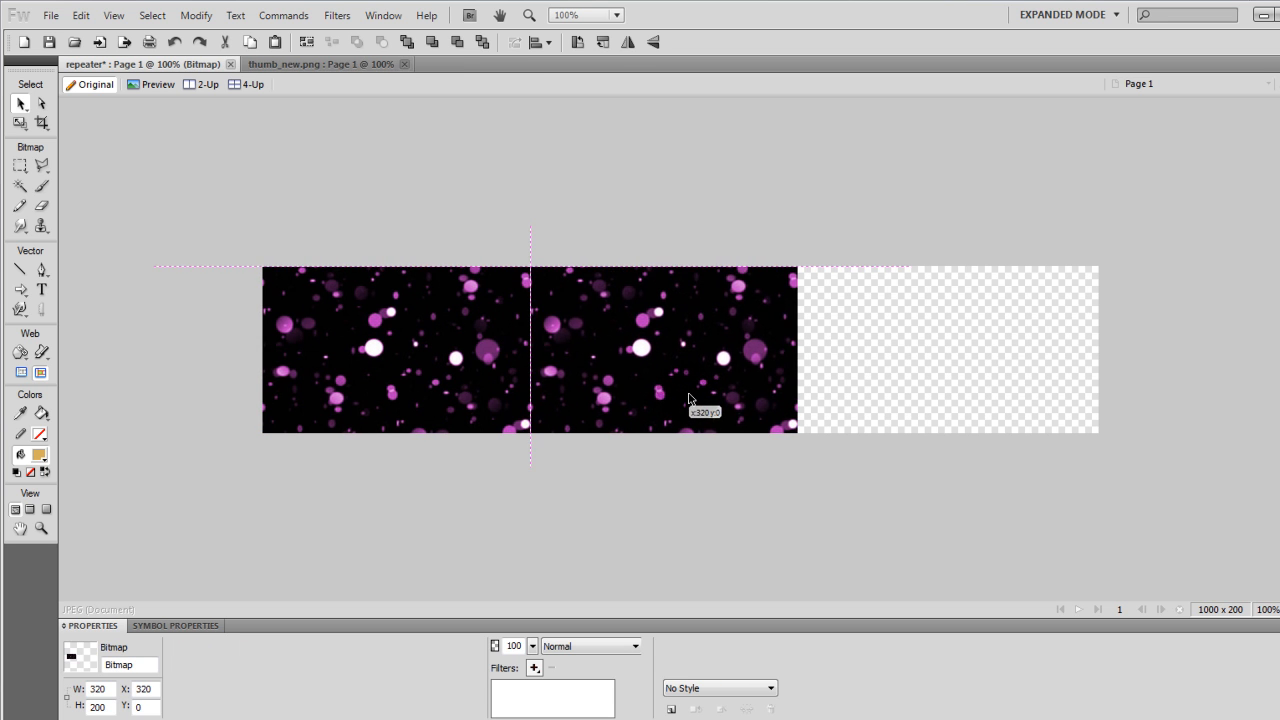
left_click(616, 390)
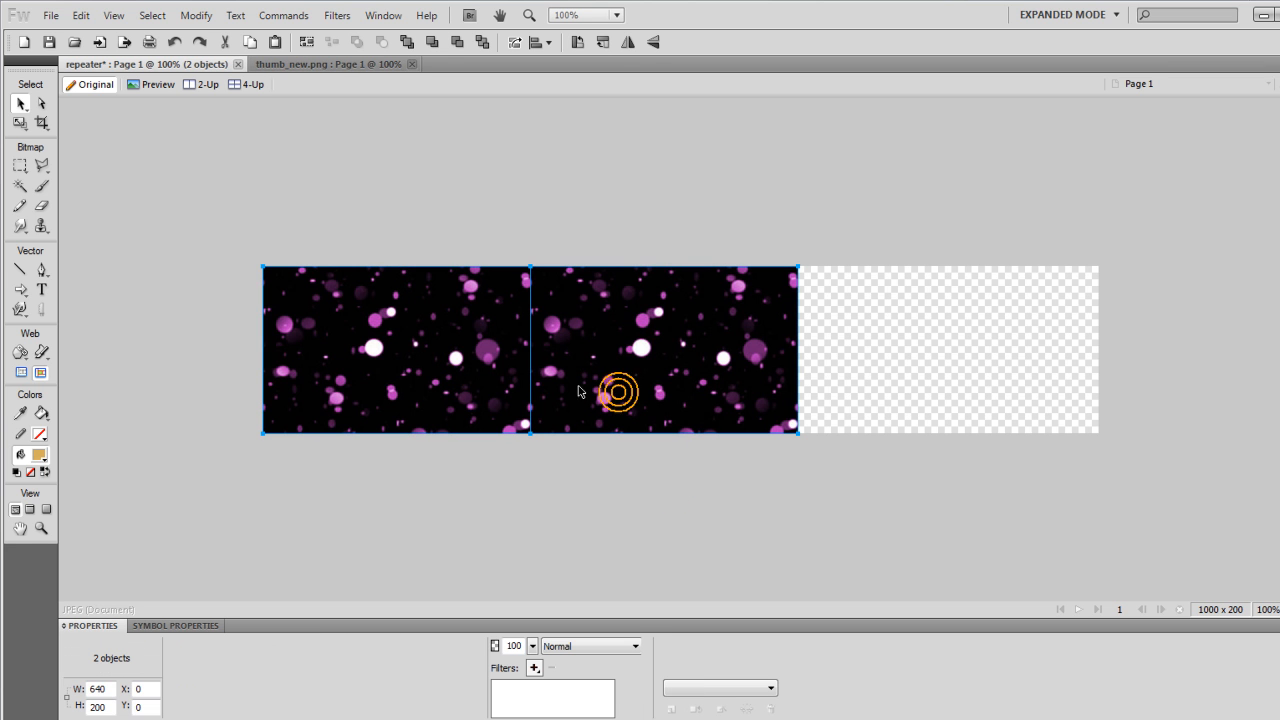
left_click_drag(616, 390, 988, 390)
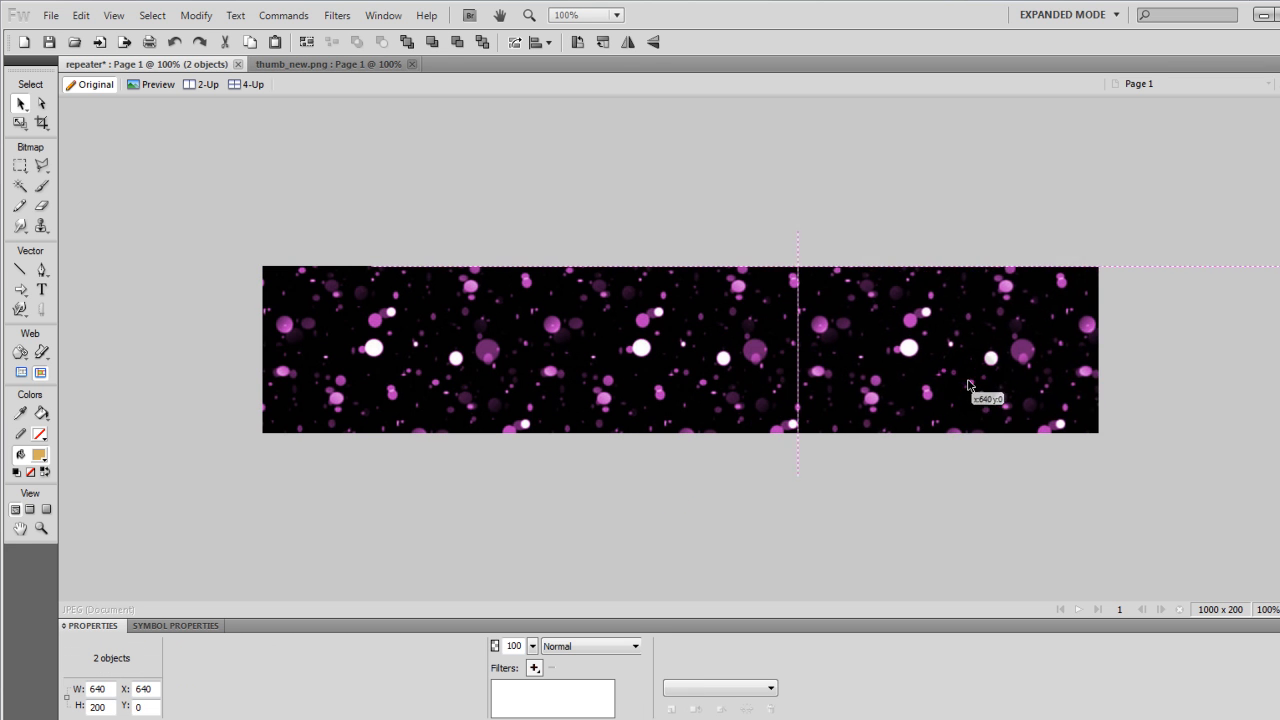
left_click(384, 376)
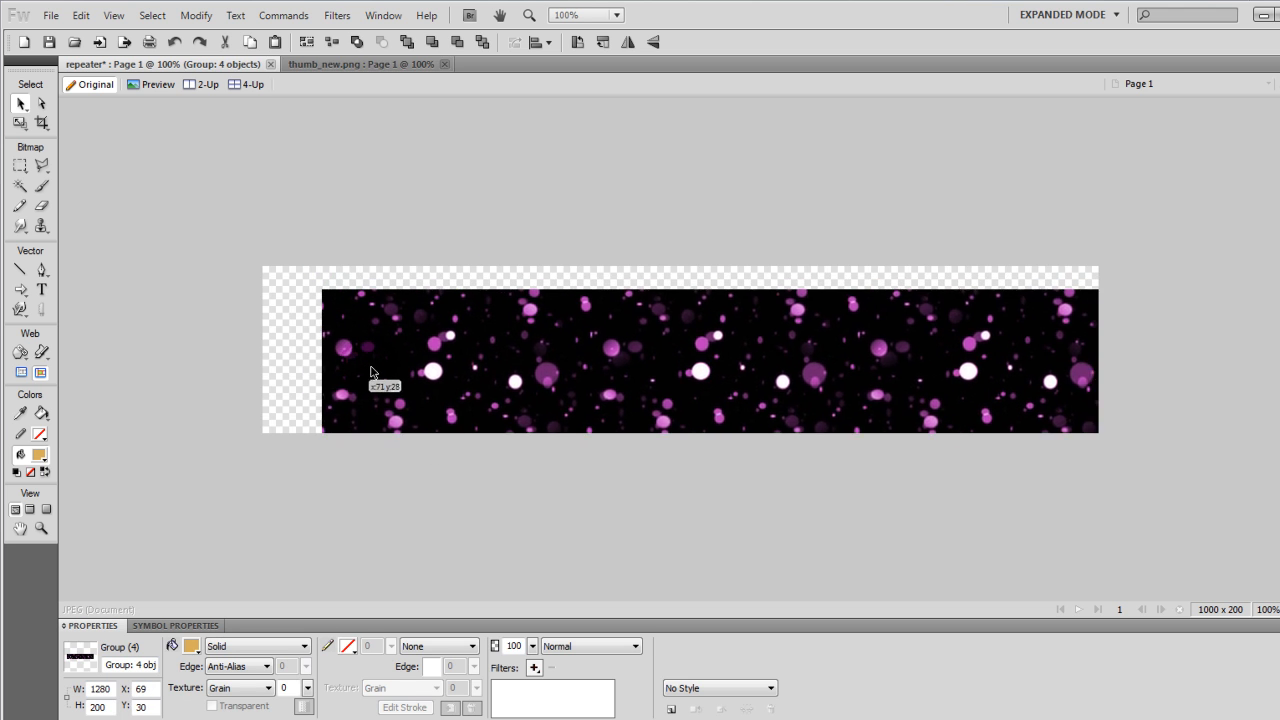
- Slide the star strip left and right across the canvas to confirm the seams repeat seamlessly
left_click_drag(370, 372, 300, 342)
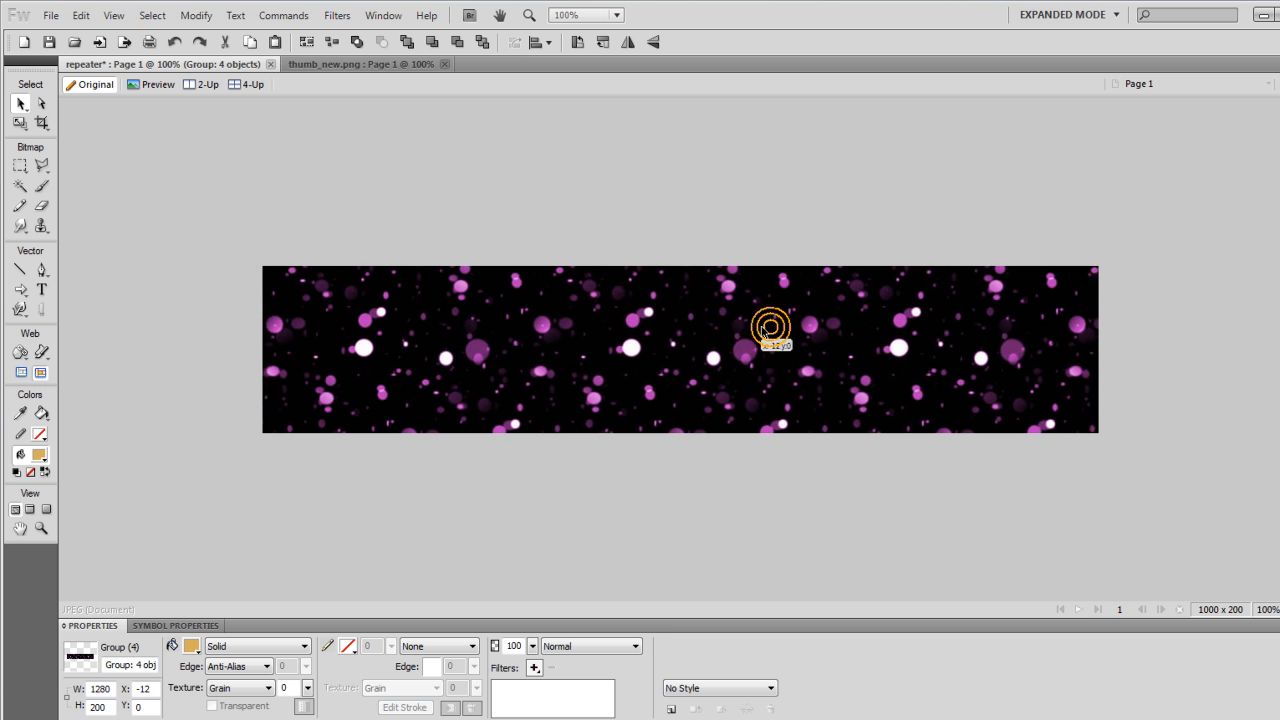
left_click_drag(770, 328, 636, 328)
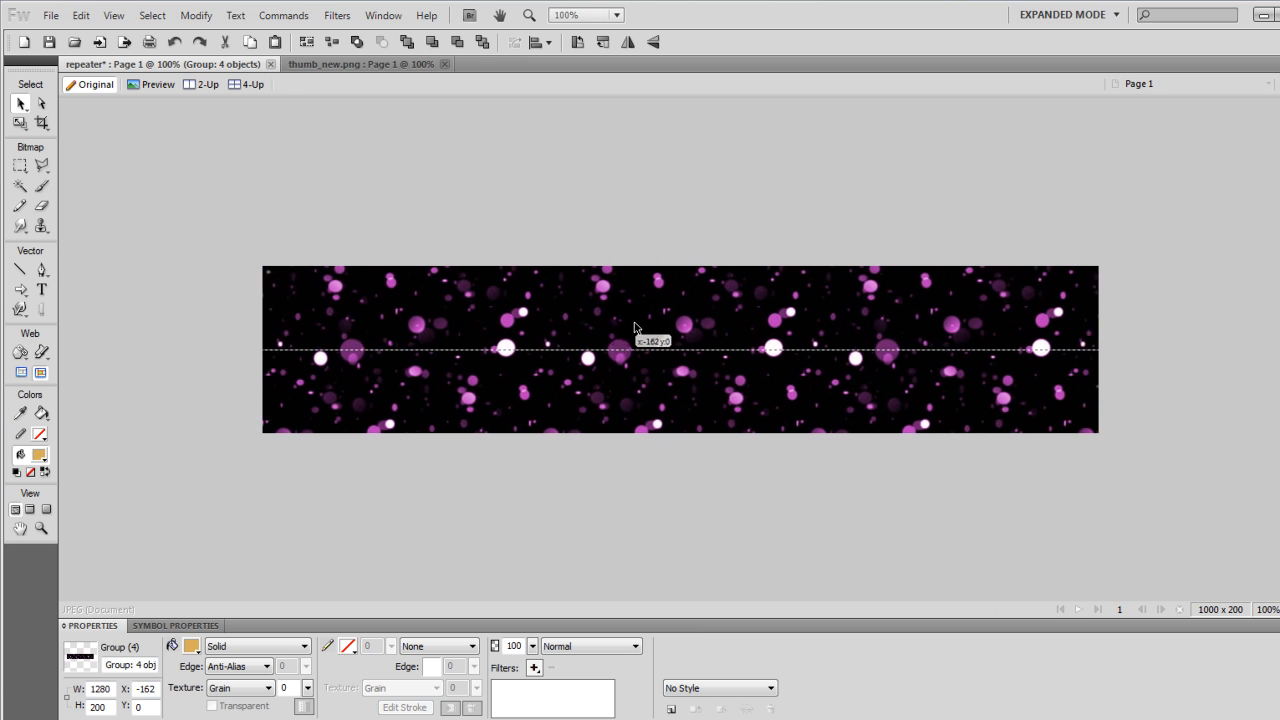
left_click_drag(636, 330, 524, 358)
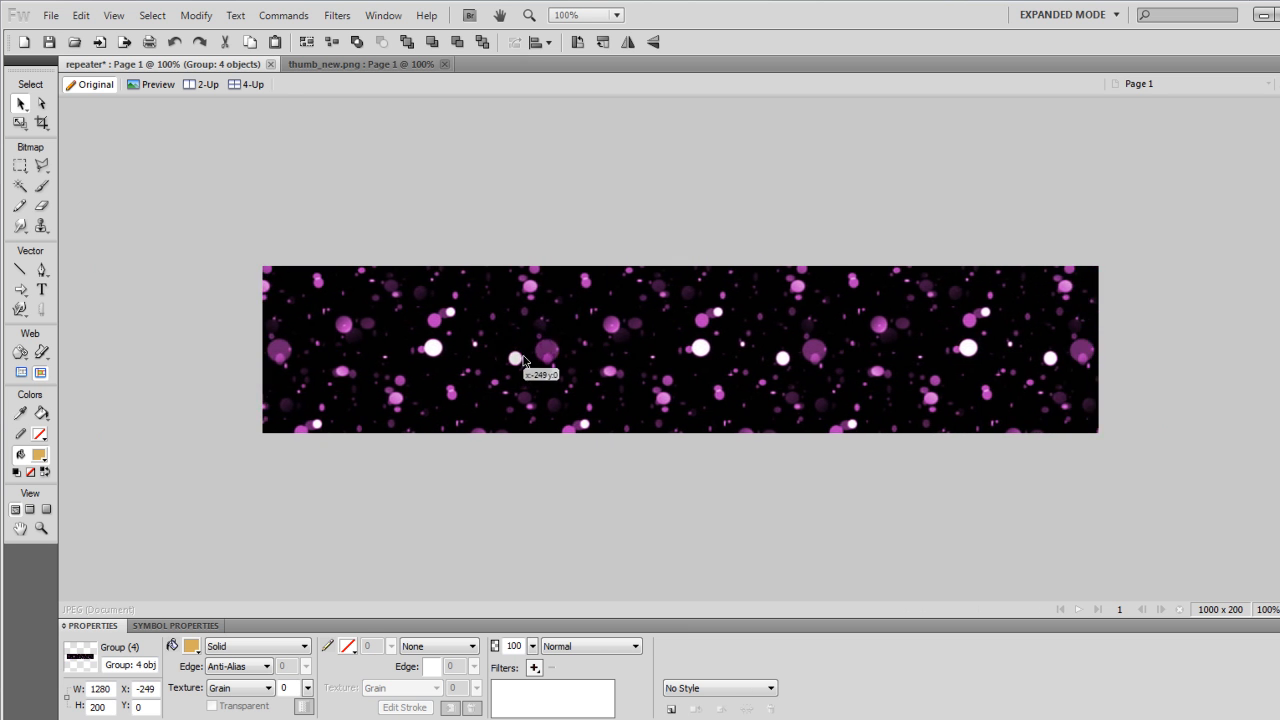
left_click_drag(524, 360, 544, 364)
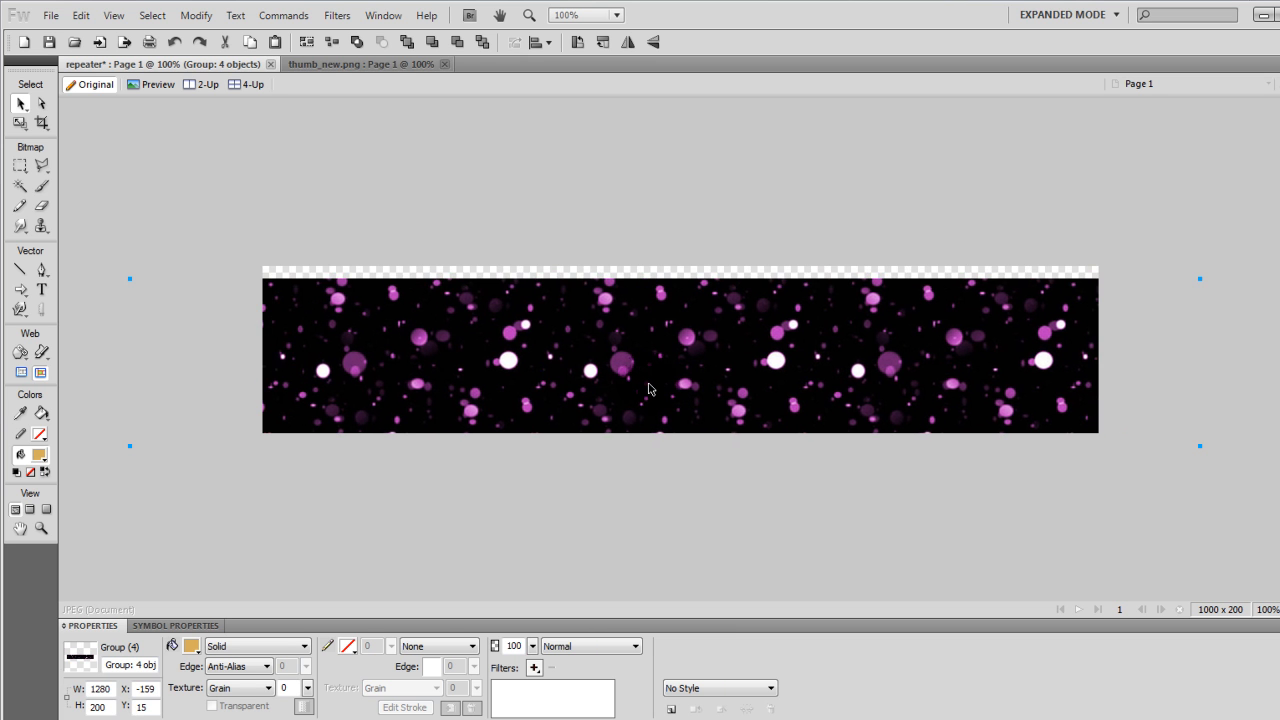
left_click_drag(648, 388, 688, 380)
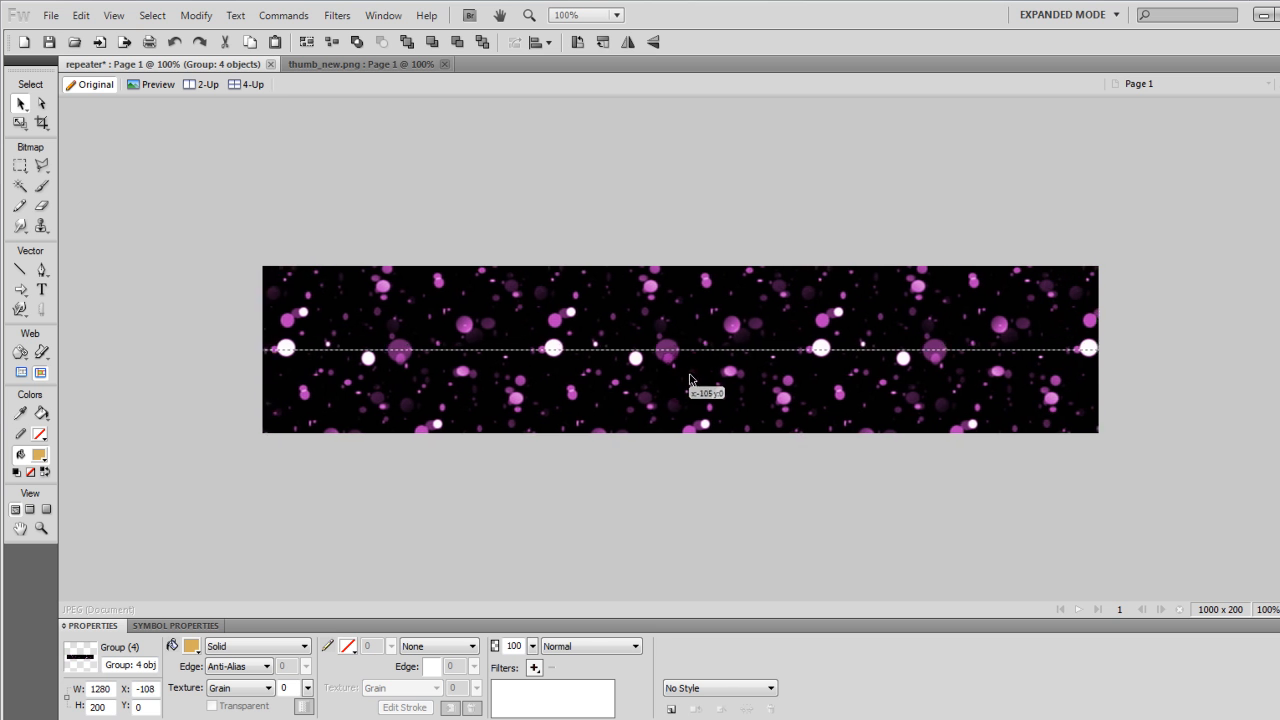
left_click_drag(690, 380, 548, 376)
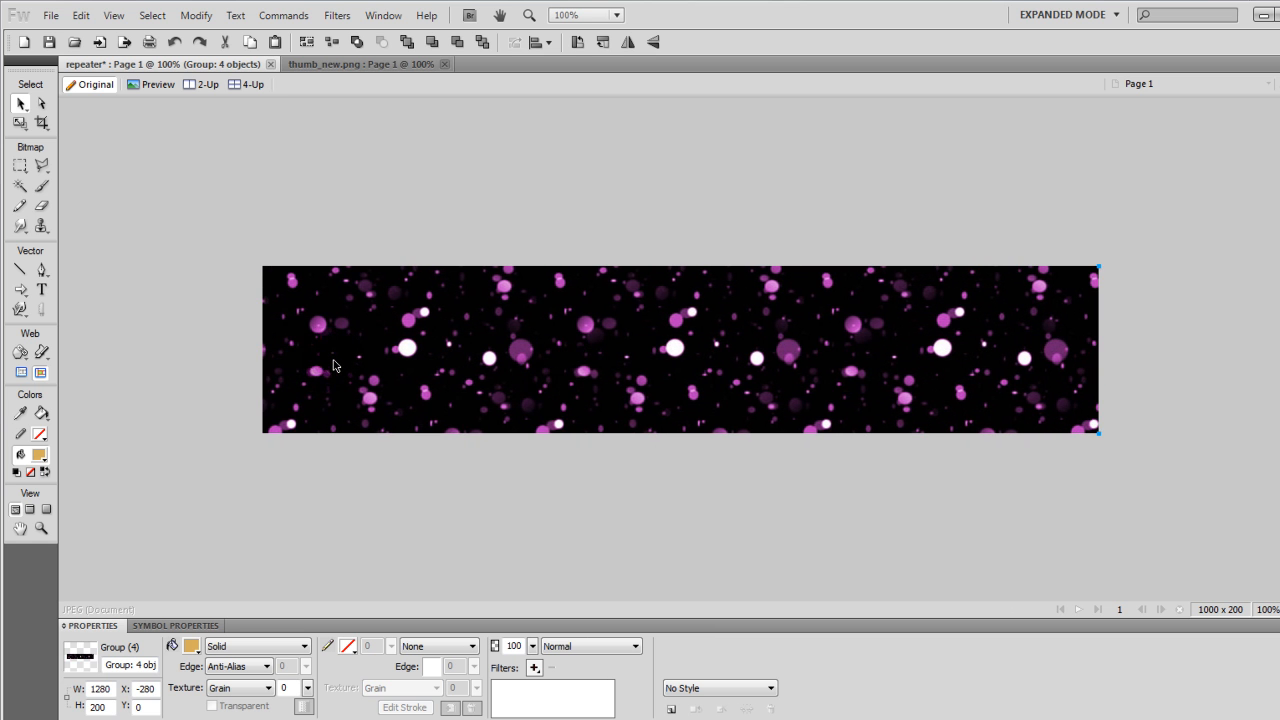
mouse_move(924, 396)
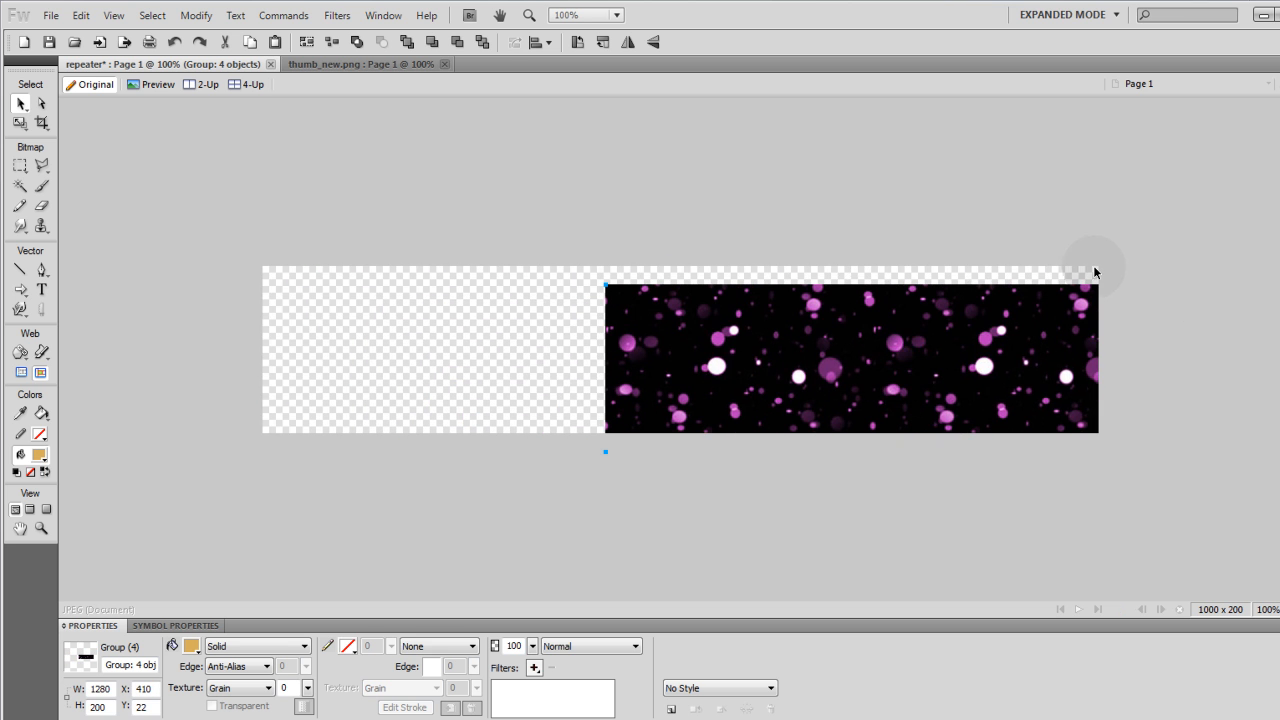
mouse_move(452, 268)
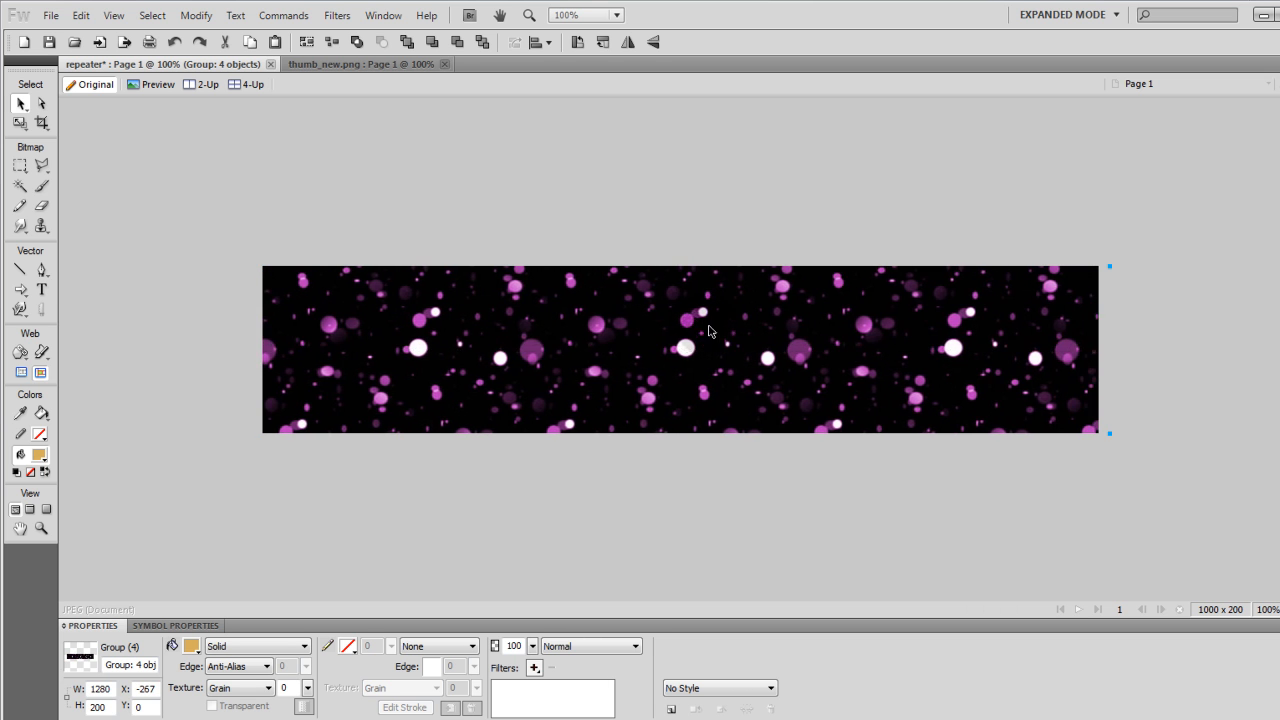
mouse_move(730, 348)
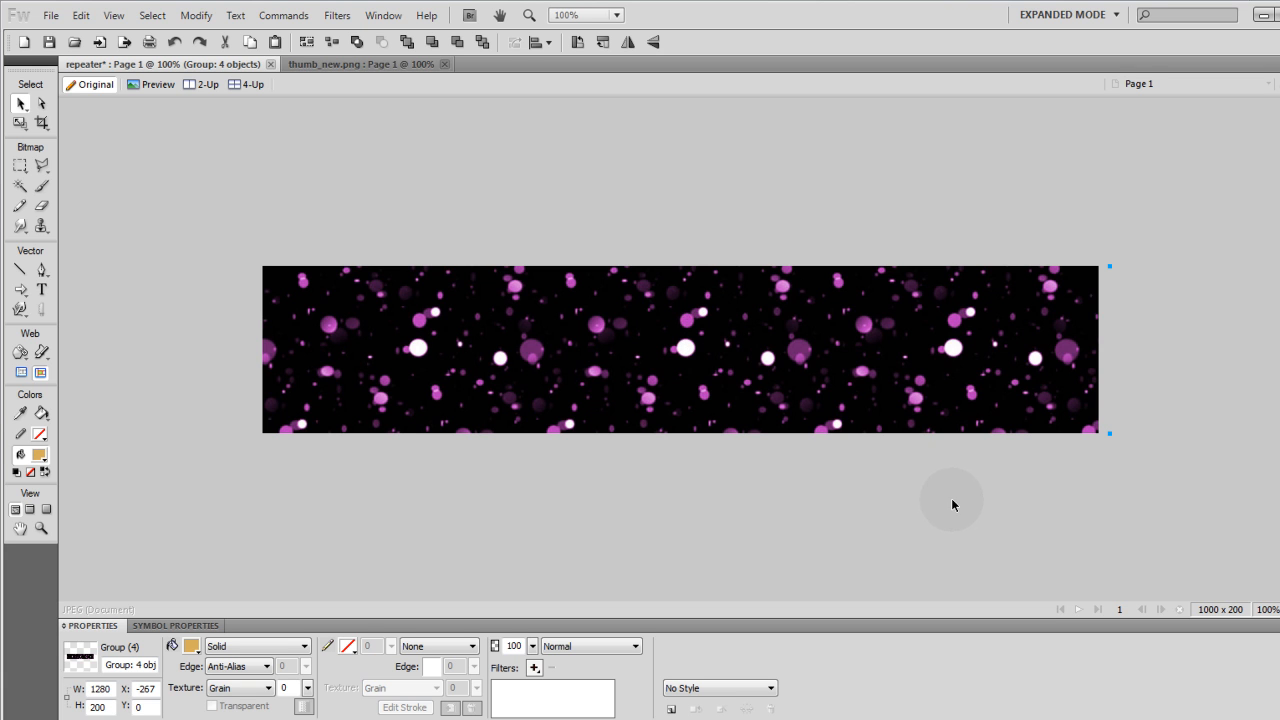
mouse_move(1000, 508)
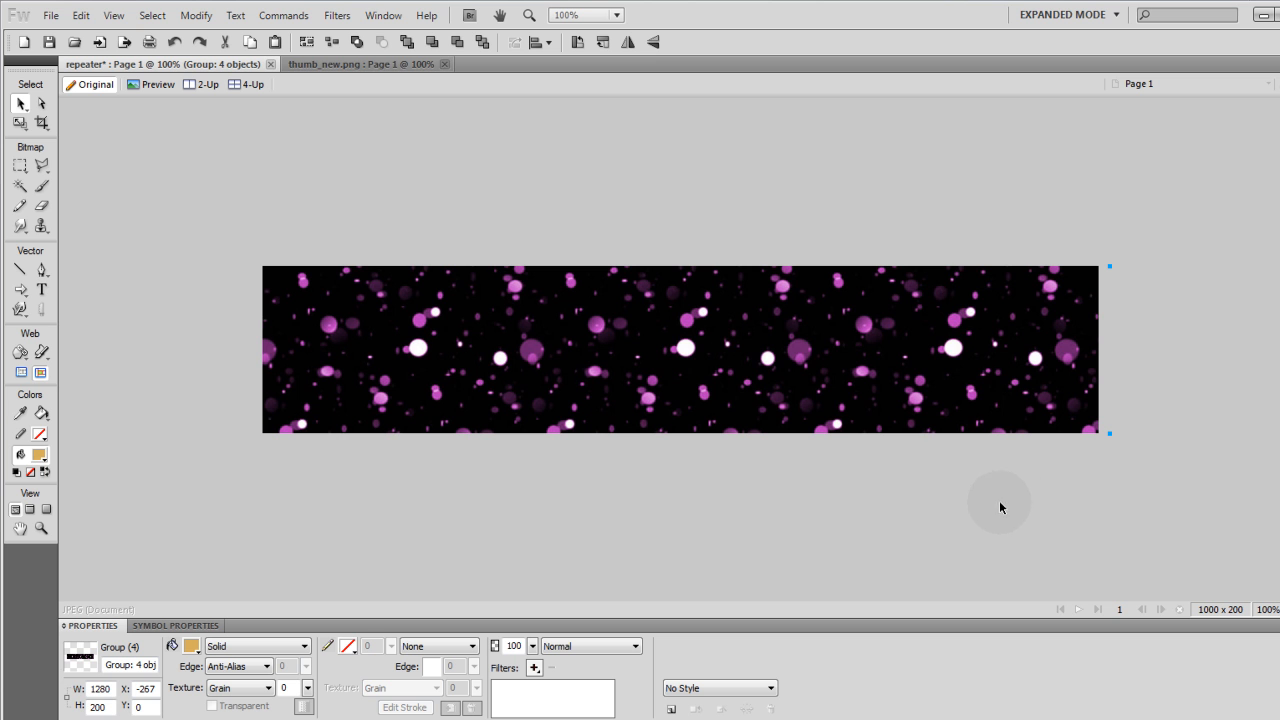
mouse_move(810, 484)
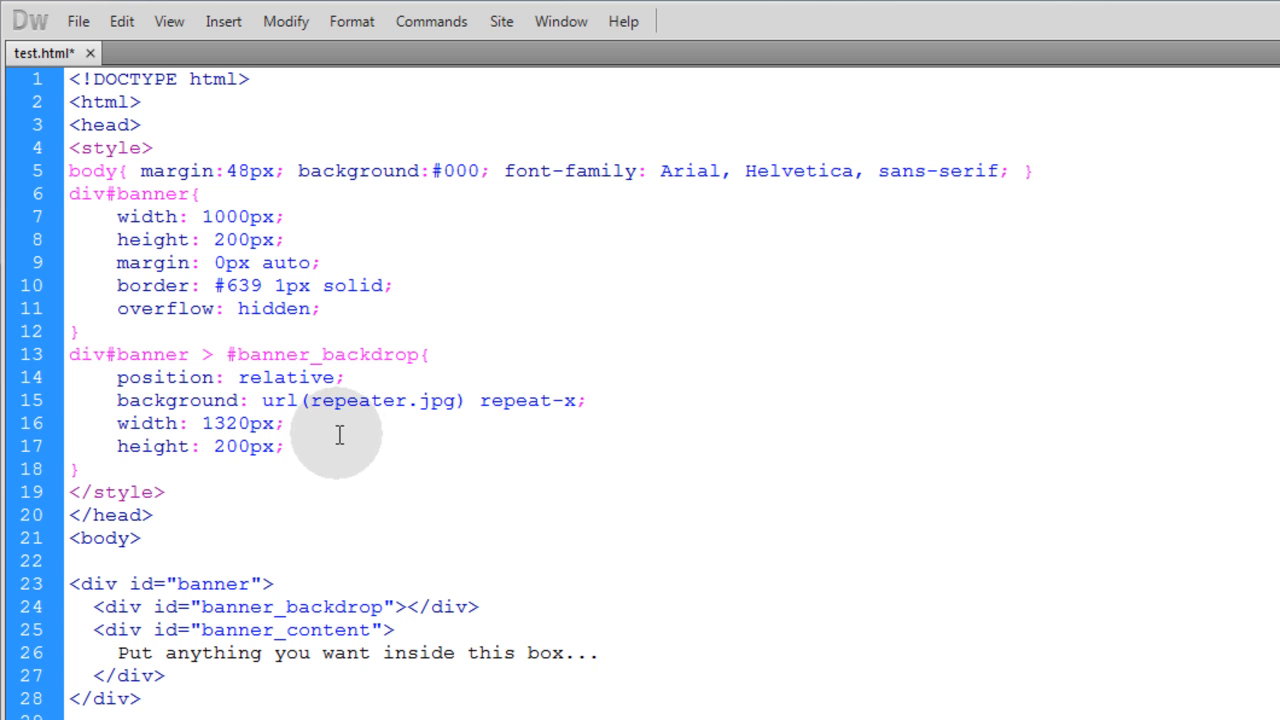
mouse_move(360, 400)
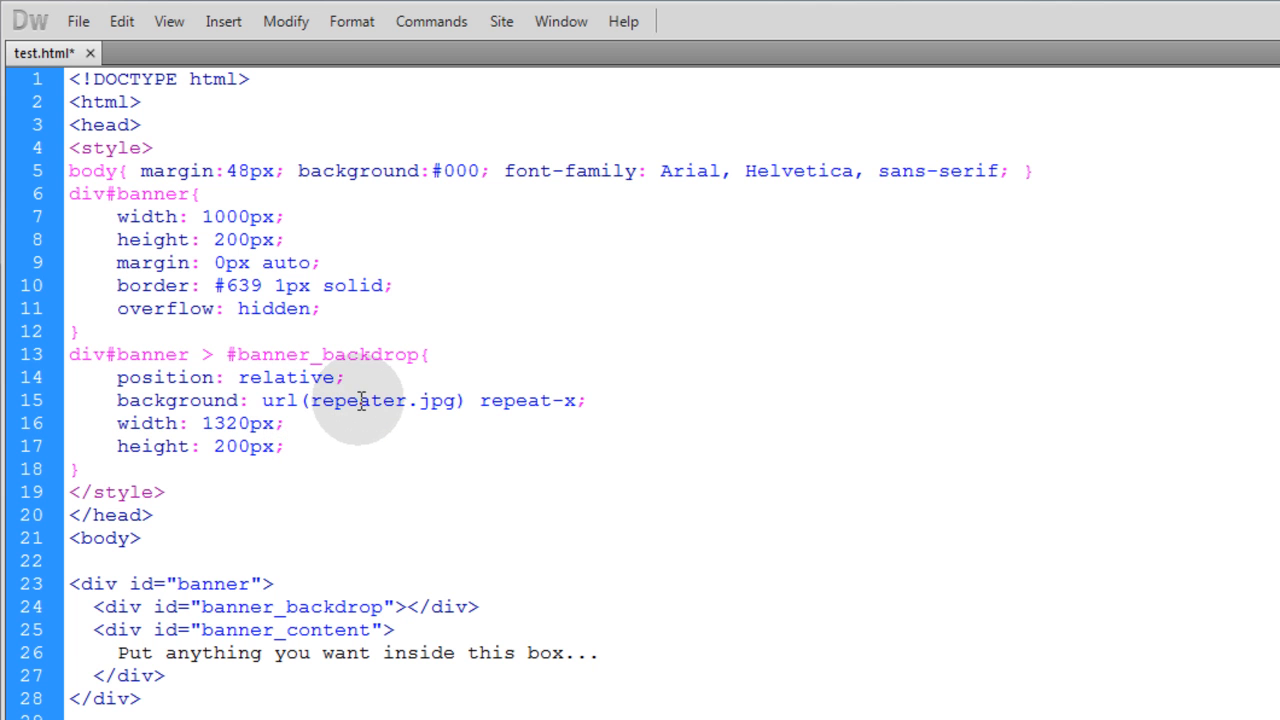
- Review url(repeater.jpg) and the 1320px width in #banner_backdrop, and the banner_content id, then save
double_click(380, 400)
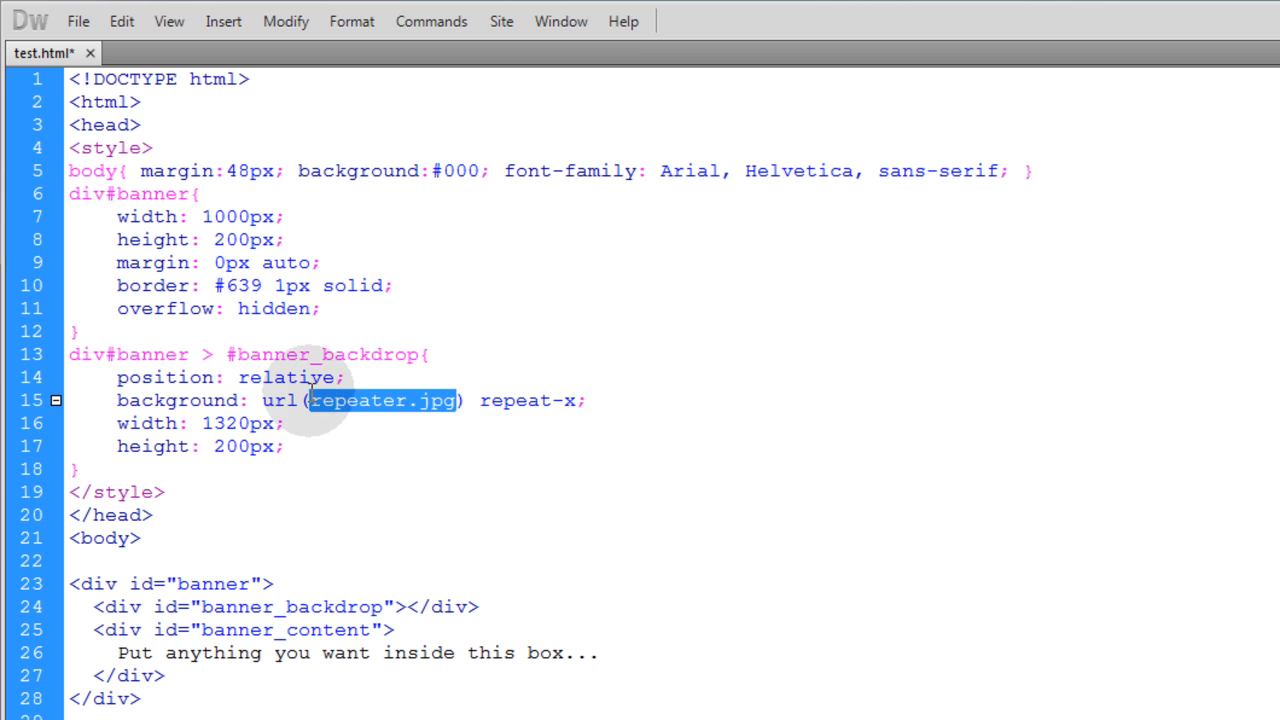
mouse_move(420, 420)
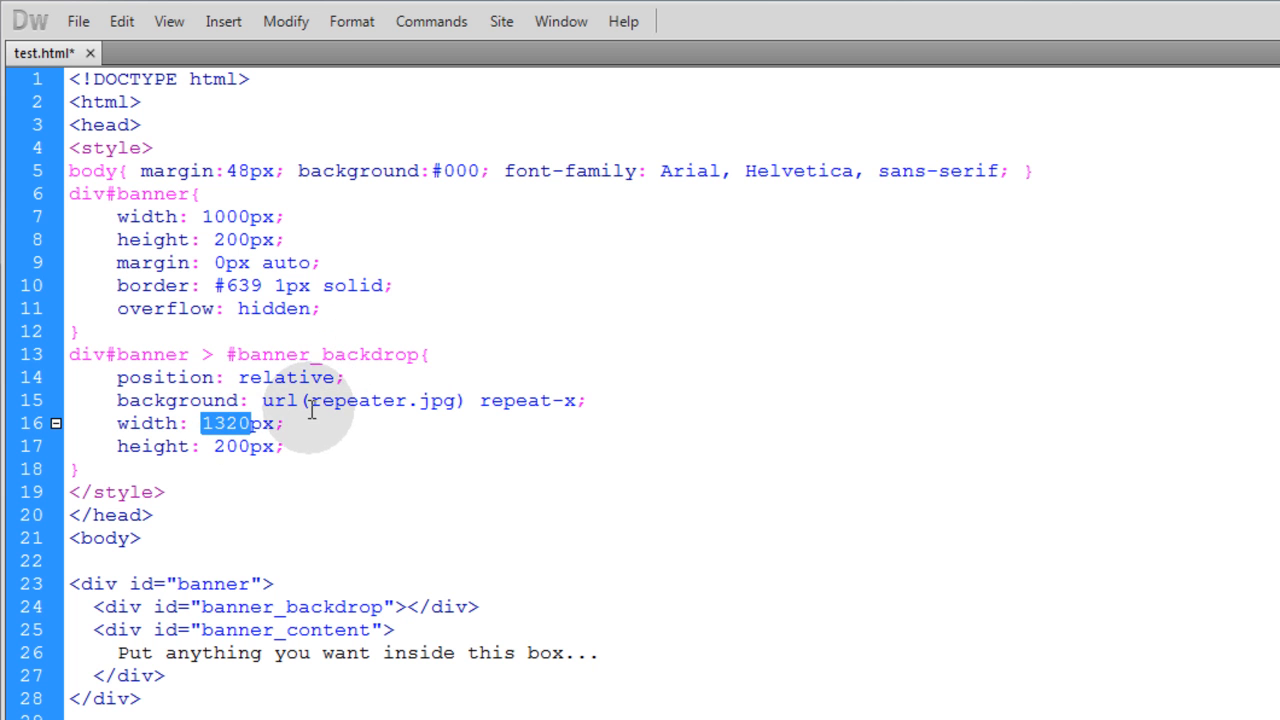
left_click(204, 424)
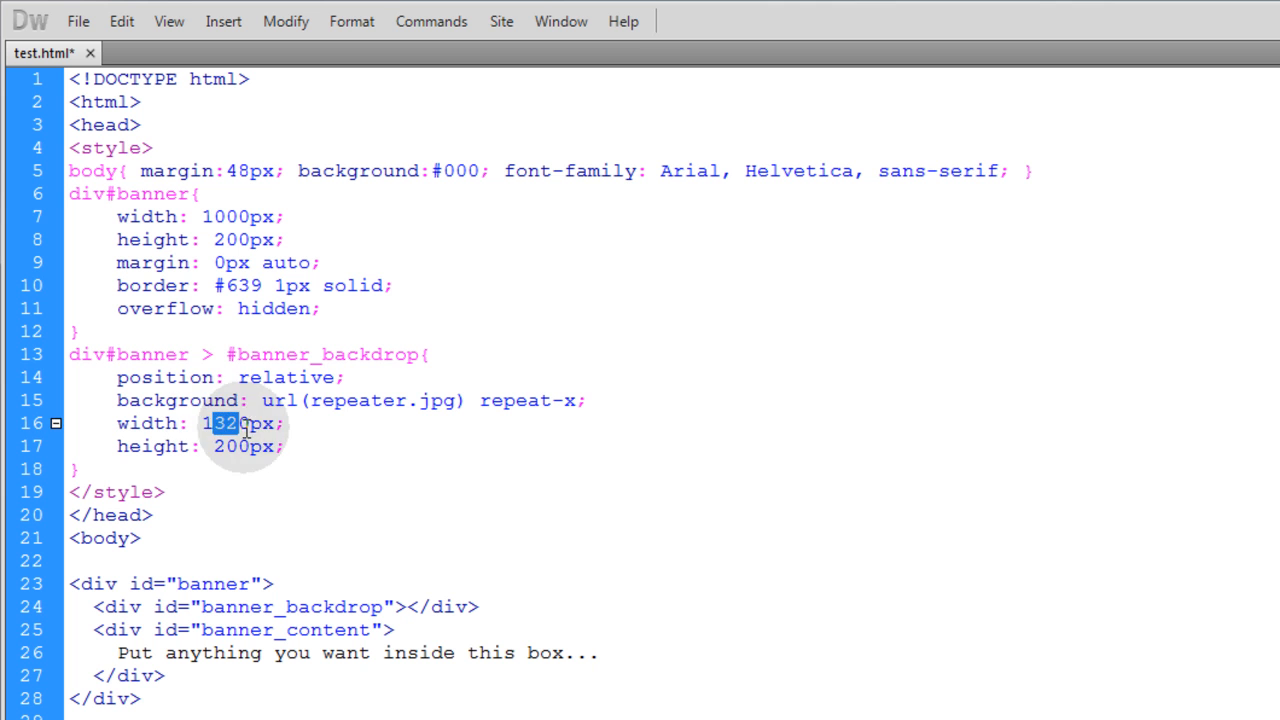
double_click(356, 400)
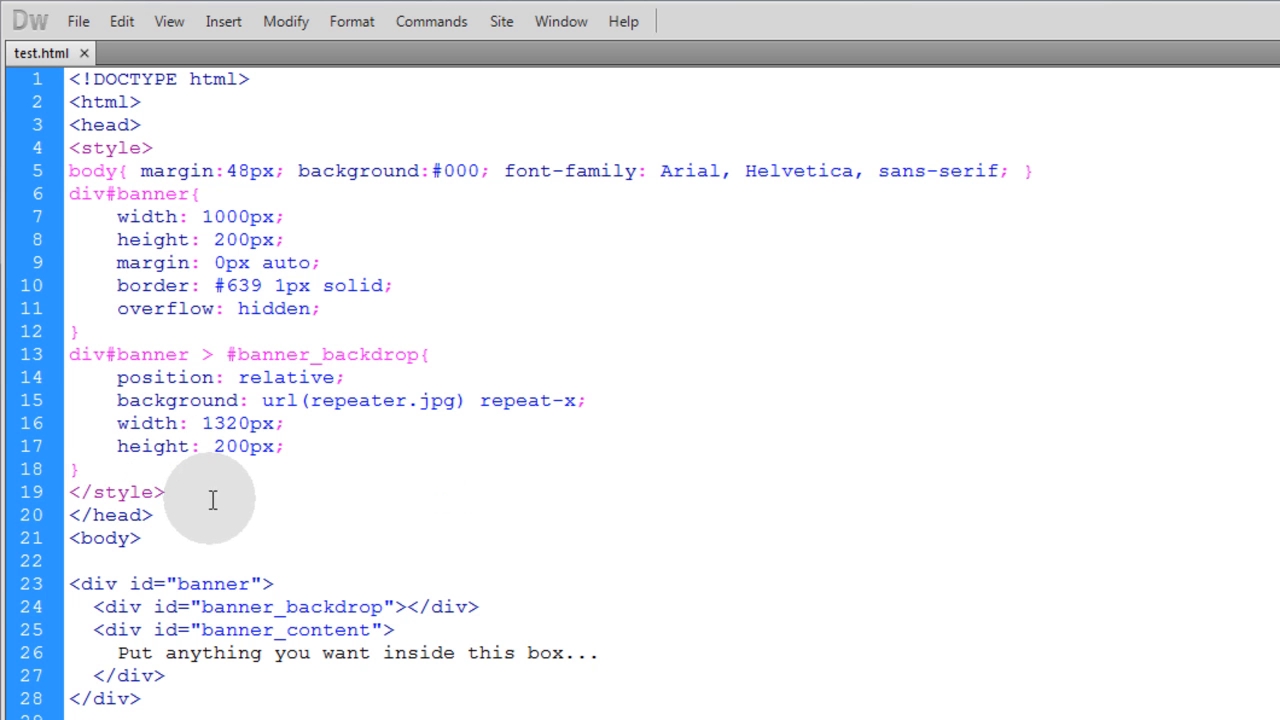
double_click(284, 630)
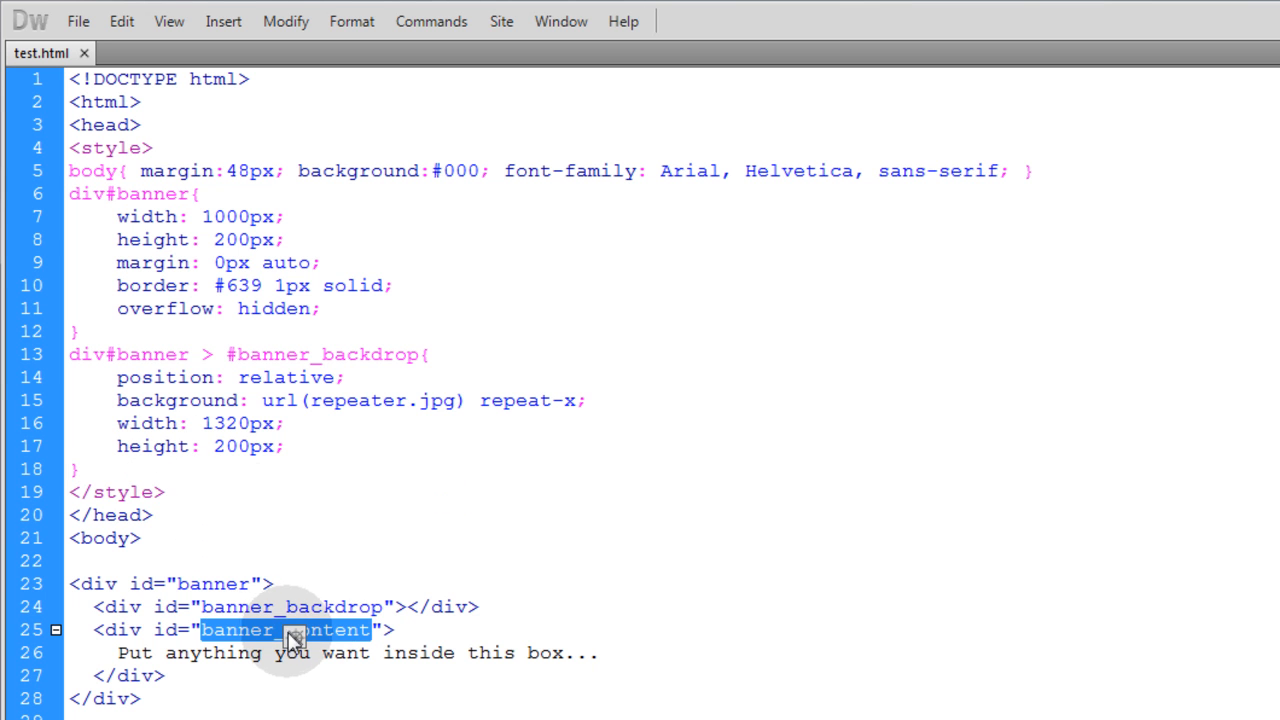
left_click(178, 560)
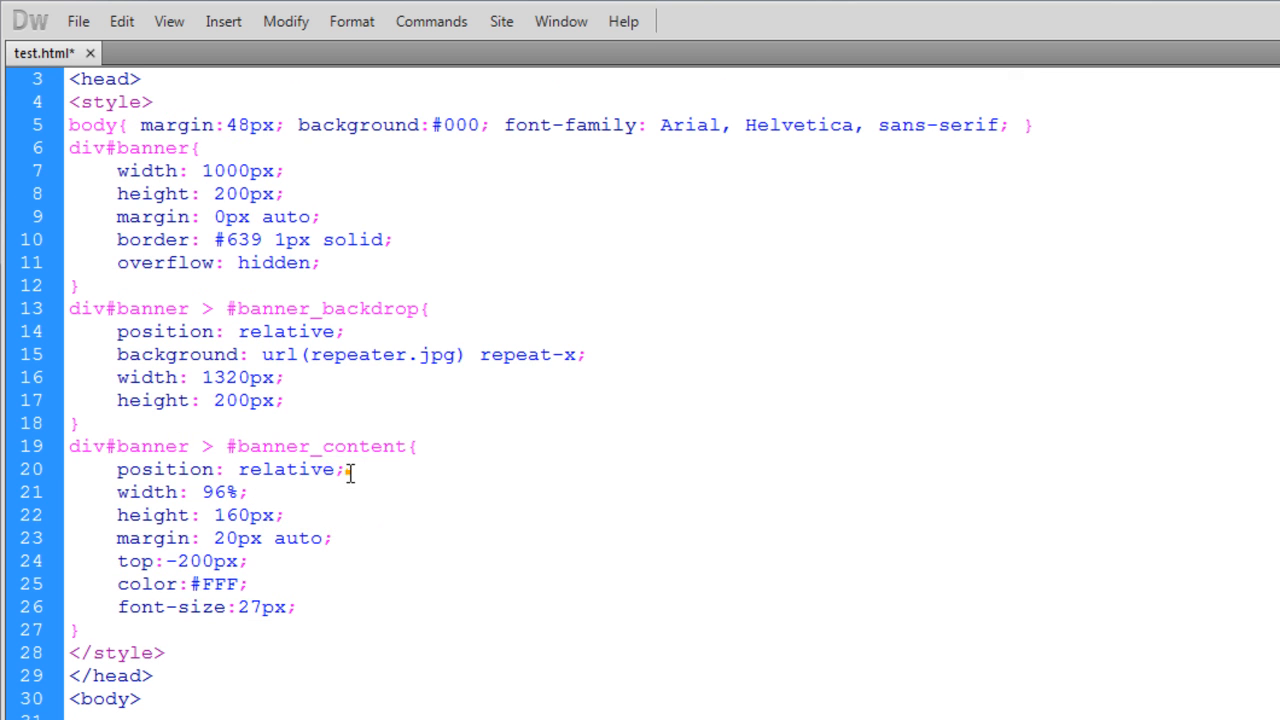
- Add div#banner > #banner_content: relative, 96% wide, 160px tall, margin 20px auto, top -200px, #FFF 27px text
triple_click(230, 468)
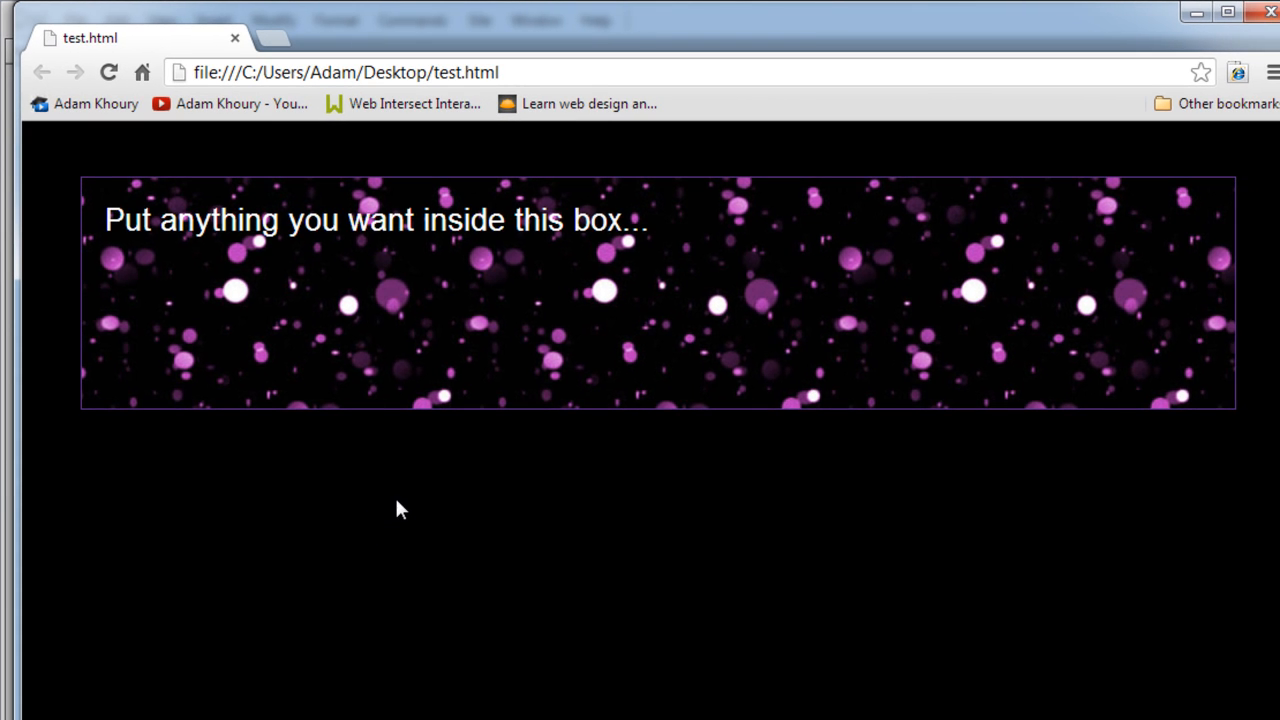
mouse_move(576, 480)
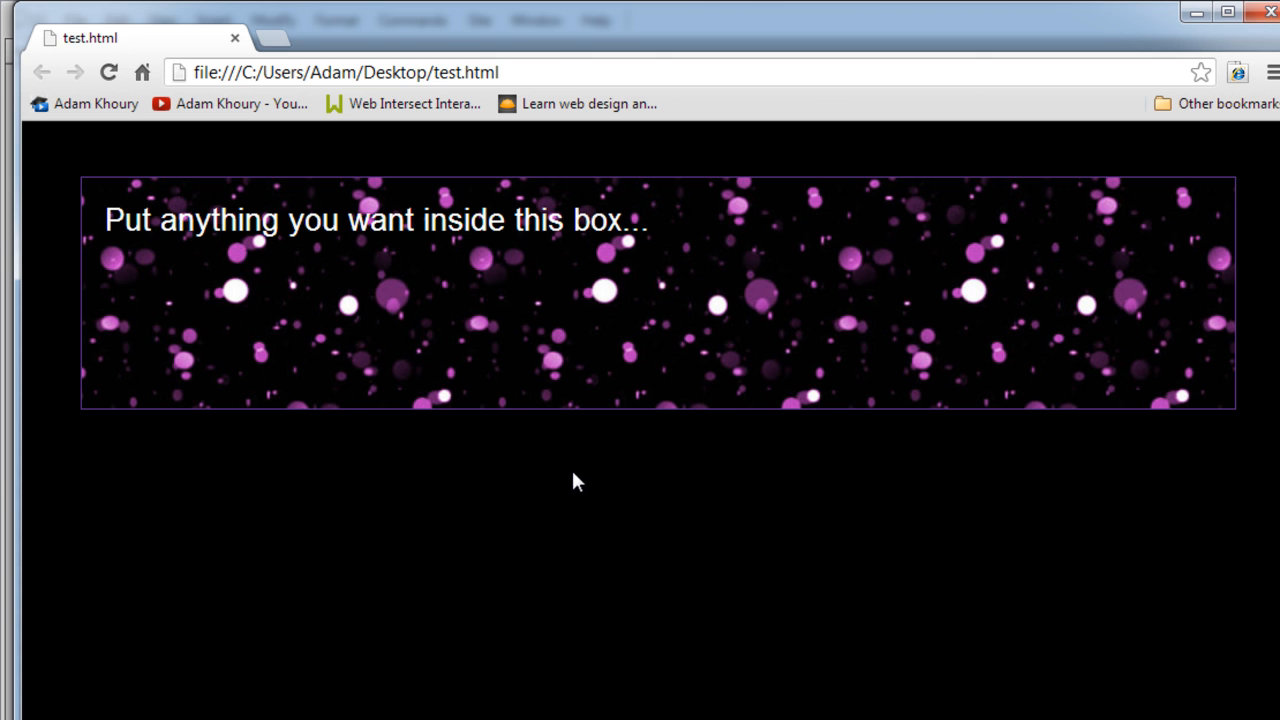
mouse_move(1262, 16)
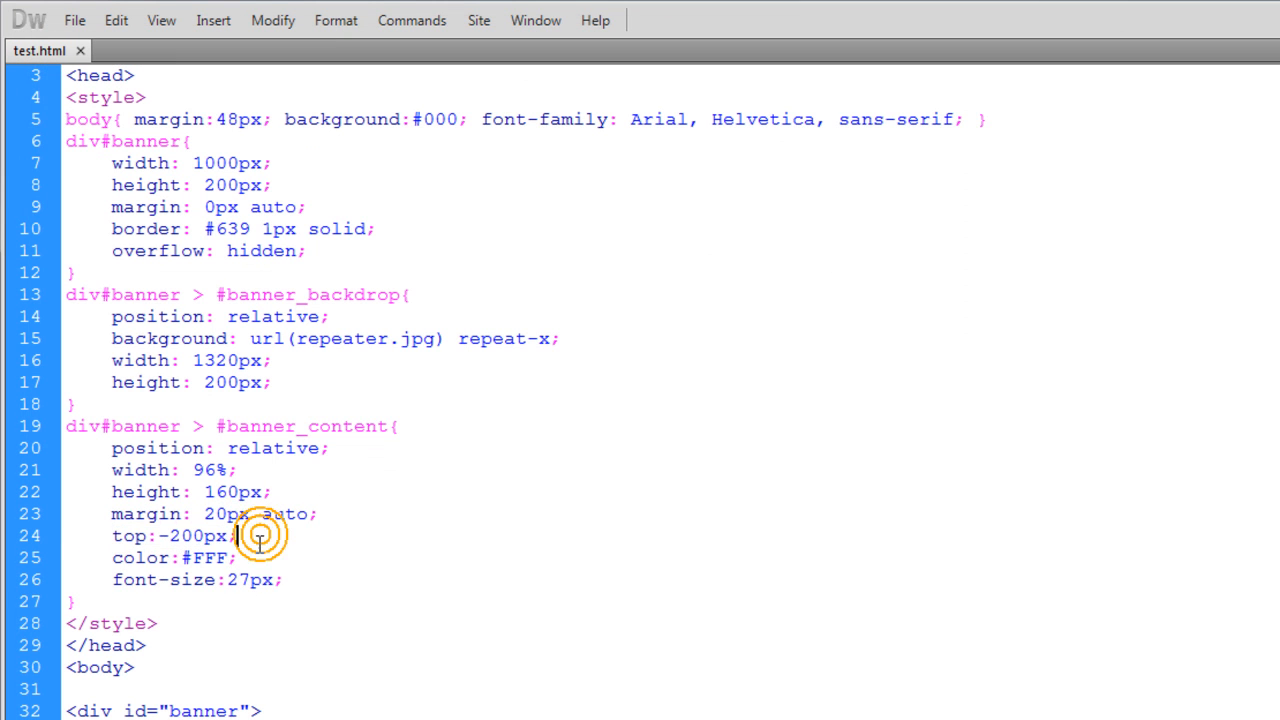
mouse_move(348, 426)
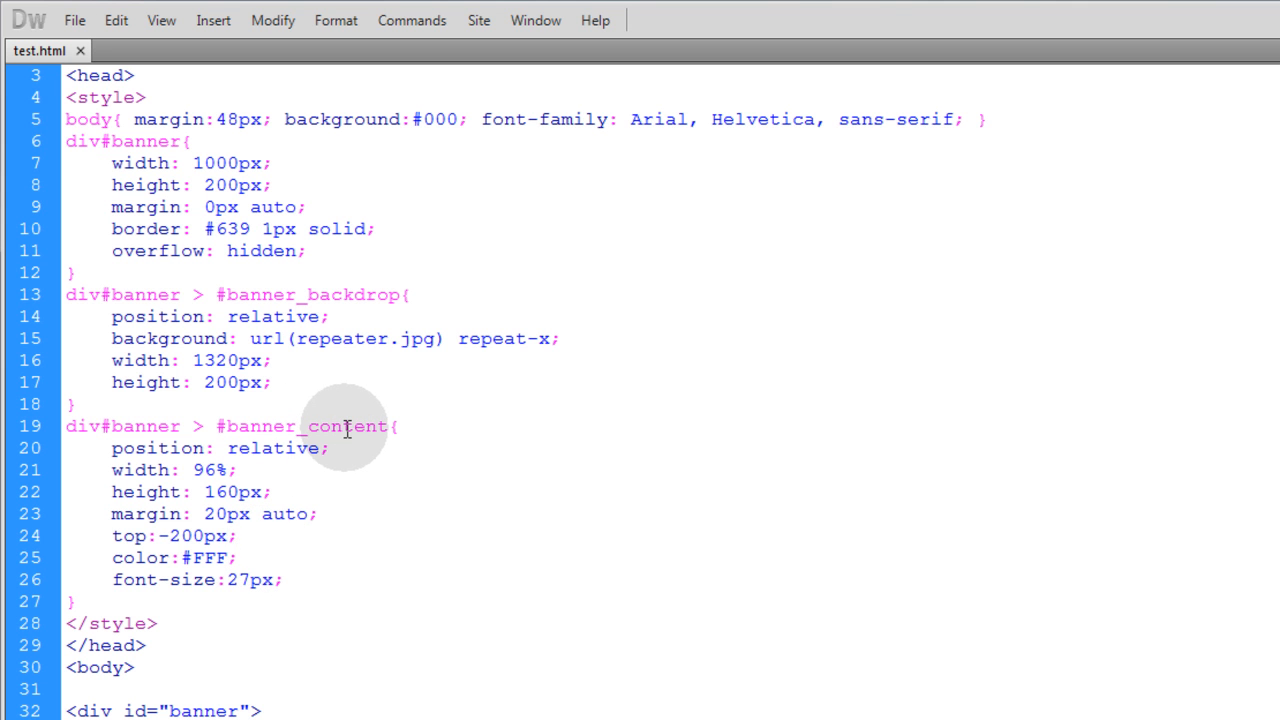
- Add border: #0FF 1px dashed; to #banner_content using the code-hint colour picker, and save
left_click(232, 536)
type("border:")
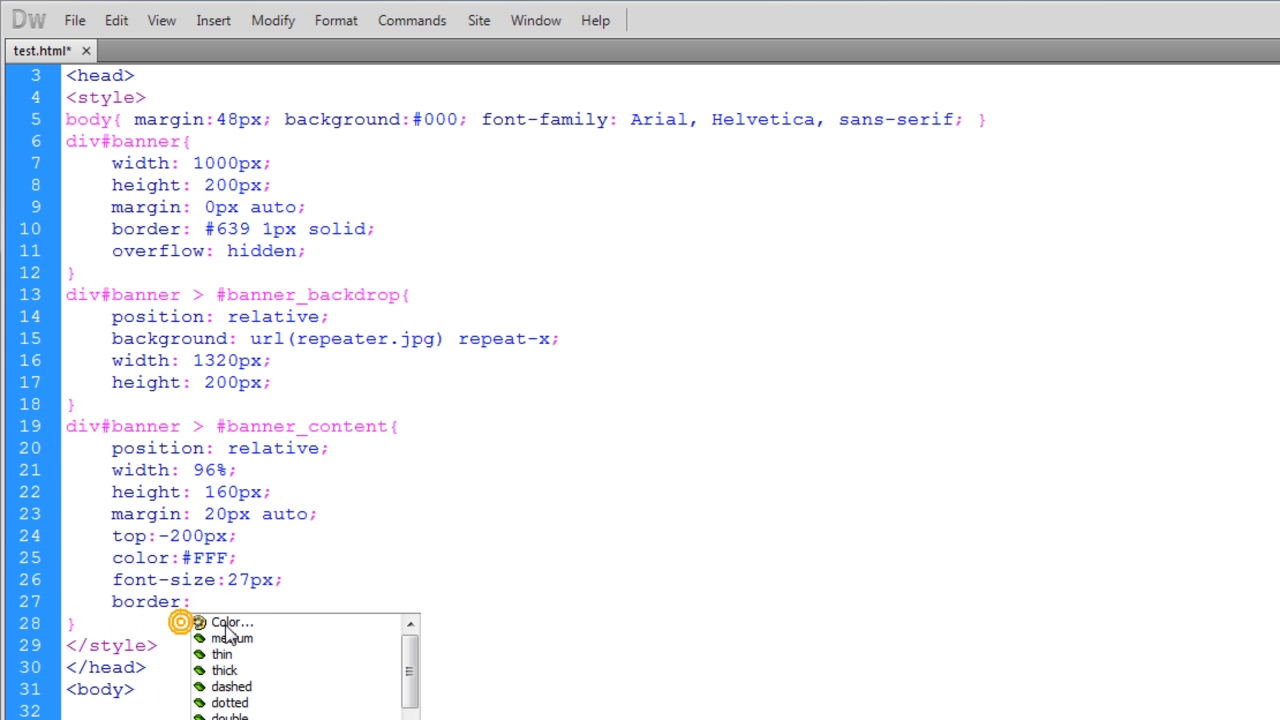
left_click(232, 622)
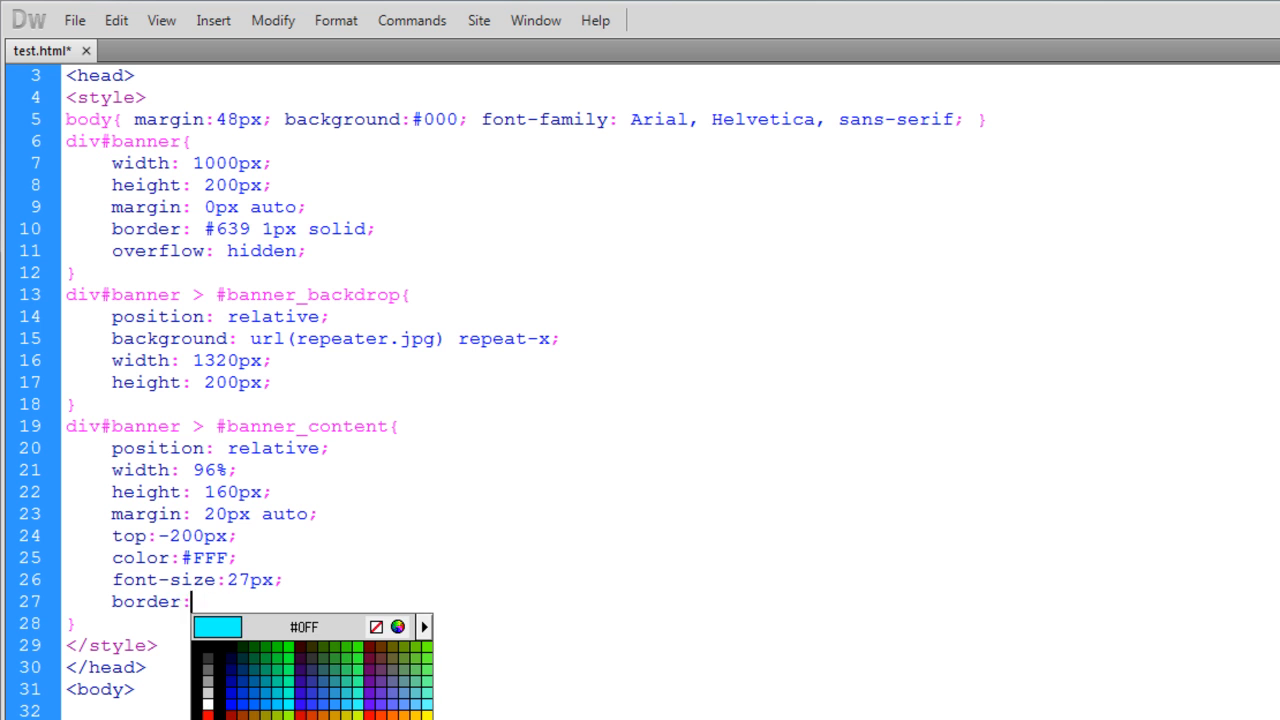
type("0FF 1px da")
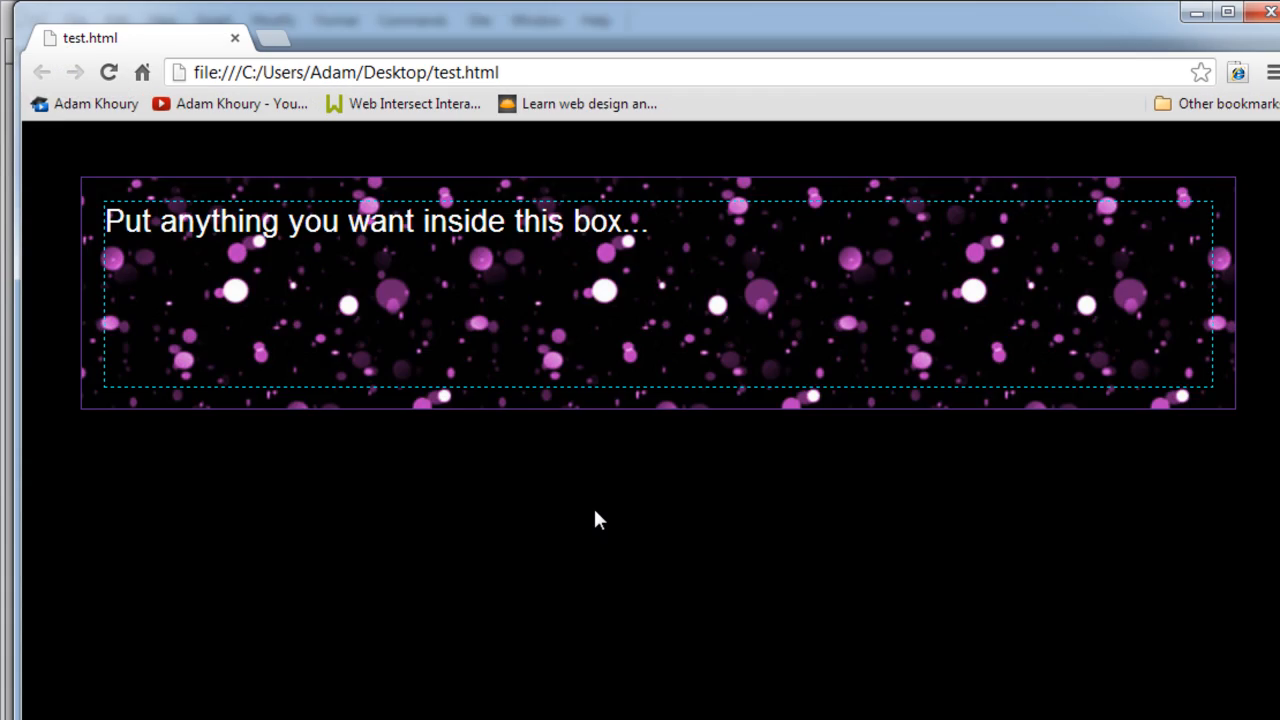
mouse_move(700, 482)
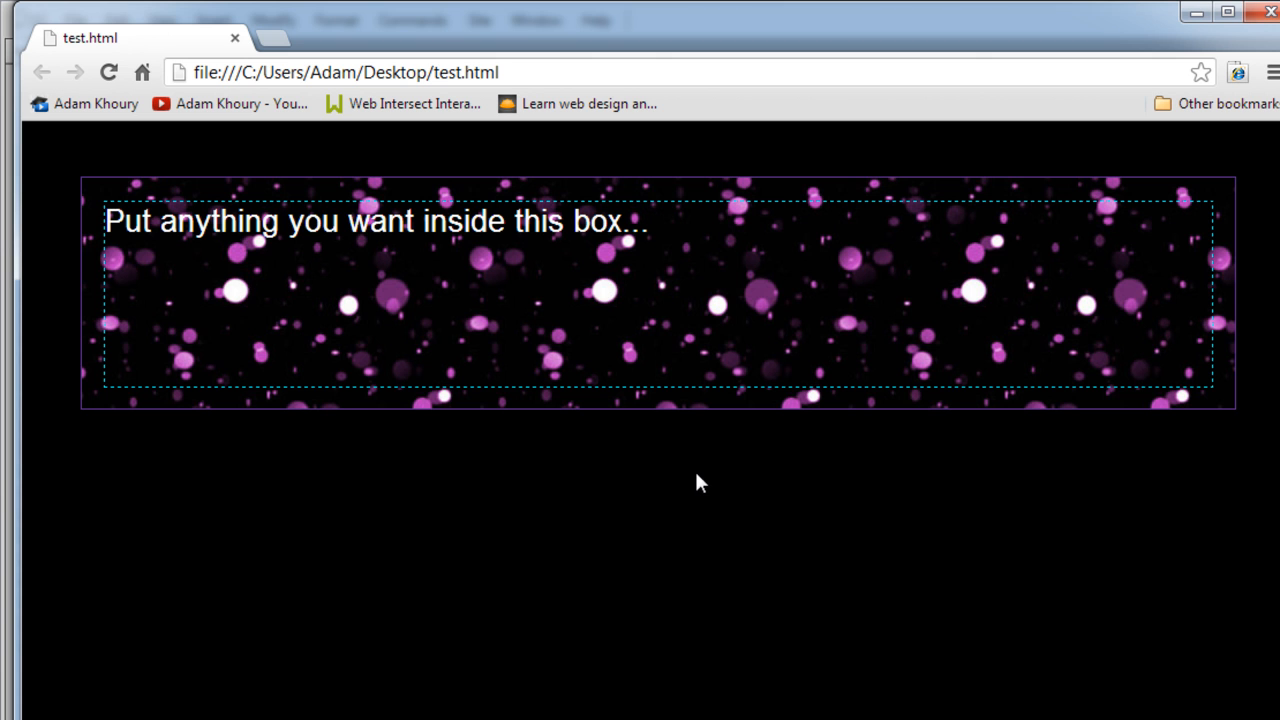
mouse_move(1040, 320)
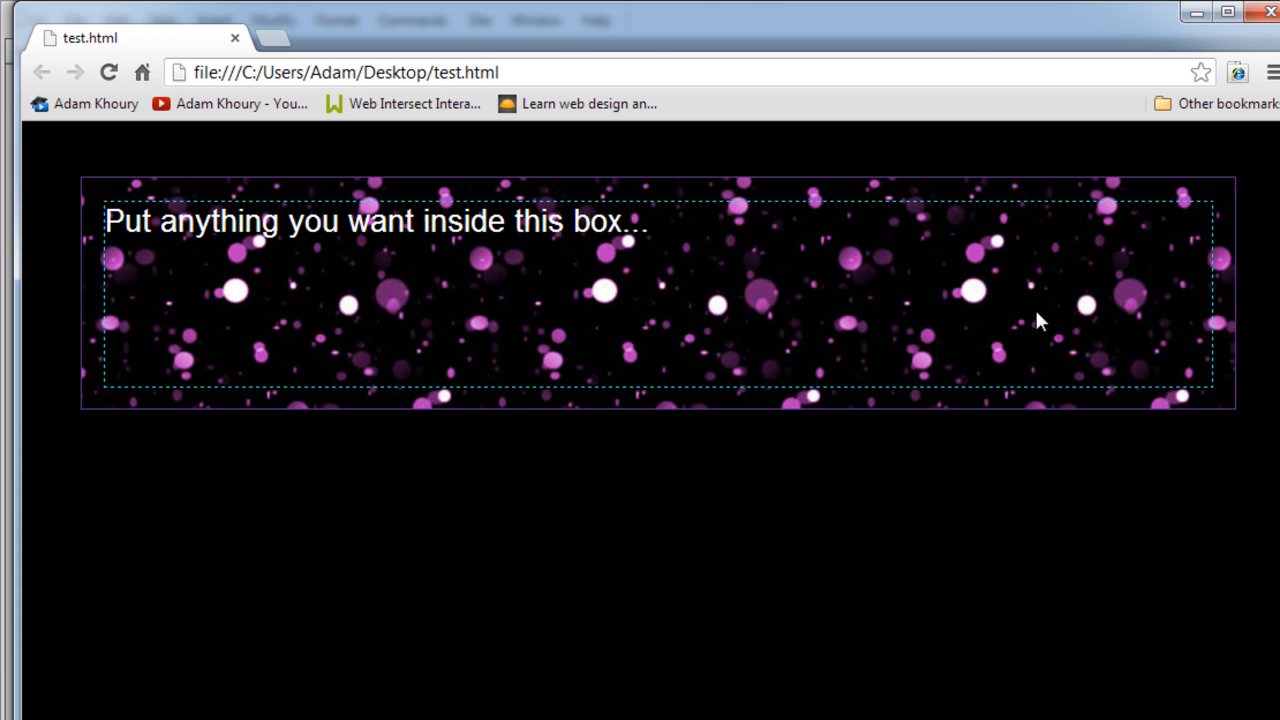
mouse_move(1248, 380)
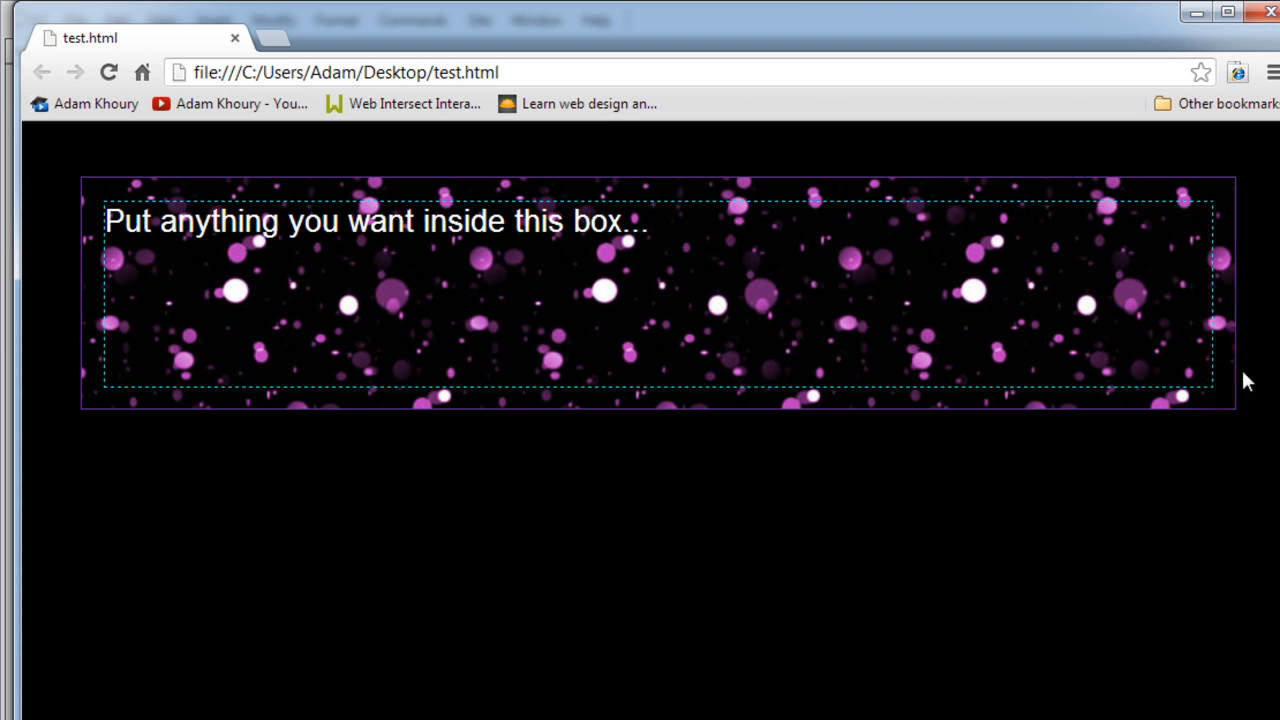
mouse_move(308, 298)
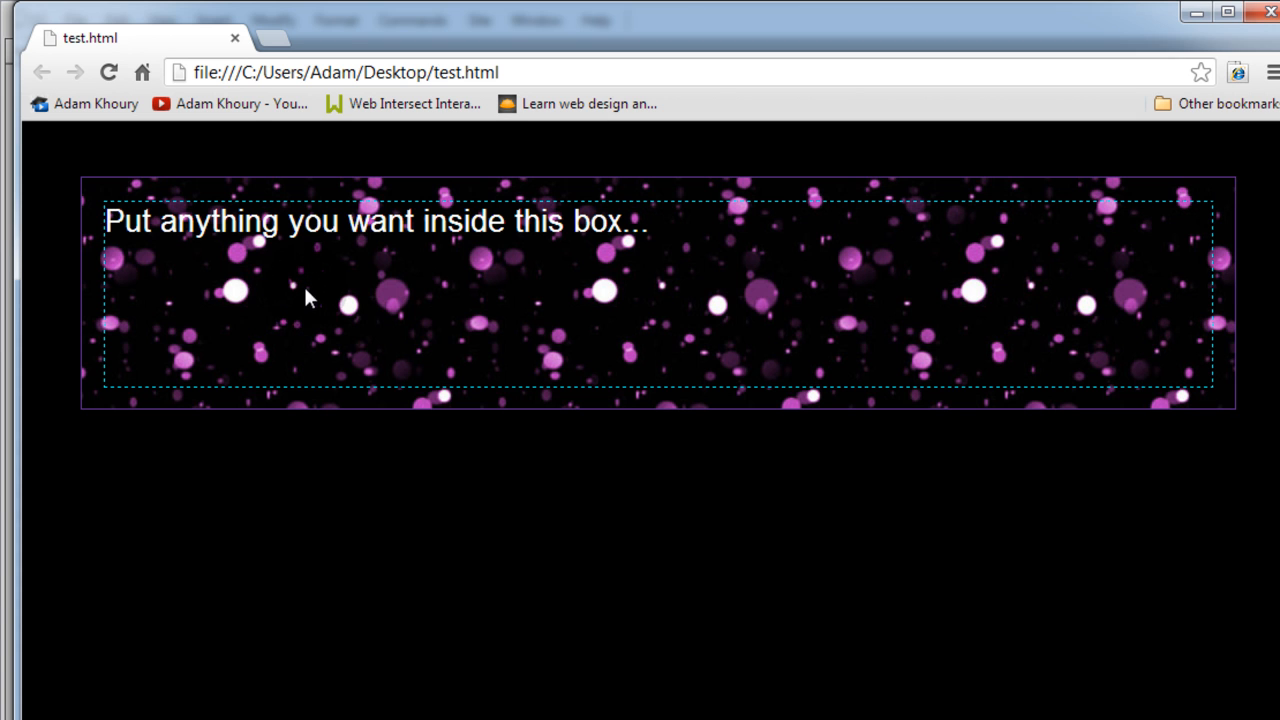
mouse_move(1072, 356)
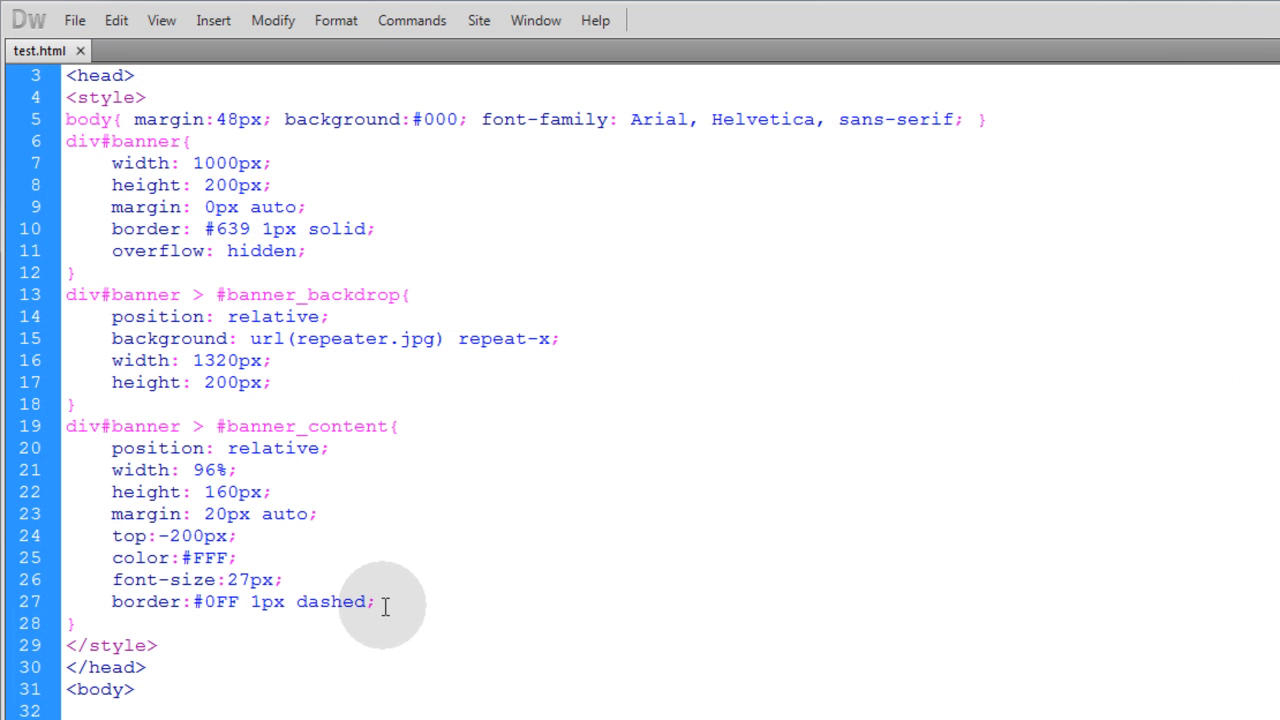
- Remove the temporary dashed border and insert @-webkit-keyframes backdrop_roll below the #banner_backdrop rule
key("Delete")
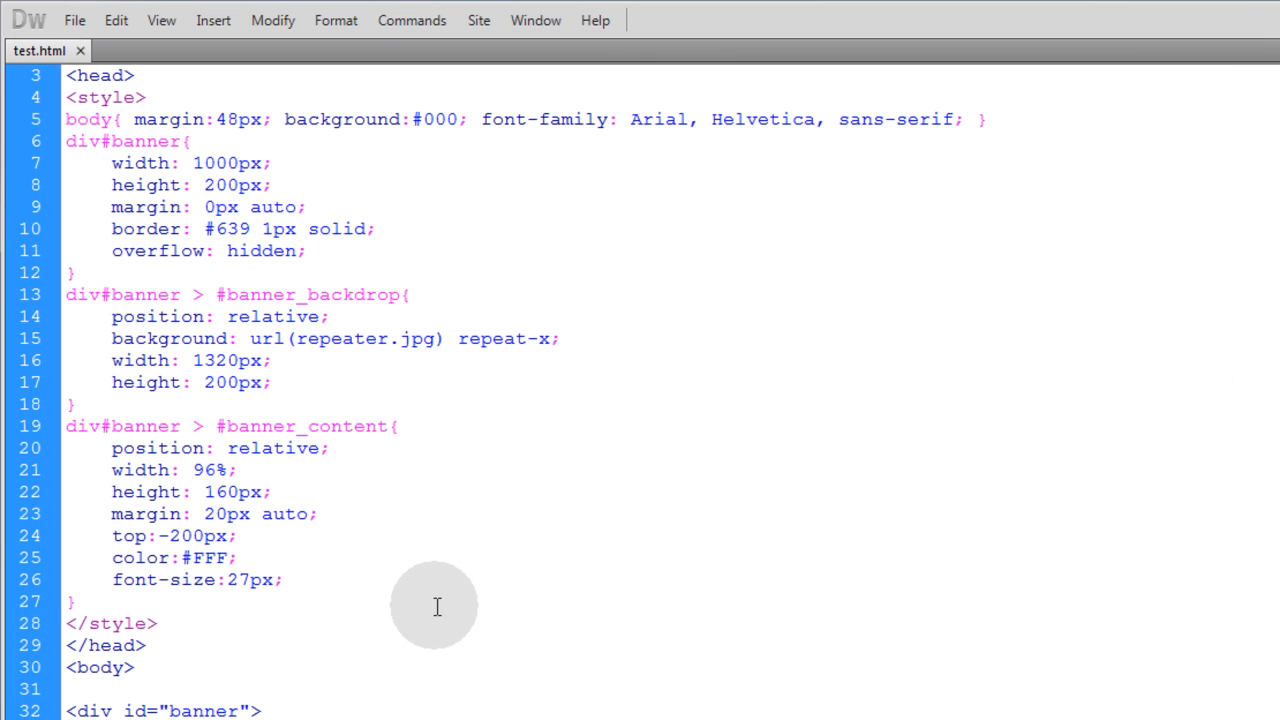
left_click(284, 580)
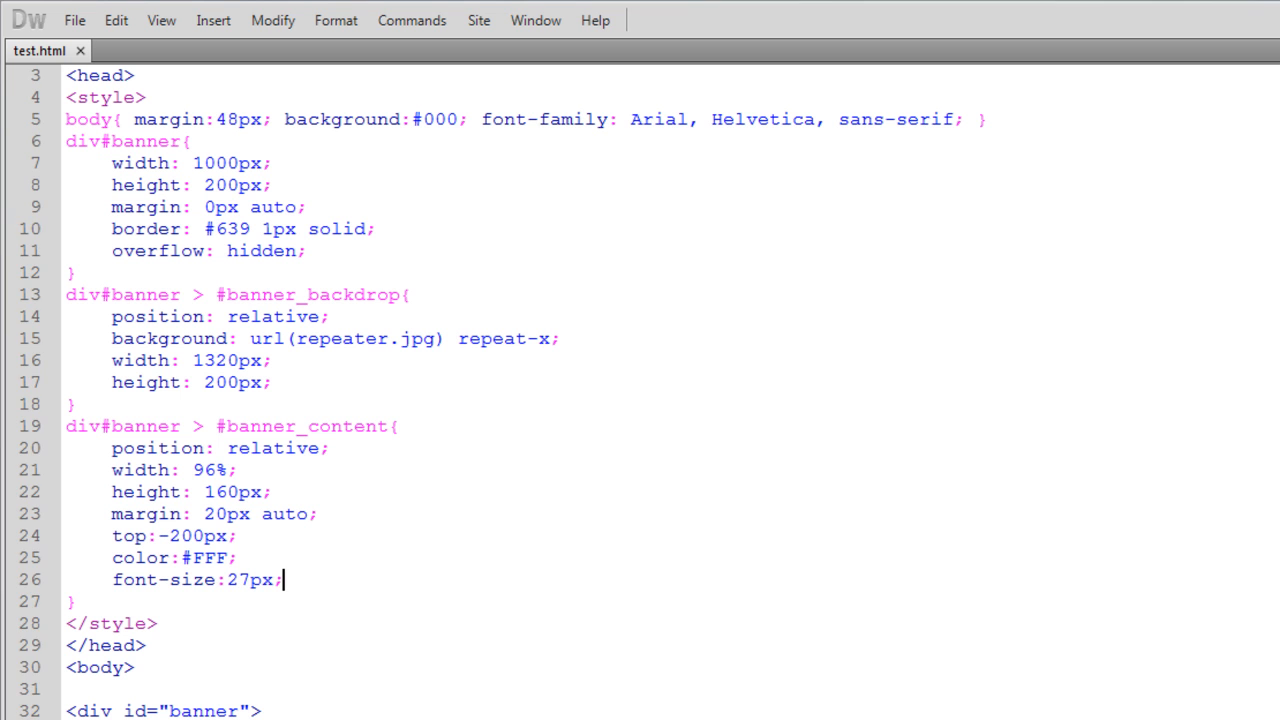
left_click(76, 404)
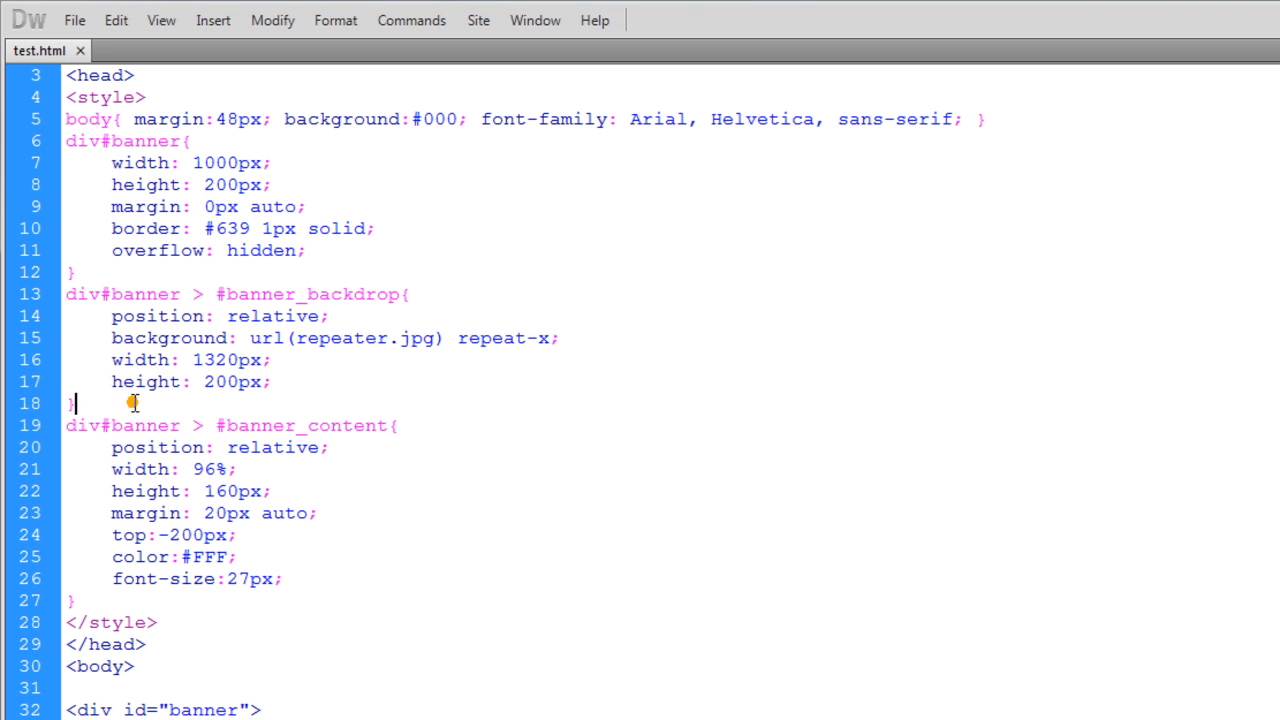
key("Delete")
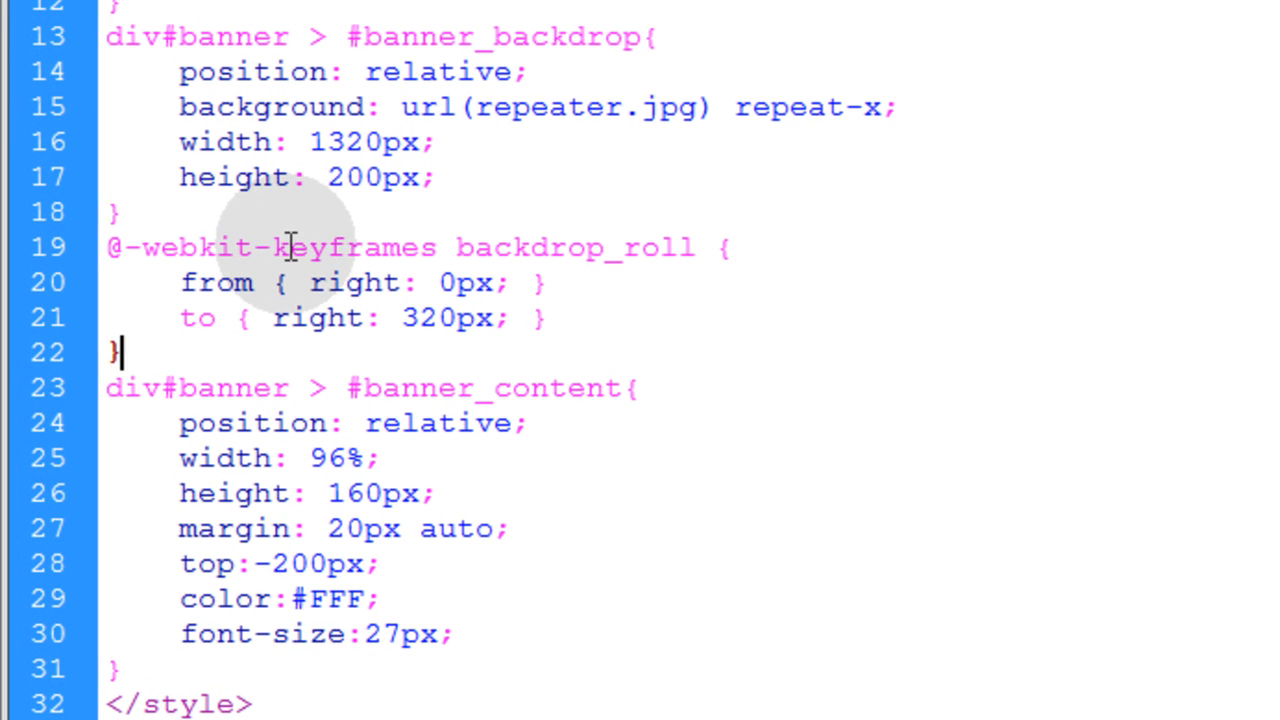
- Review the -webkit- prefix, the backdrop_roll name and its from right:0px to right:320px keyframes
double_click(200, 246)
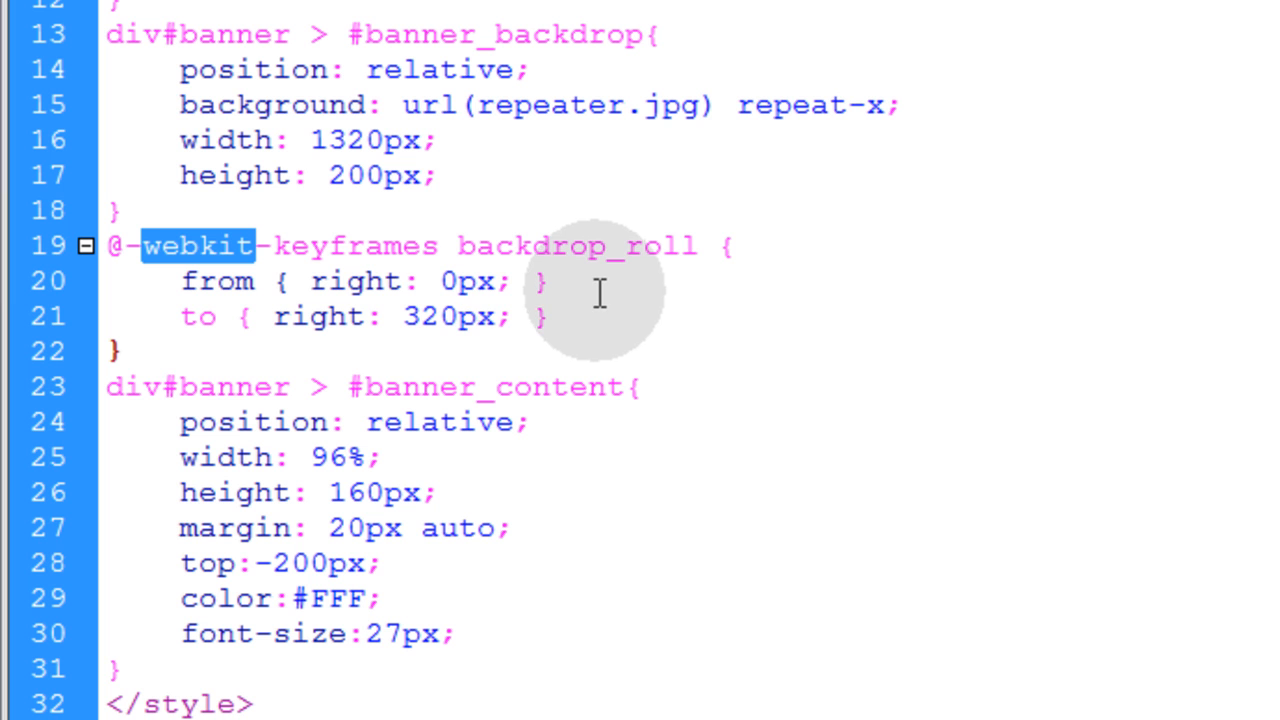
double_click(578, 246)
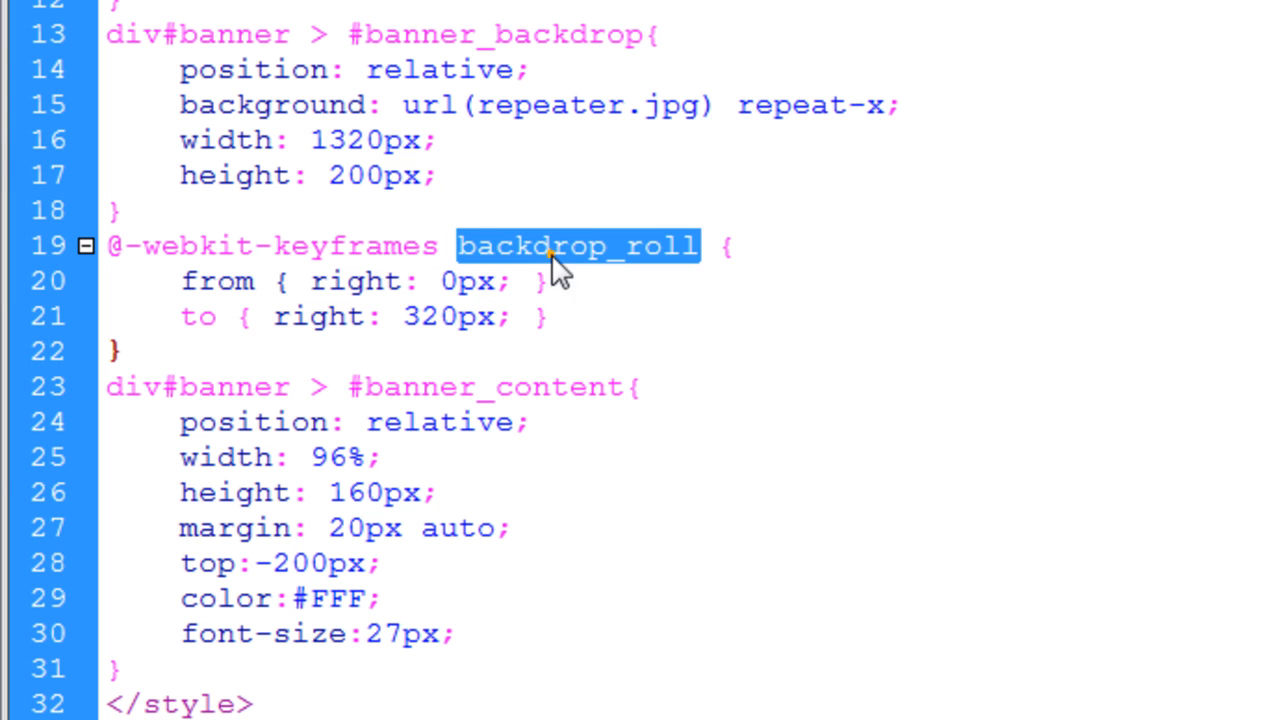
mouse_move(250, 280)
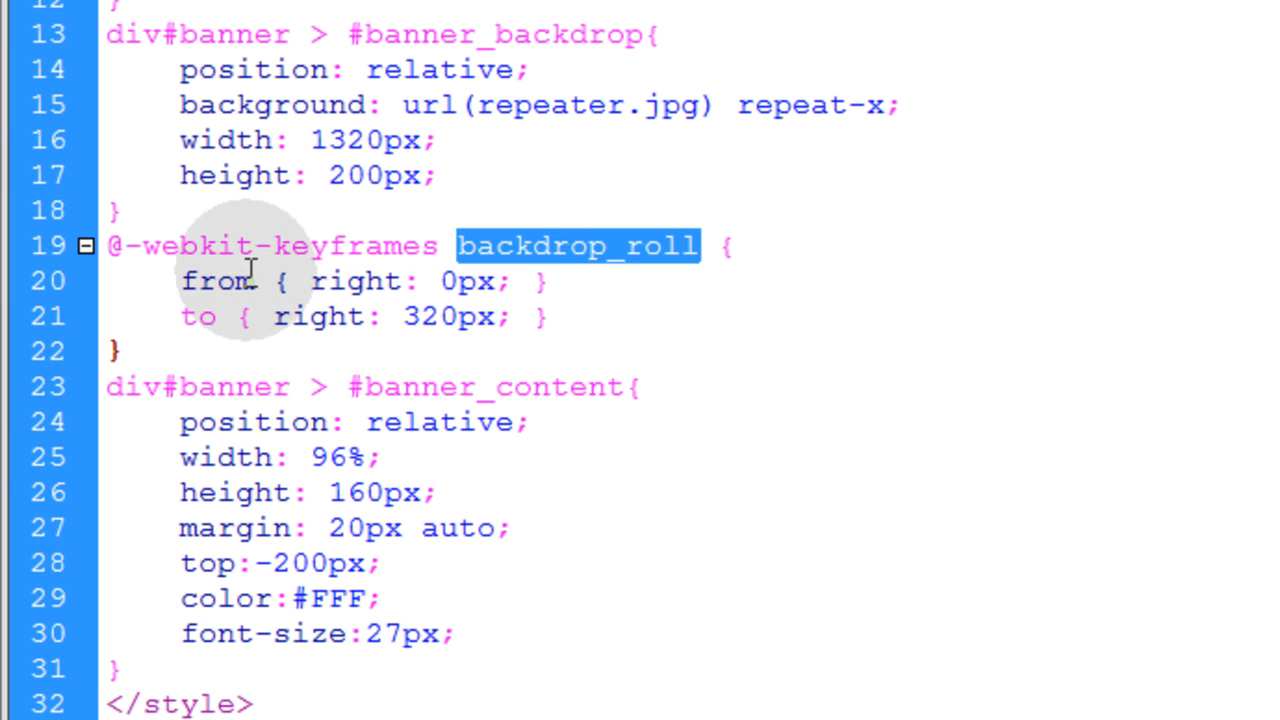
left_click(450, 280)
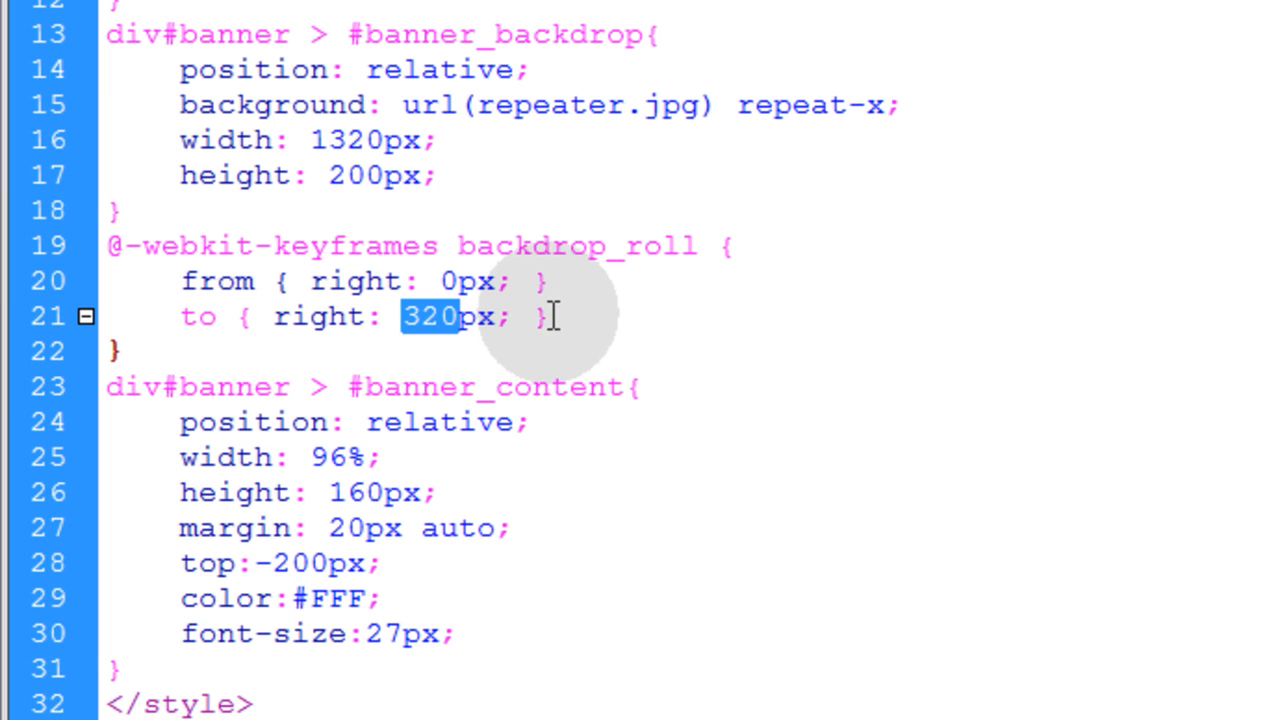
mouse_move(512, 280)
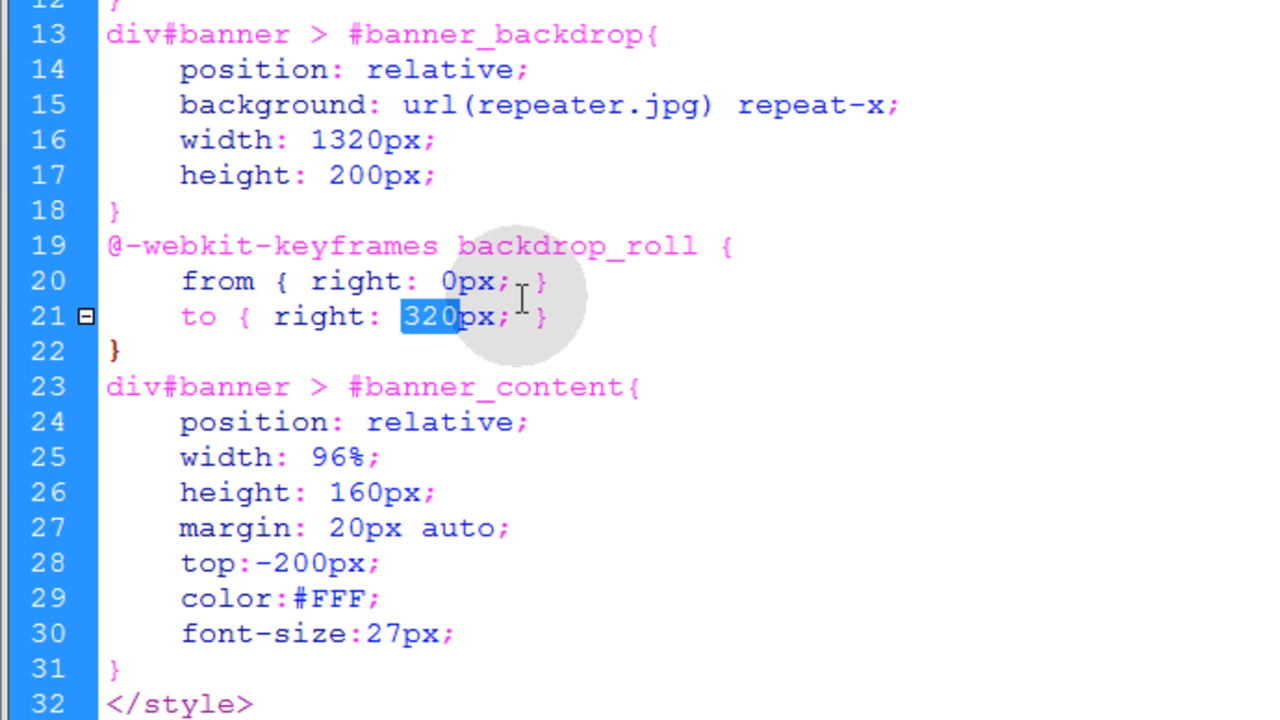
mouse_move(240, 284)
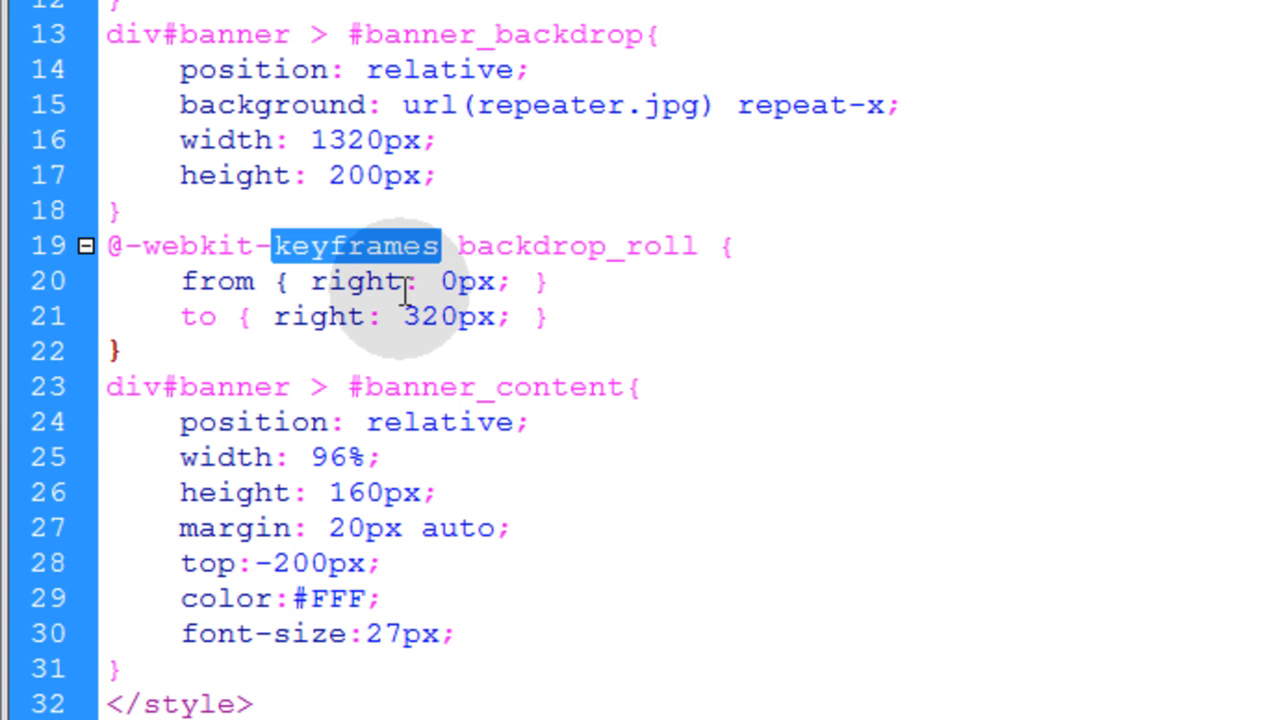
double_click(216, 280)
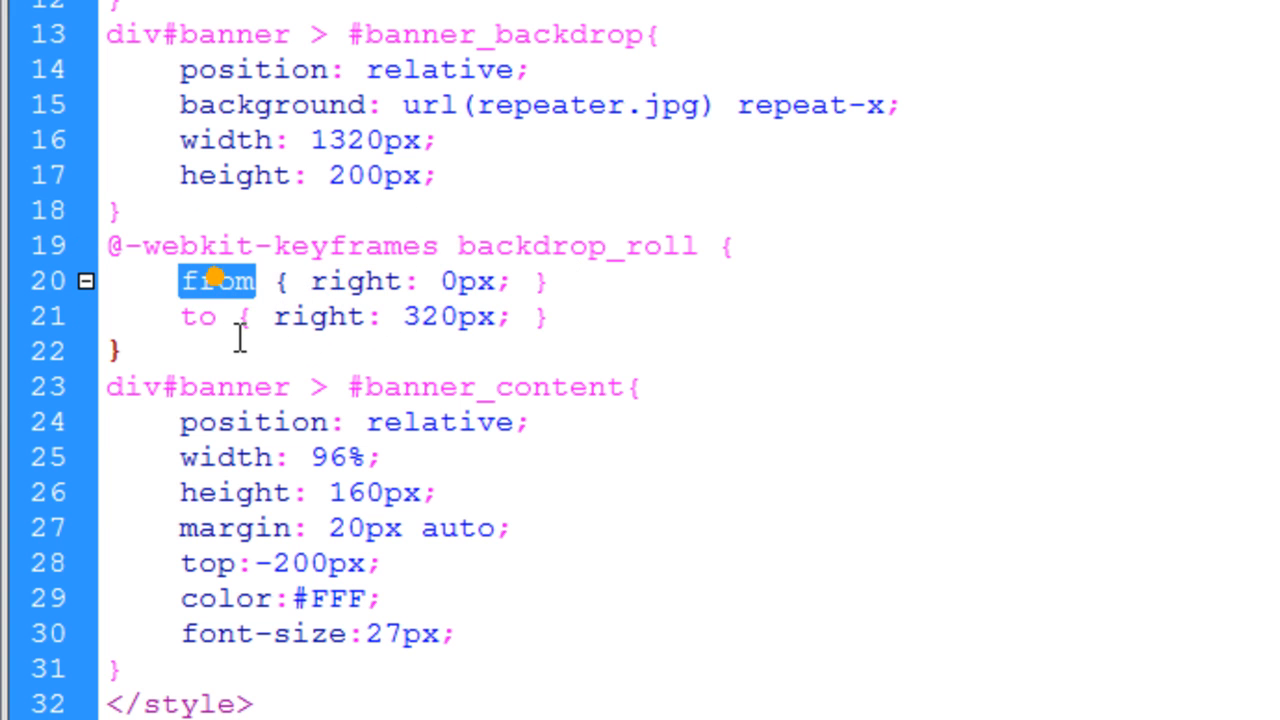
double_click(198, 316)
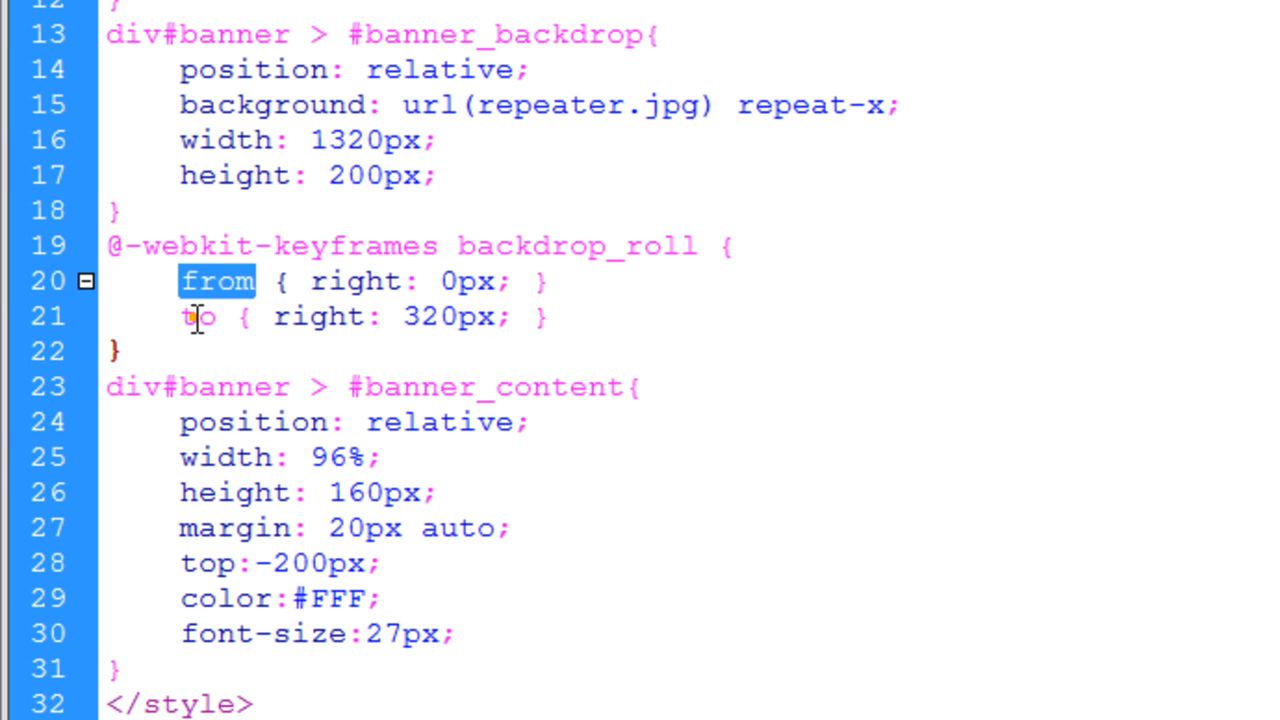
left_click(364, 280)
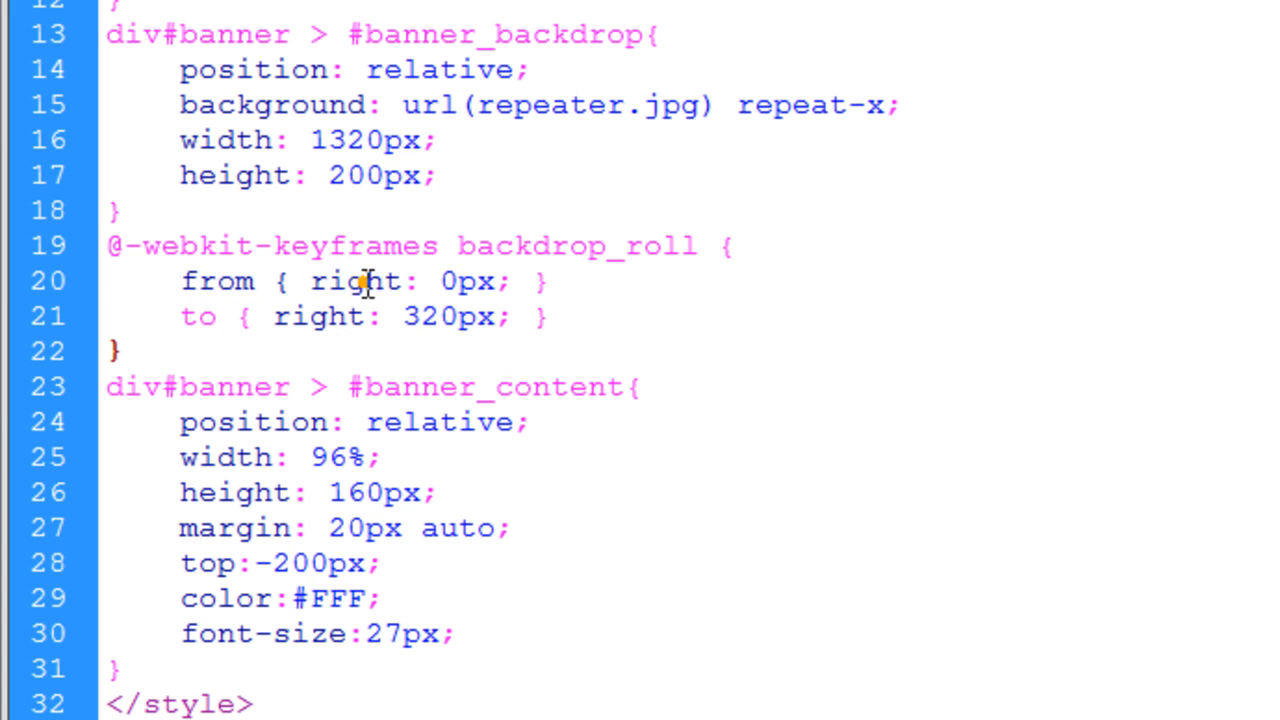
double_click(468, 280)
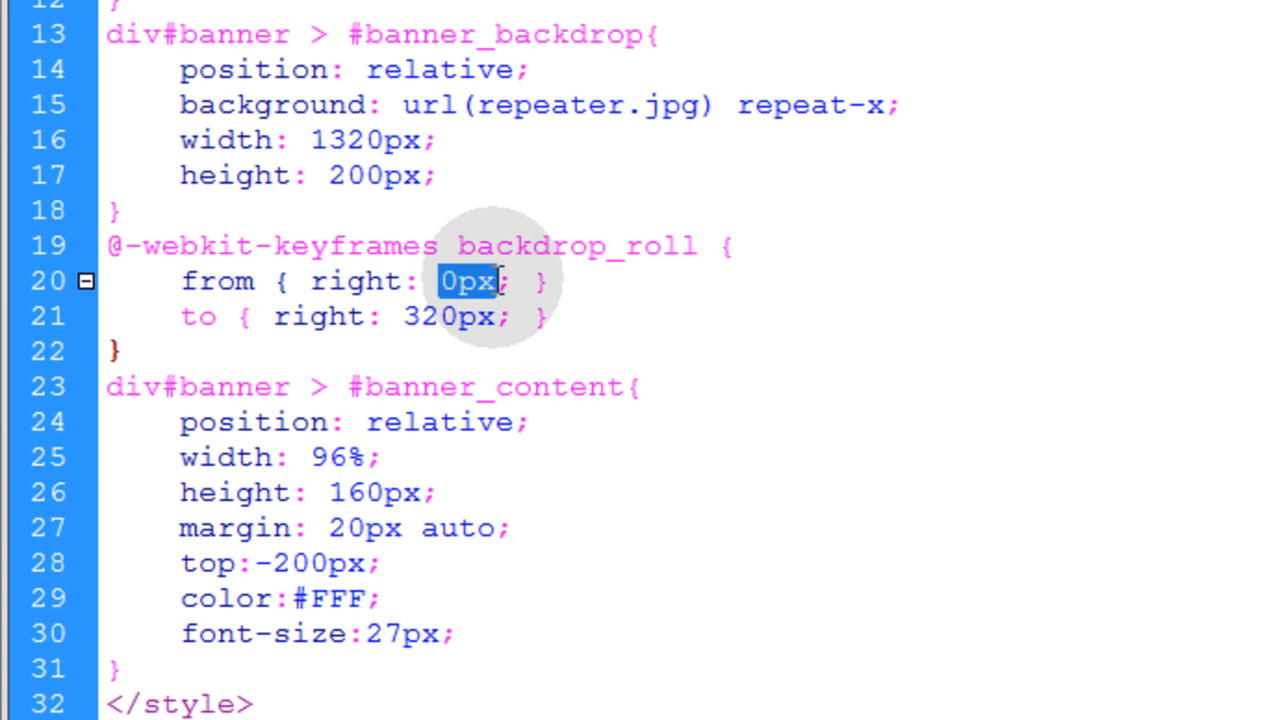
double_click(318, 316)
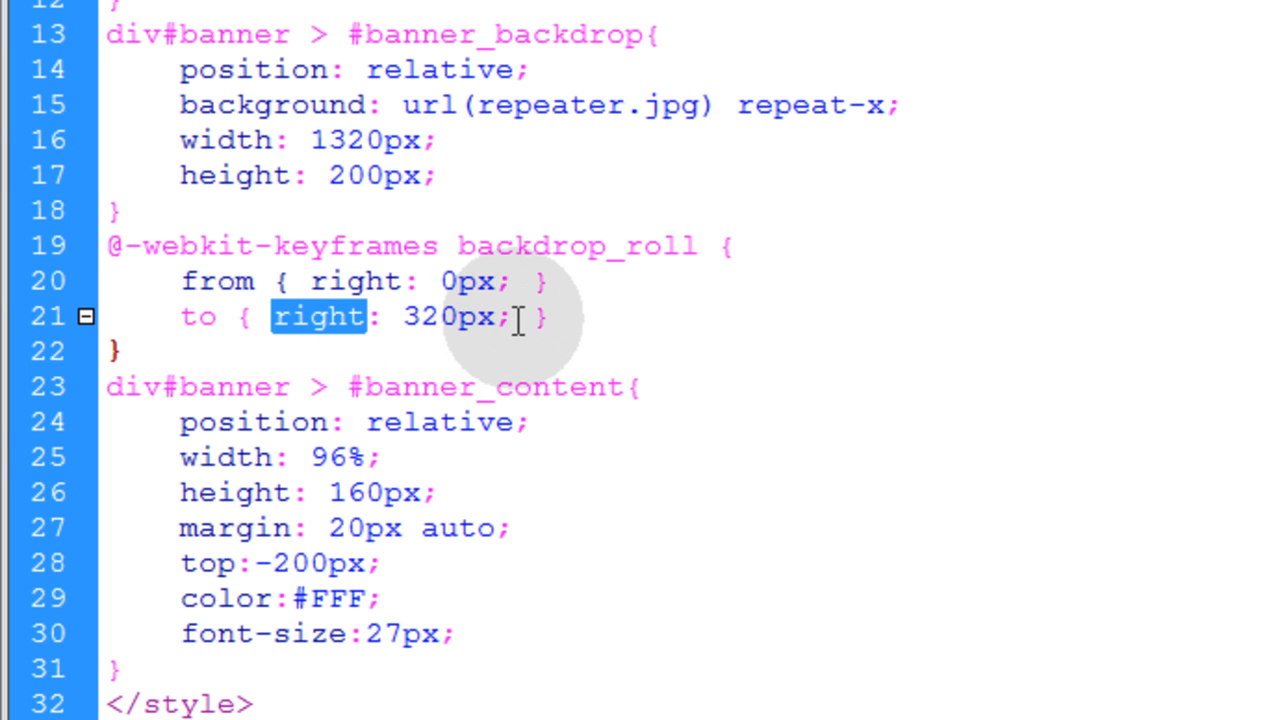
mouse_move(510, 320)
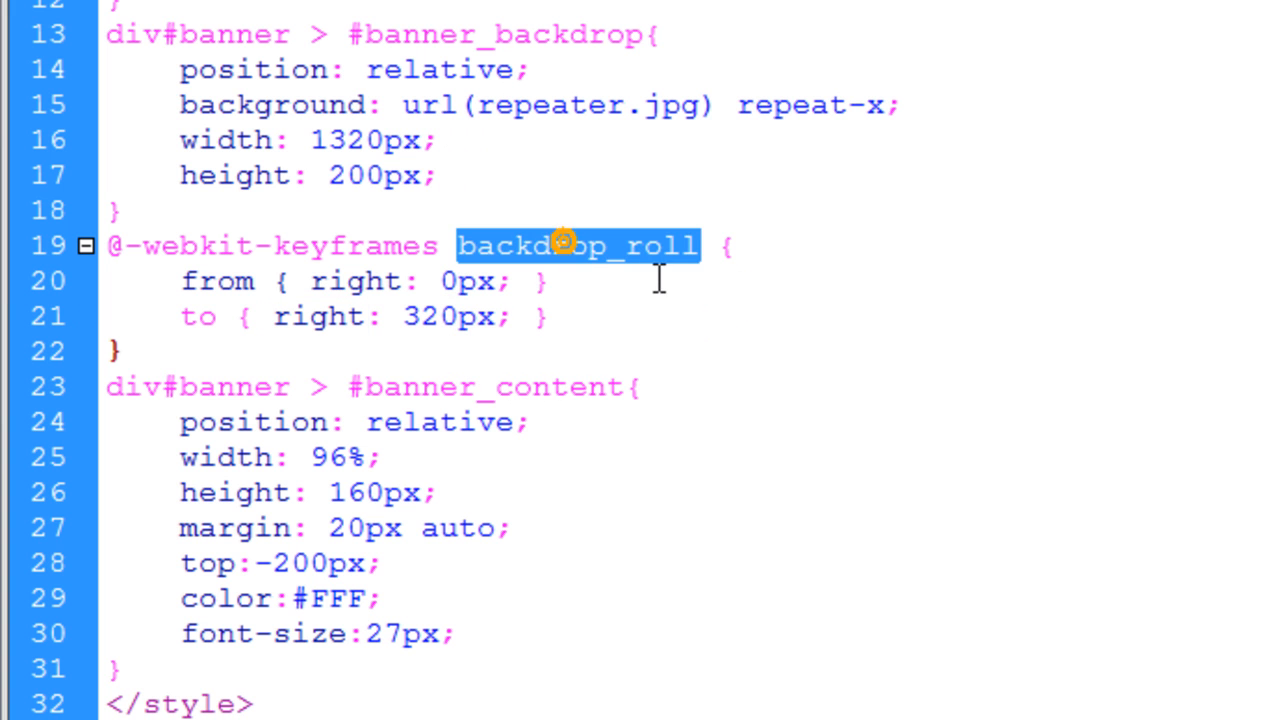
mouse_move(544, 248)
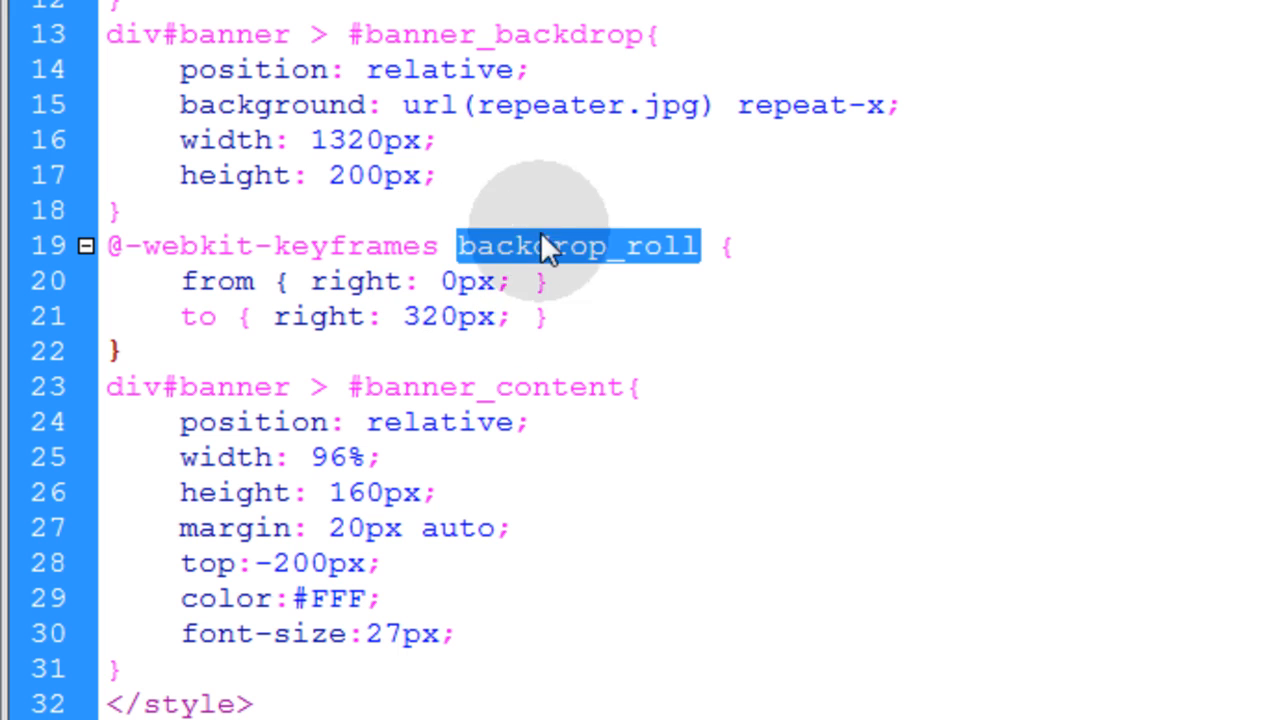
double_click(504, 34)
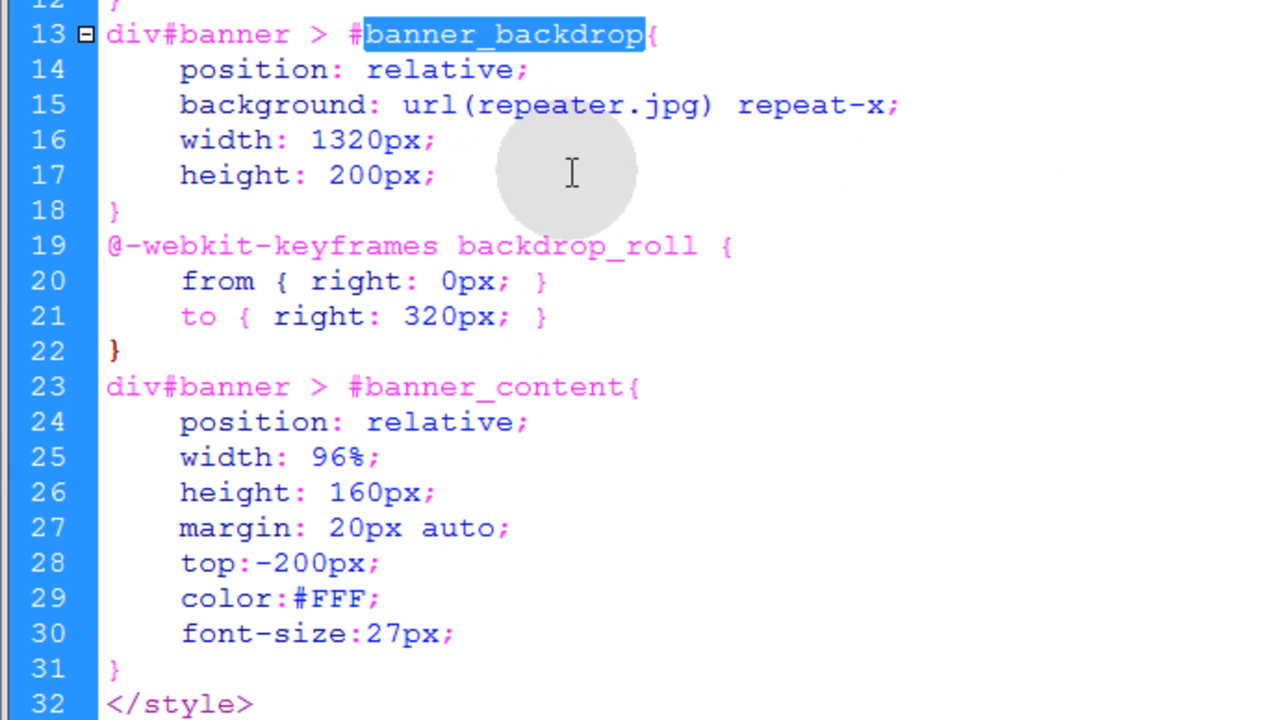
- Add a -webkit-animation declaration: backdrop_roll linear 15s infinite
type("-webkit-animation: backdrop_roll linear 15s infinite;")
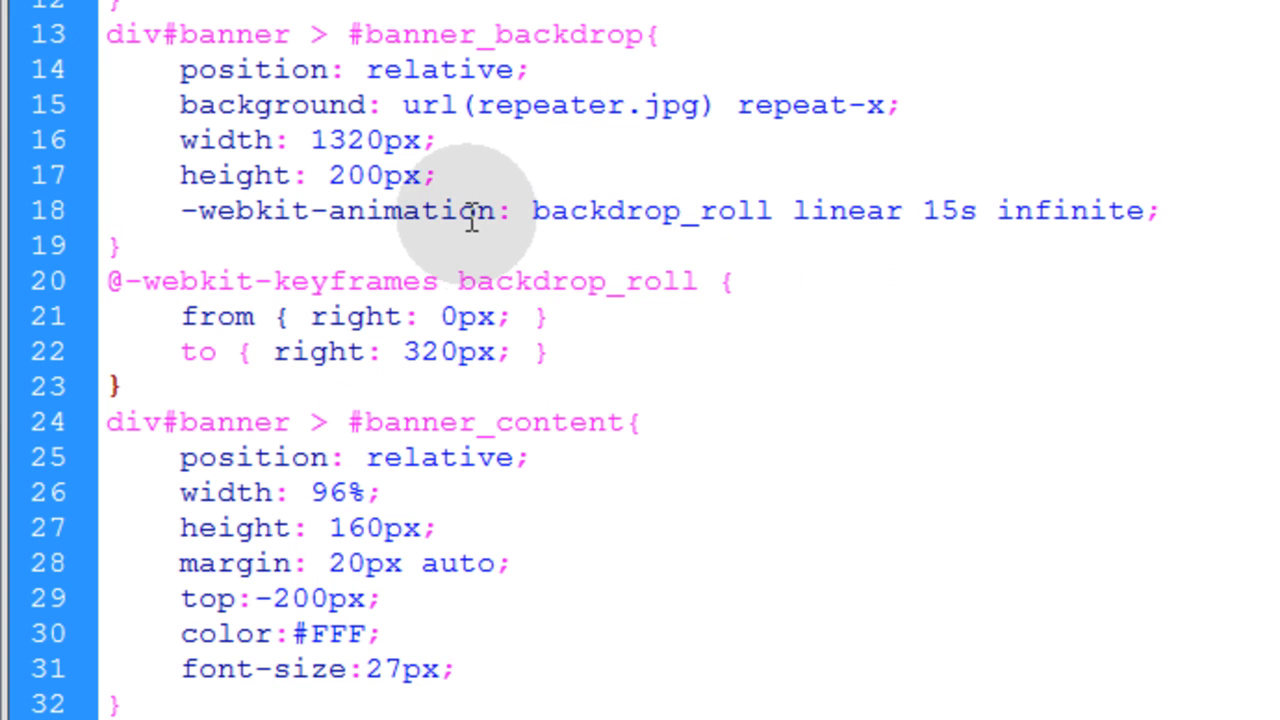
double_click(578, 280)
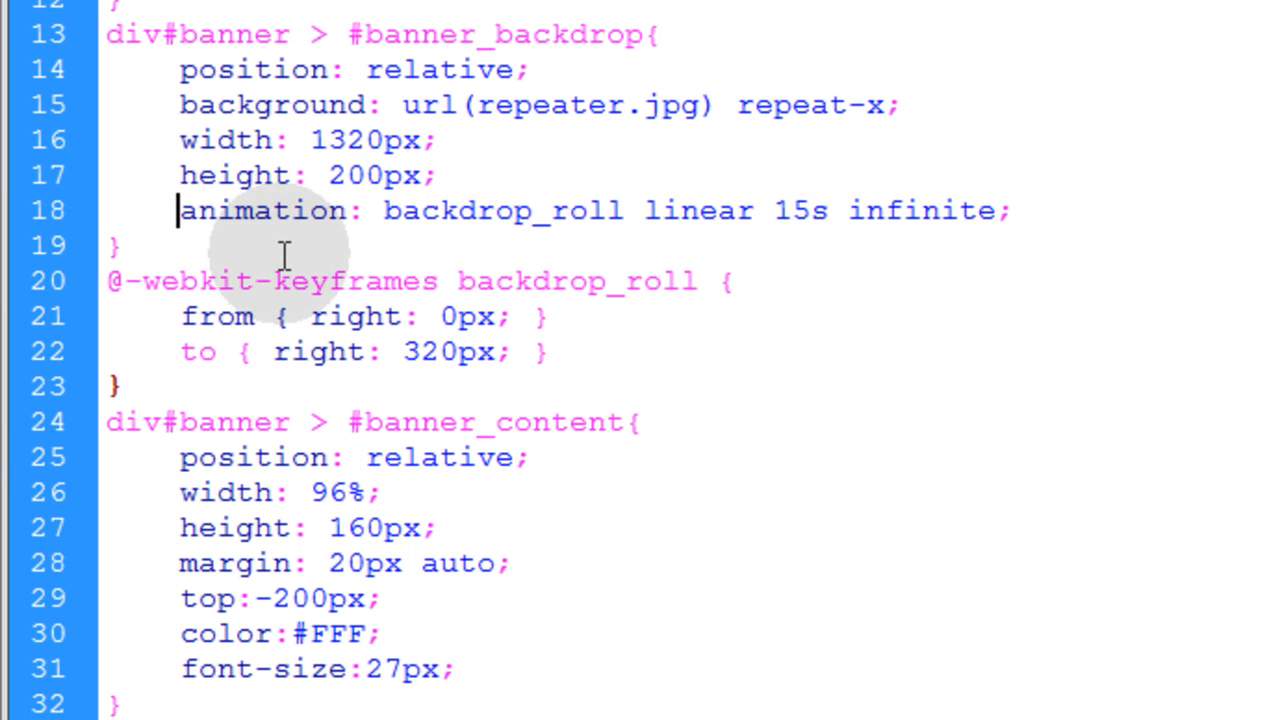
type("-webkit-")
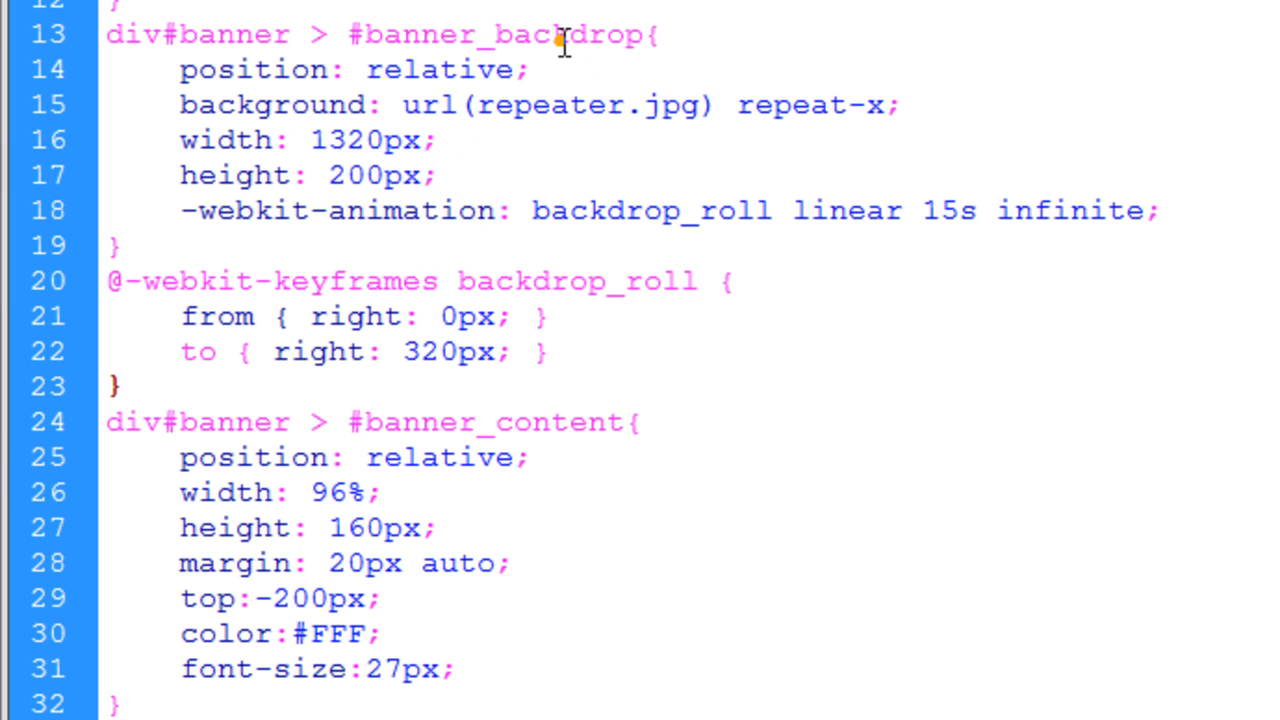
- Review the animation values and change the 15s duration to 5
double_click(650, 210)
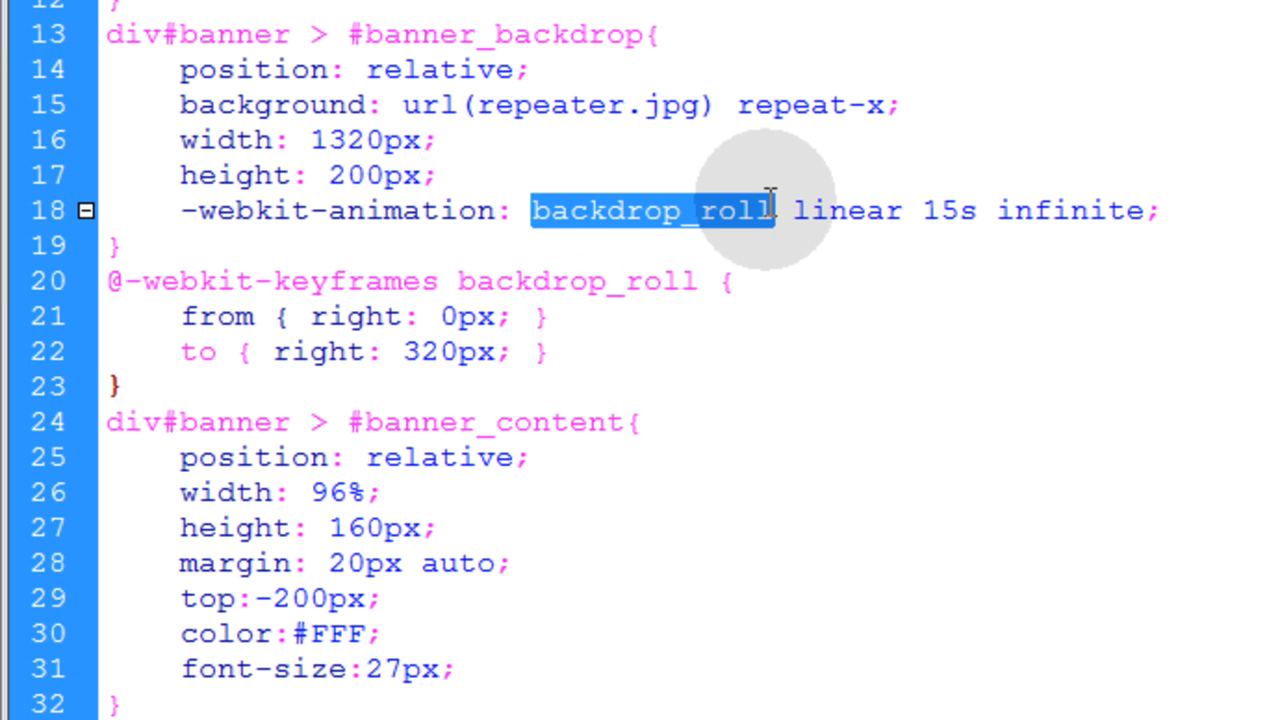
mouse_move(762, 248)
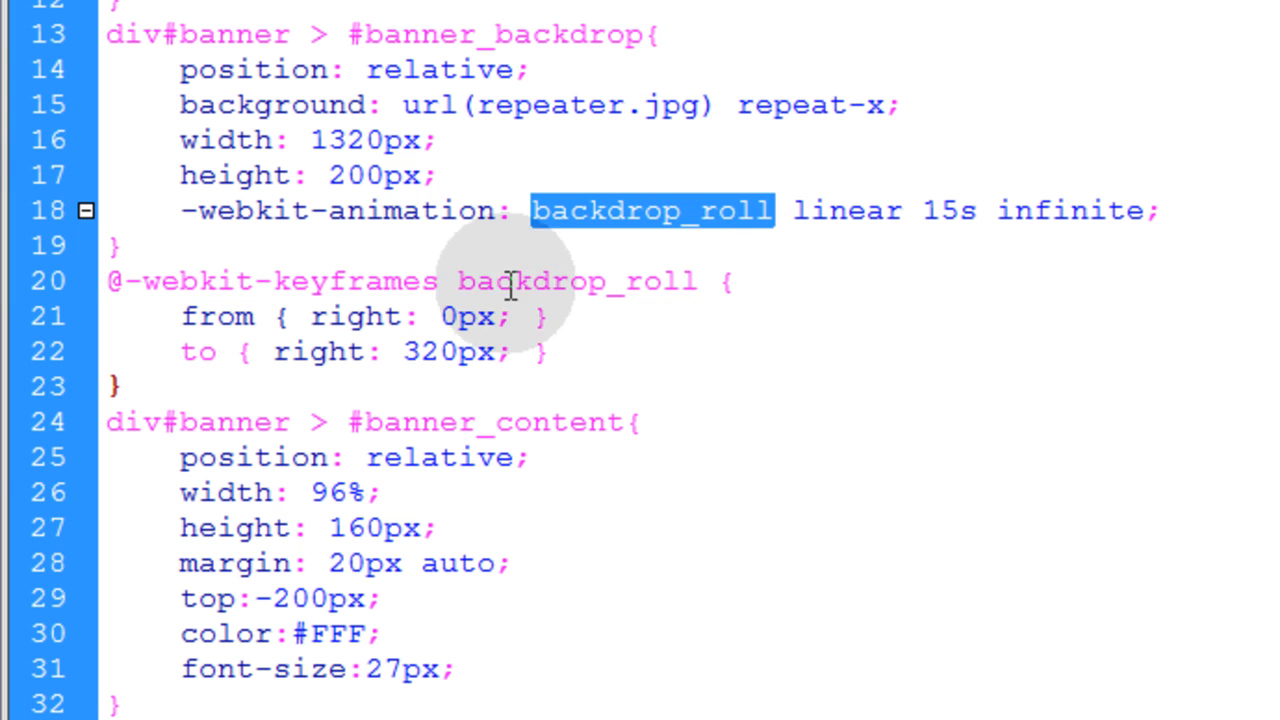
double_click(846, 210)
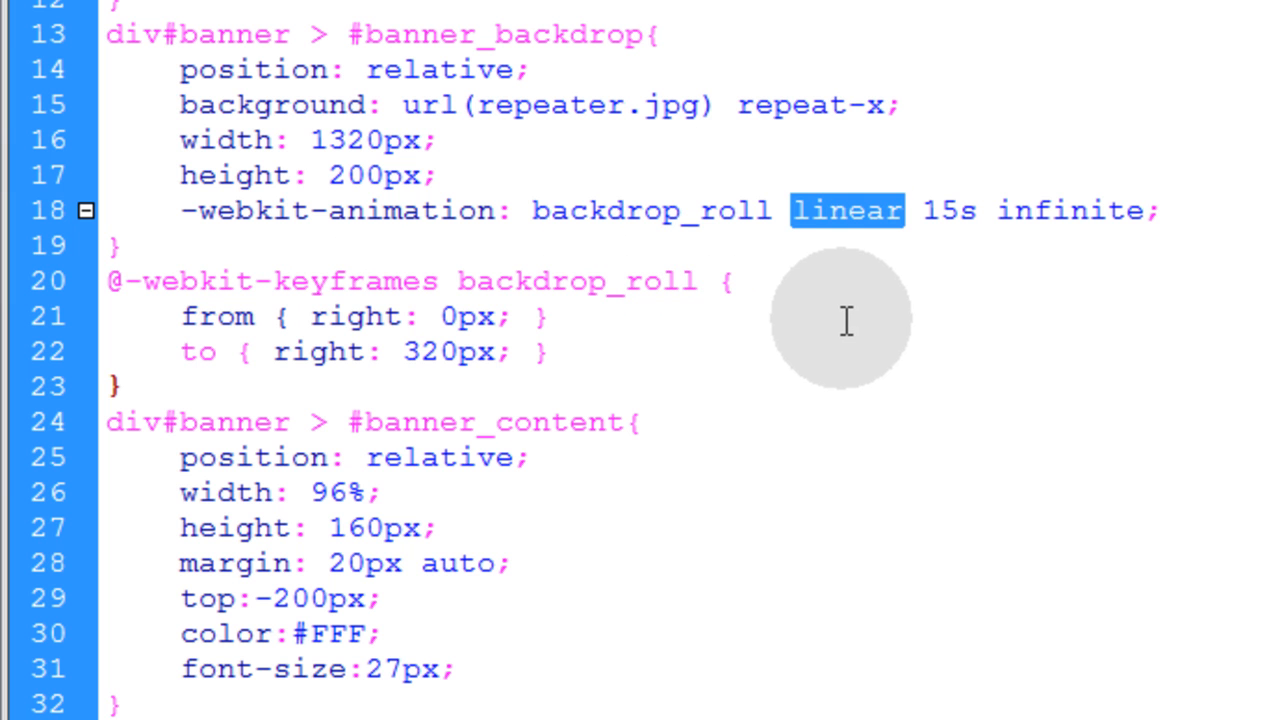
mouse_move(848, 210)
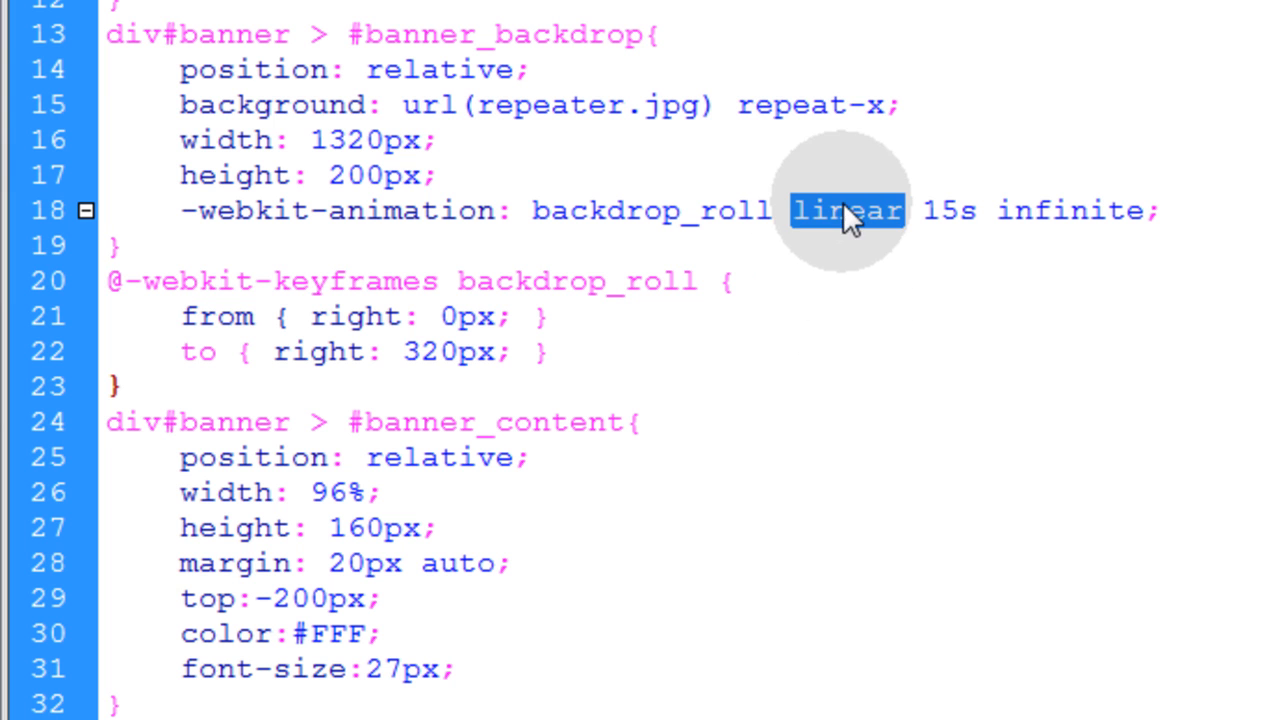
mouse_move(916, 318)
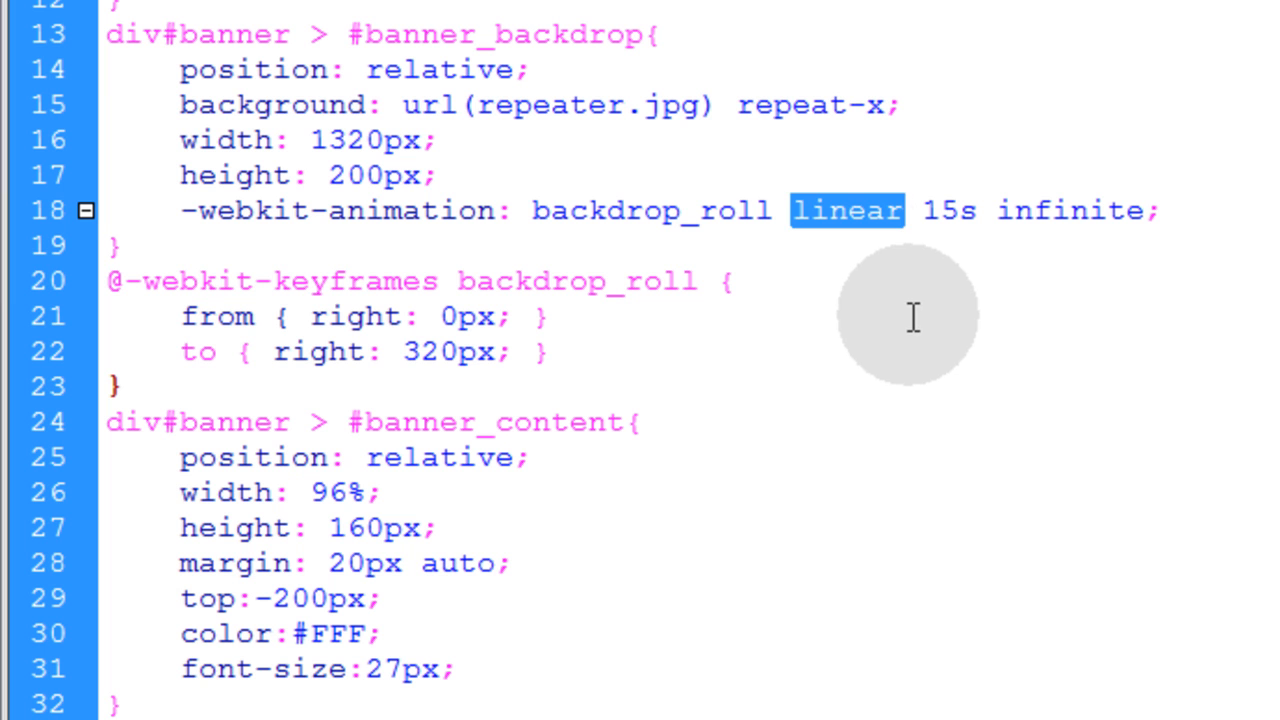
mouse_move(904, 284)
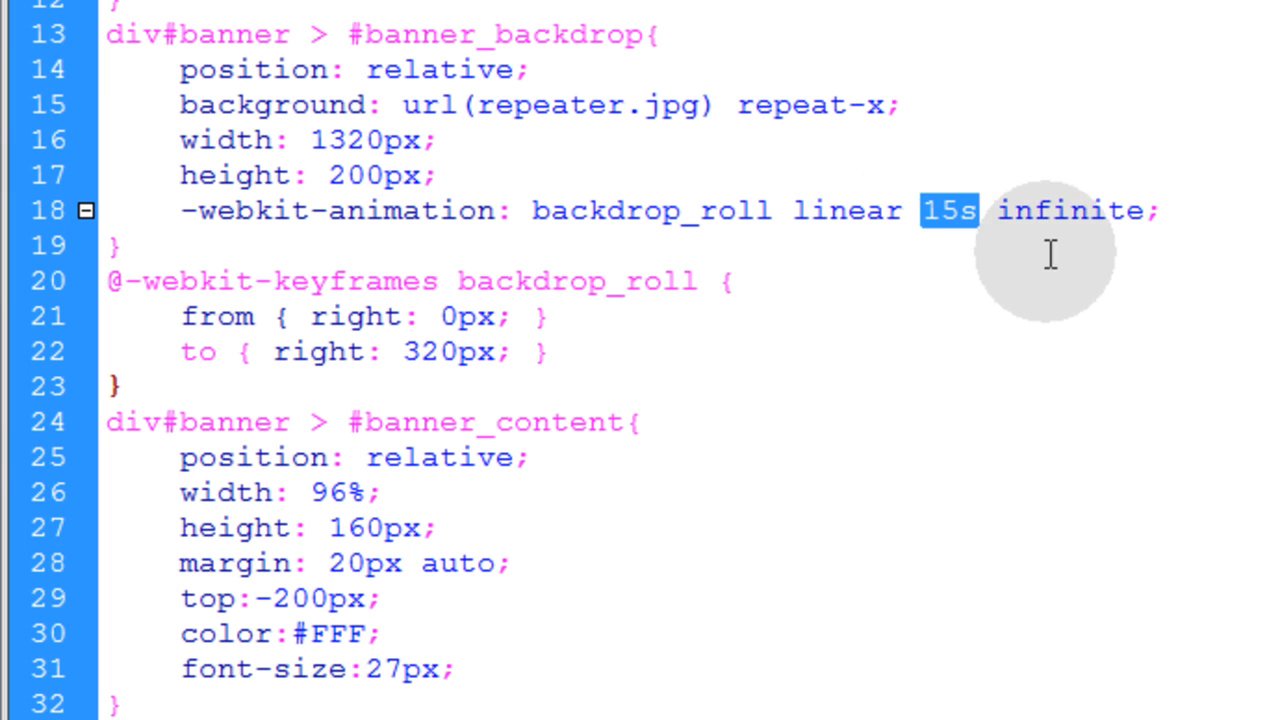
mouse_move(1036, 240)
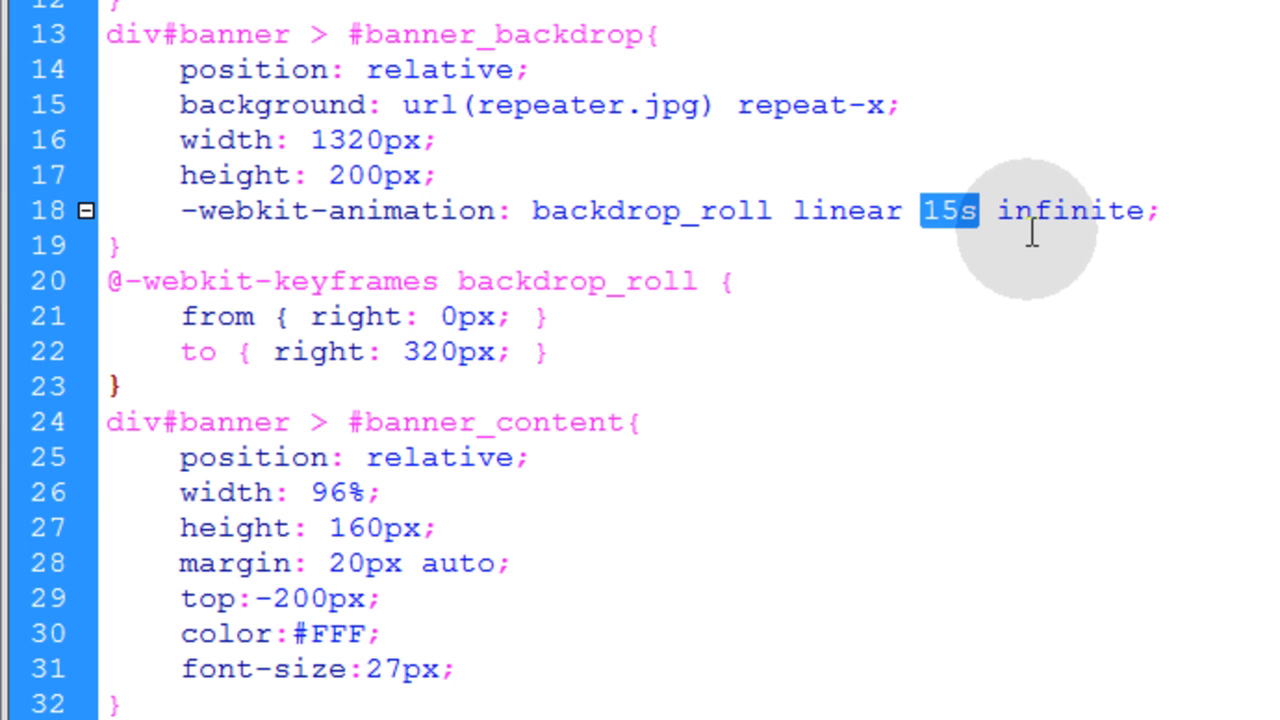
double_click(1064, 210)
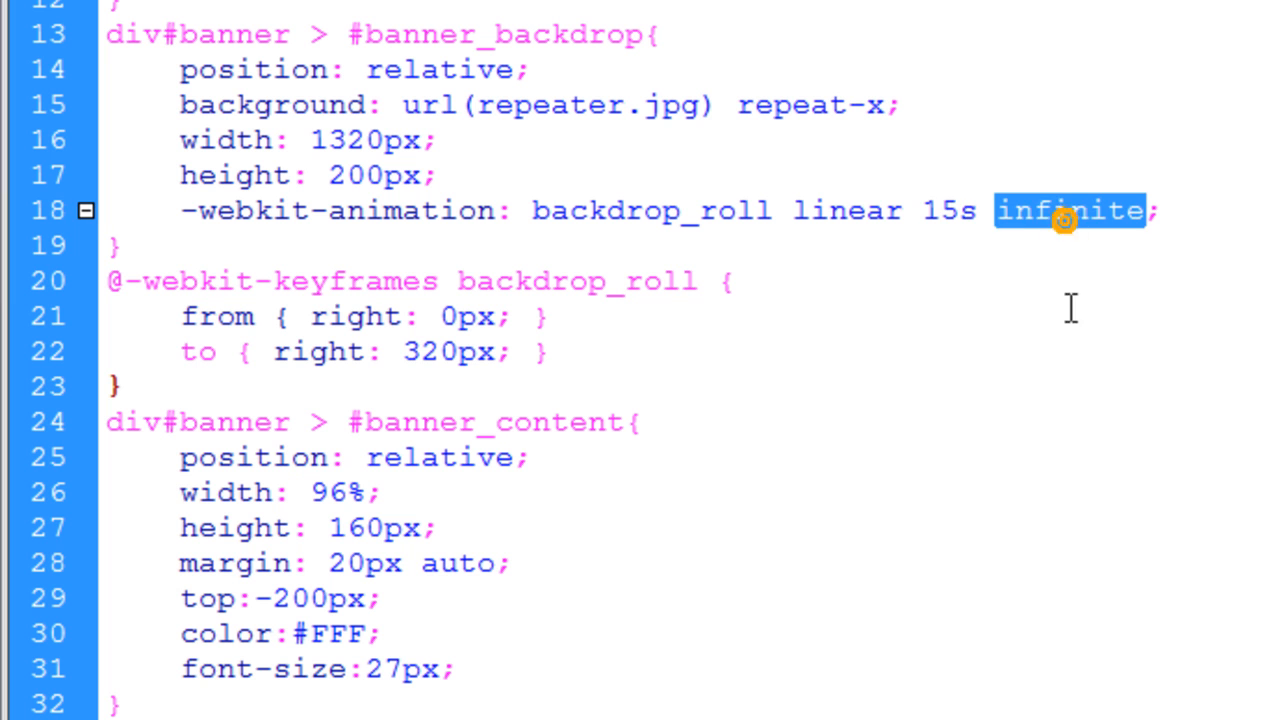
double_click(948, 210)
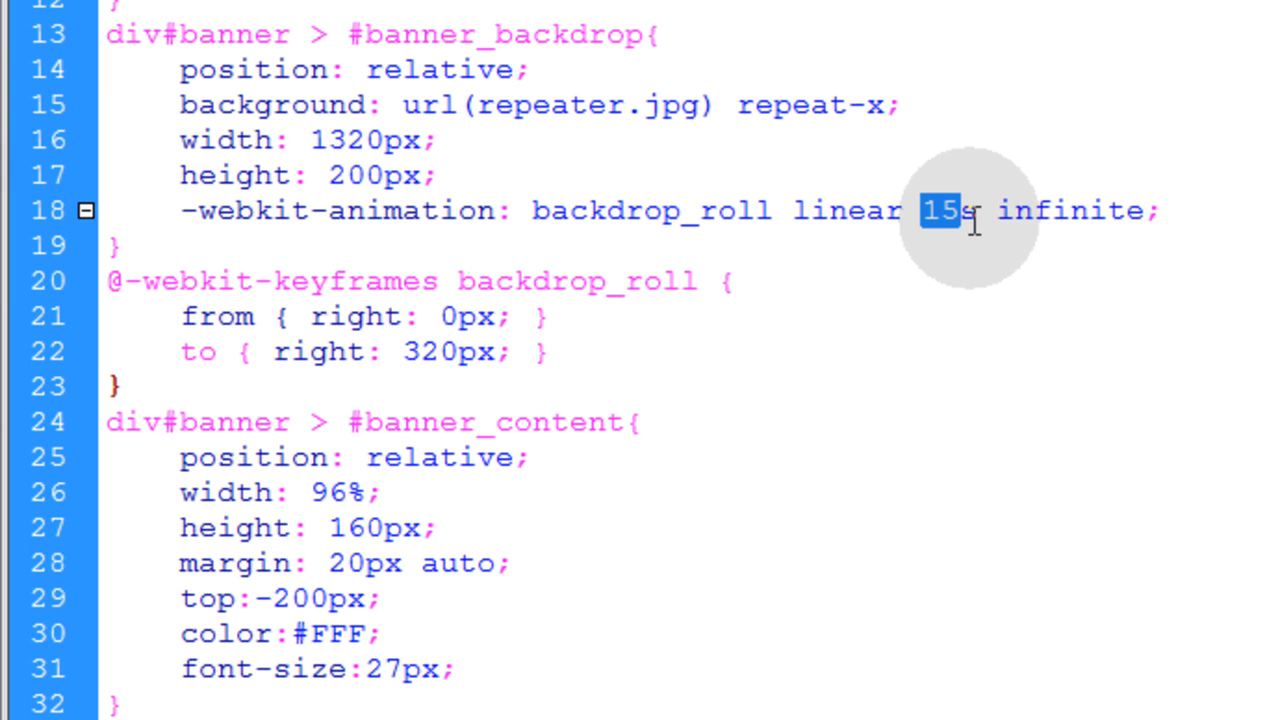
type("5")
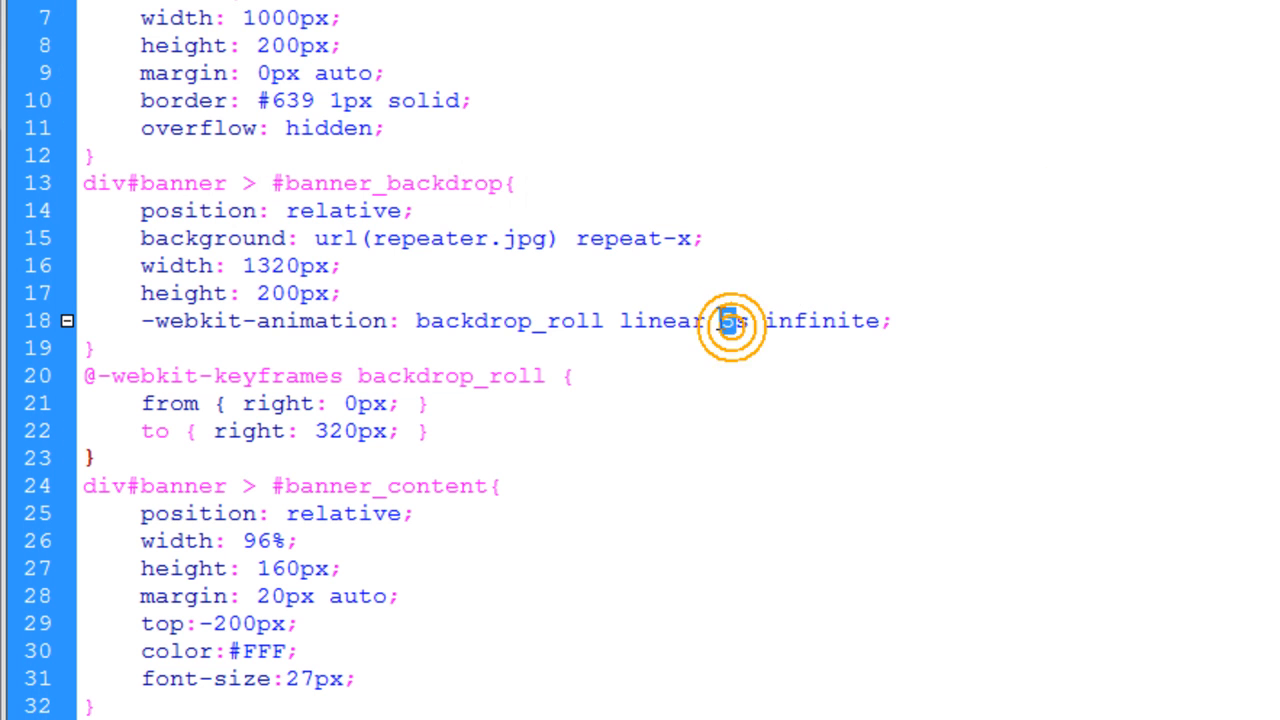
- Make the backdrop_roll duration 12s, keeping linear and infinite
type("12")
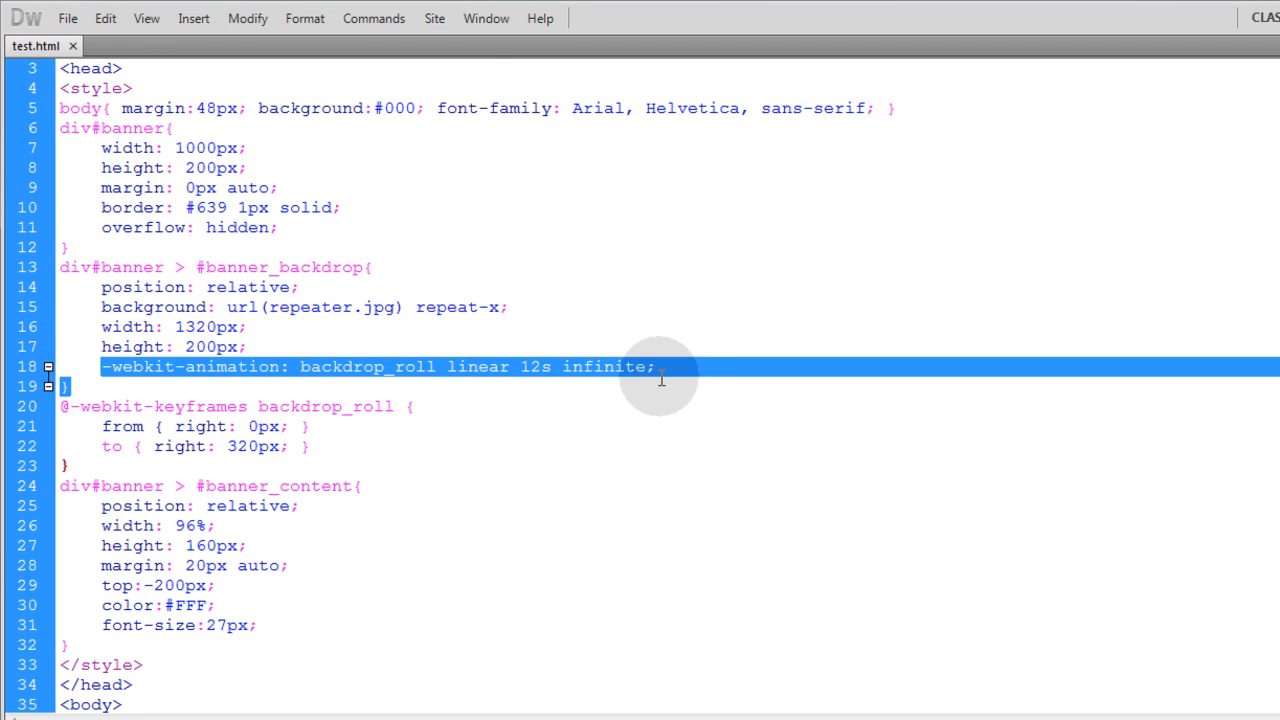
left_click(628, 408)
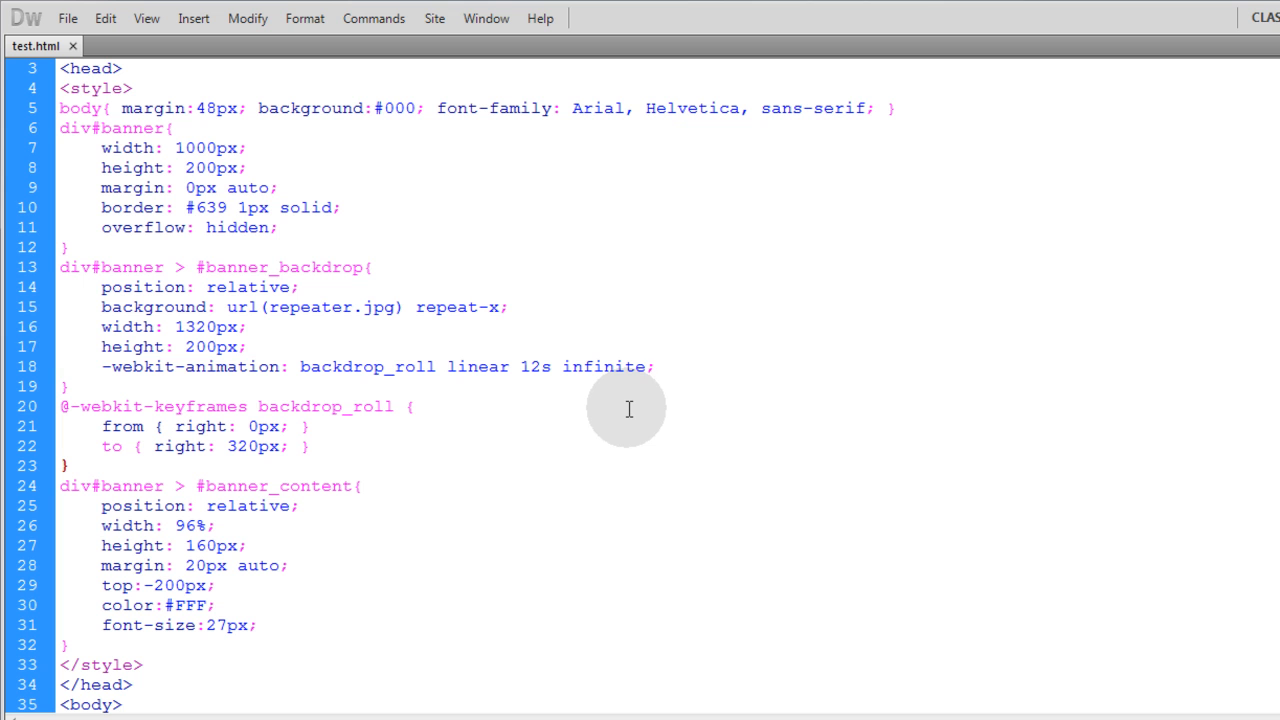
left_click(652, 366)
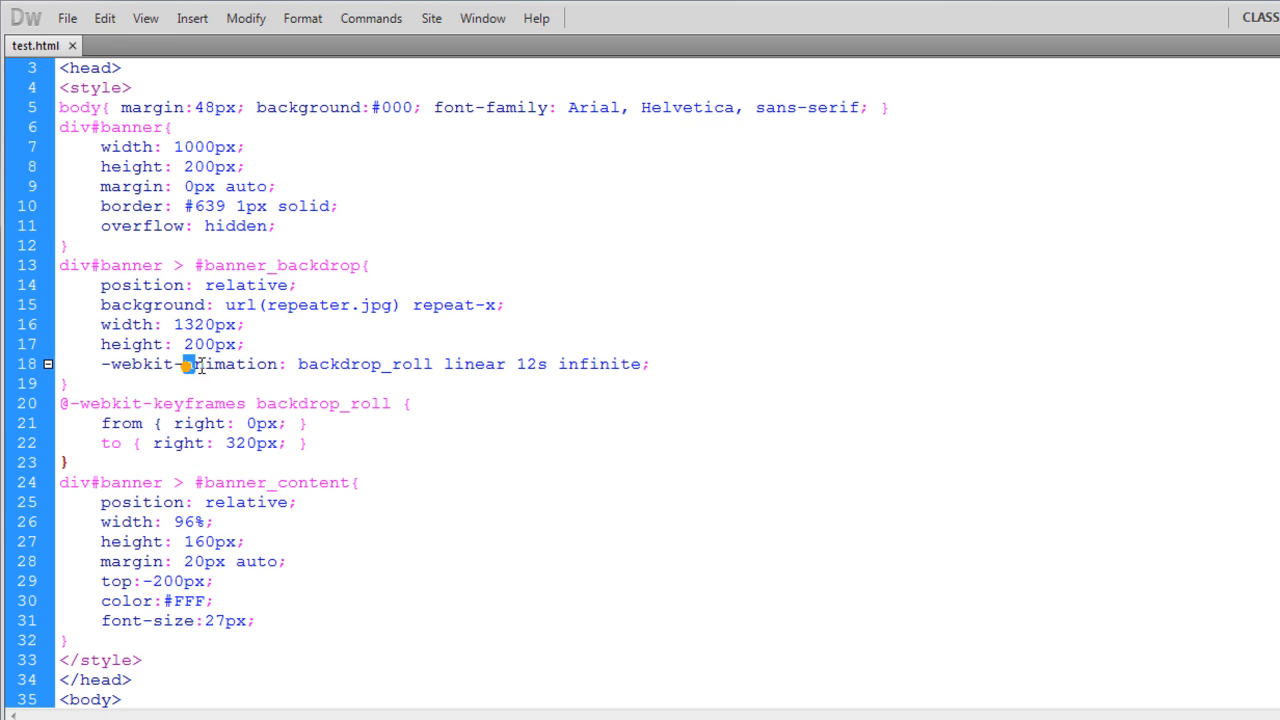
left_click_drag(184, 364, 650, 364)
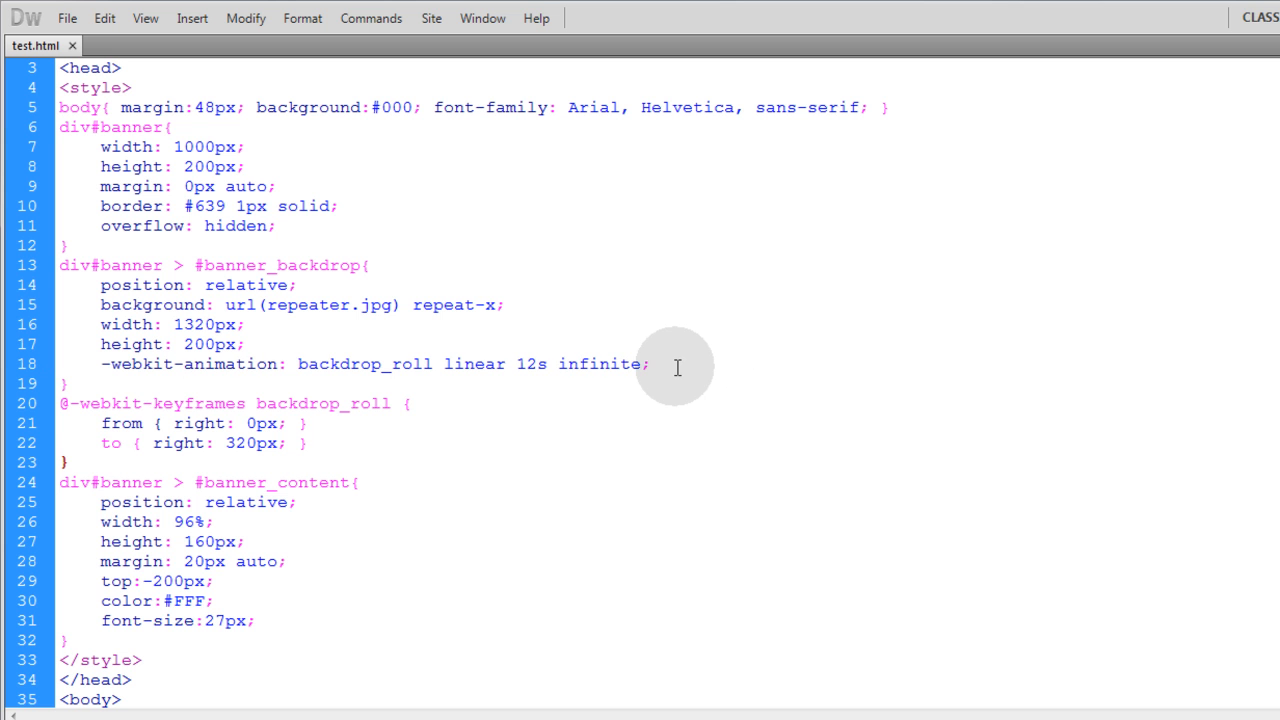
type("animation: backdrop_roll linear 12s infinite;")
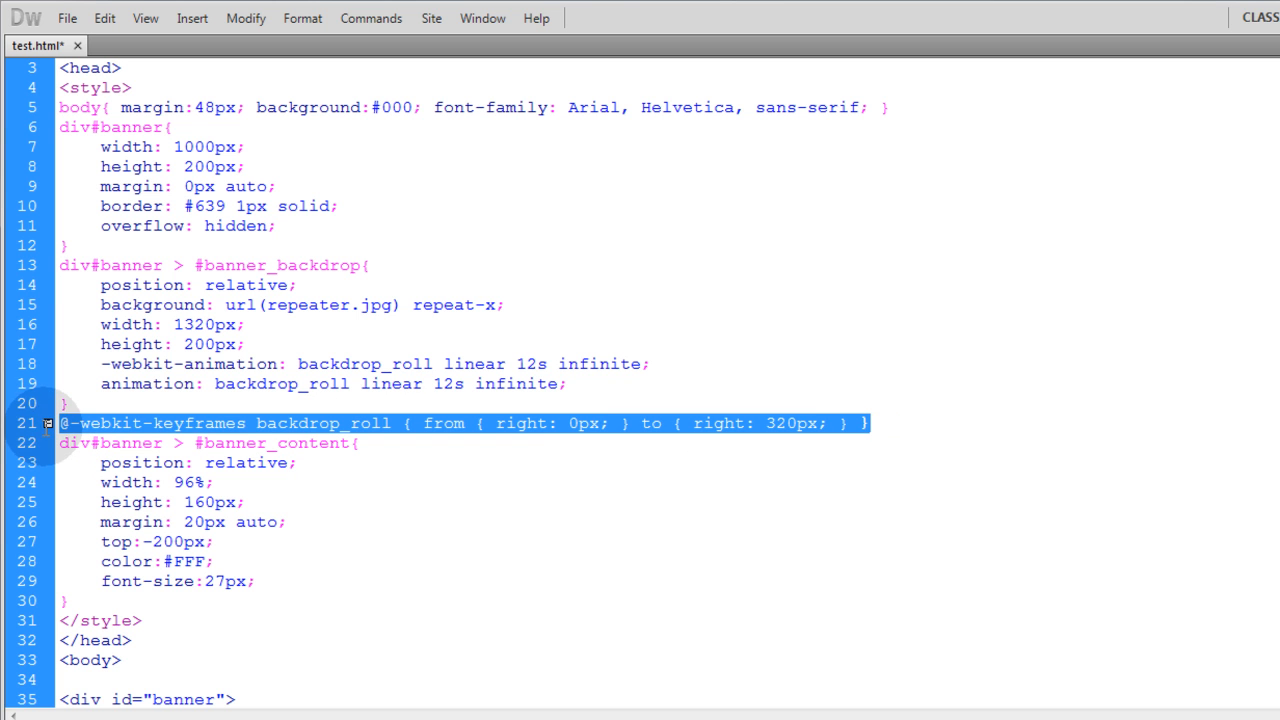
left_click(870, 424)
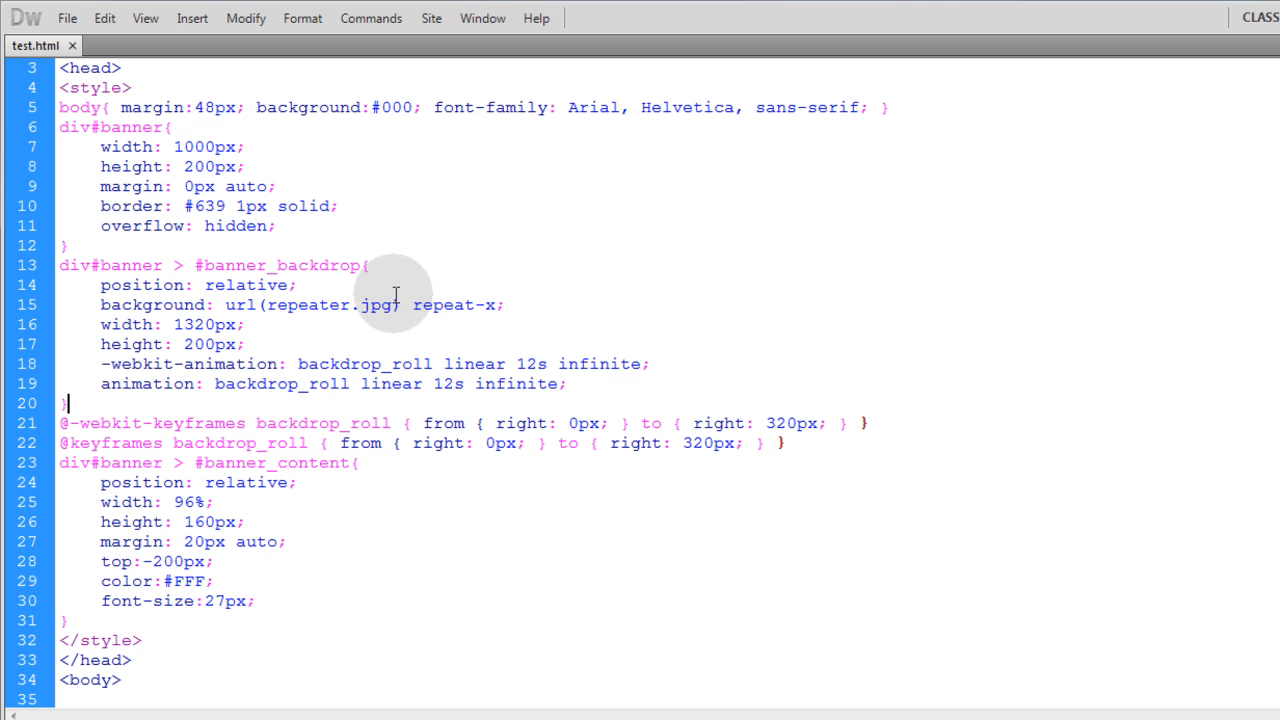
left_click(68, 18)
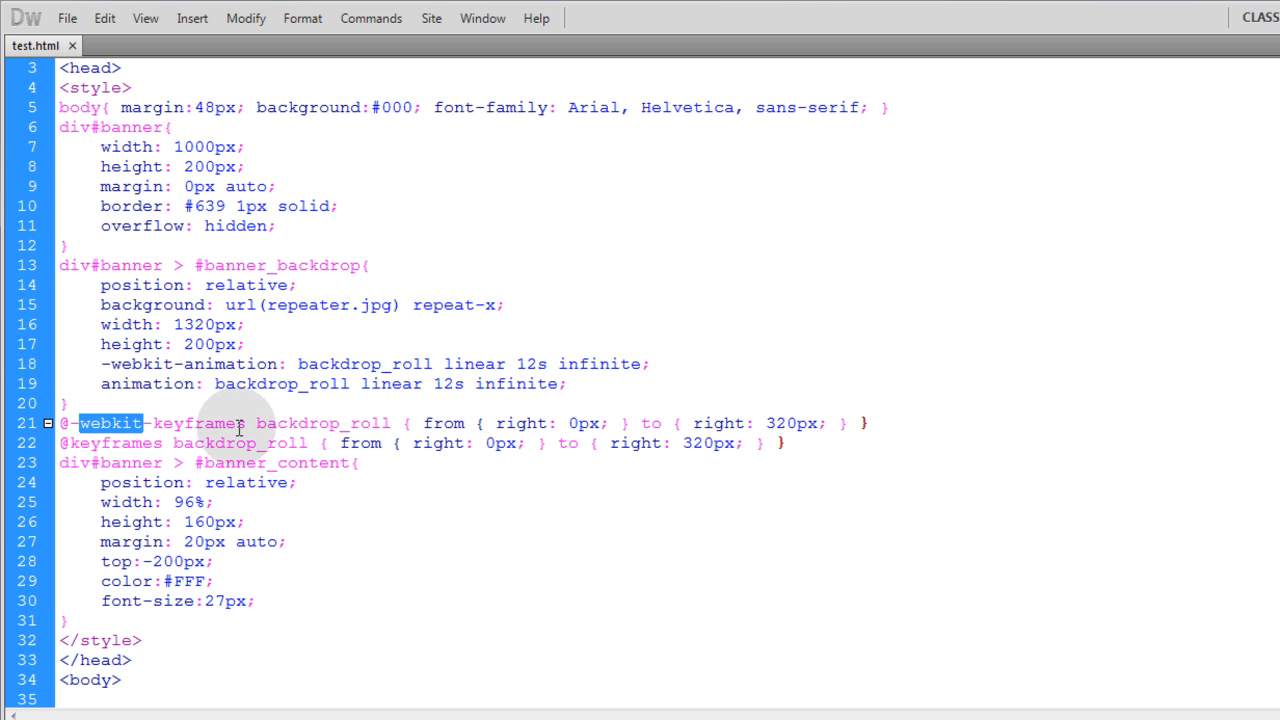
double_click(112, 444)
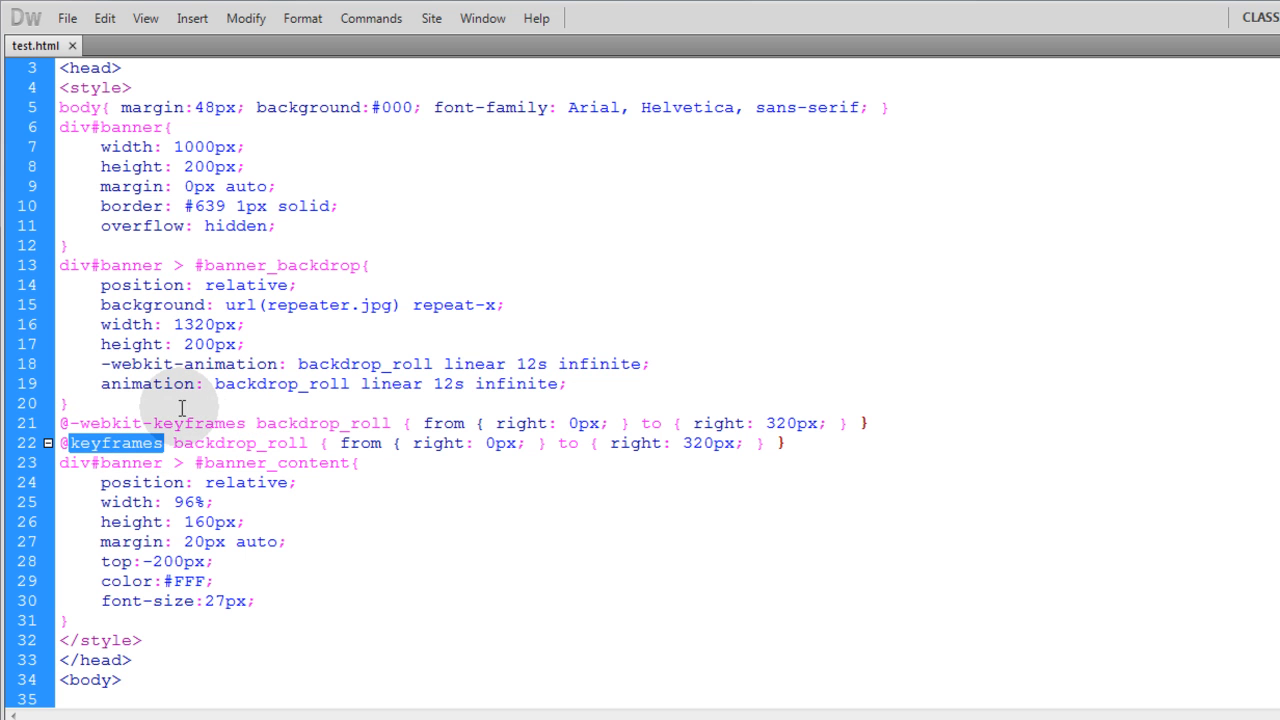
double_click(148, 384)
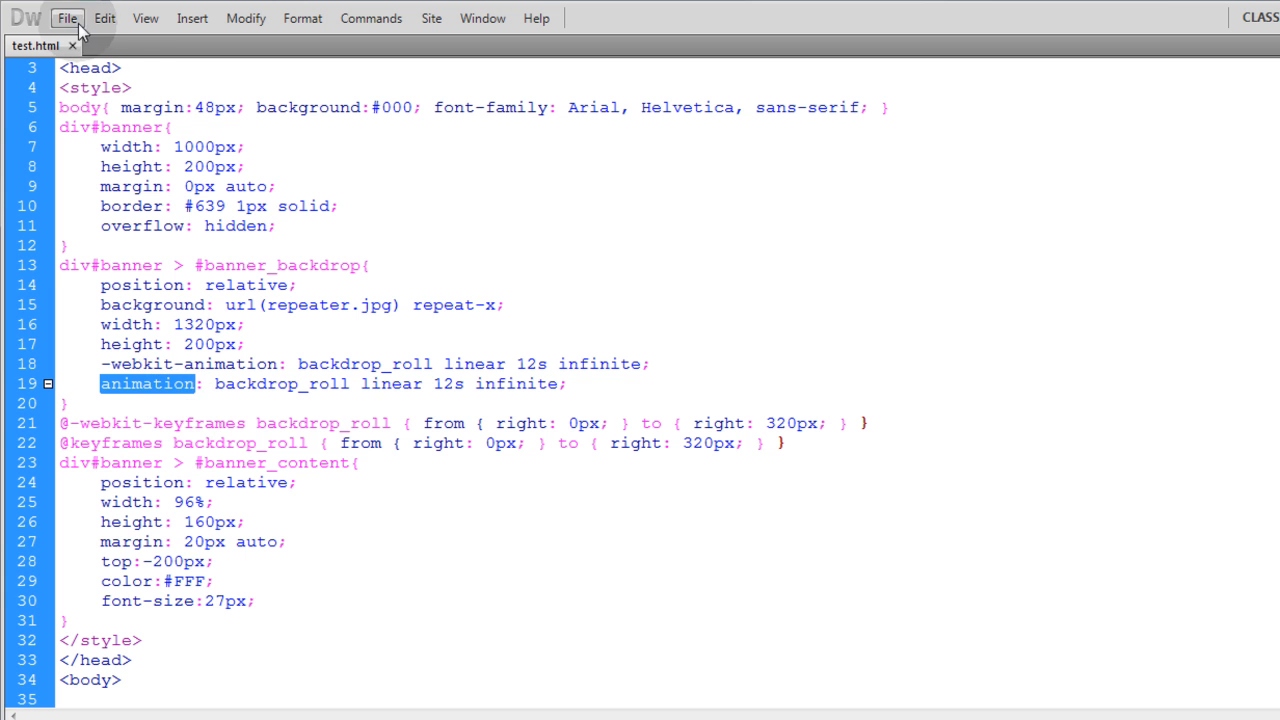
left_click(68, 18)
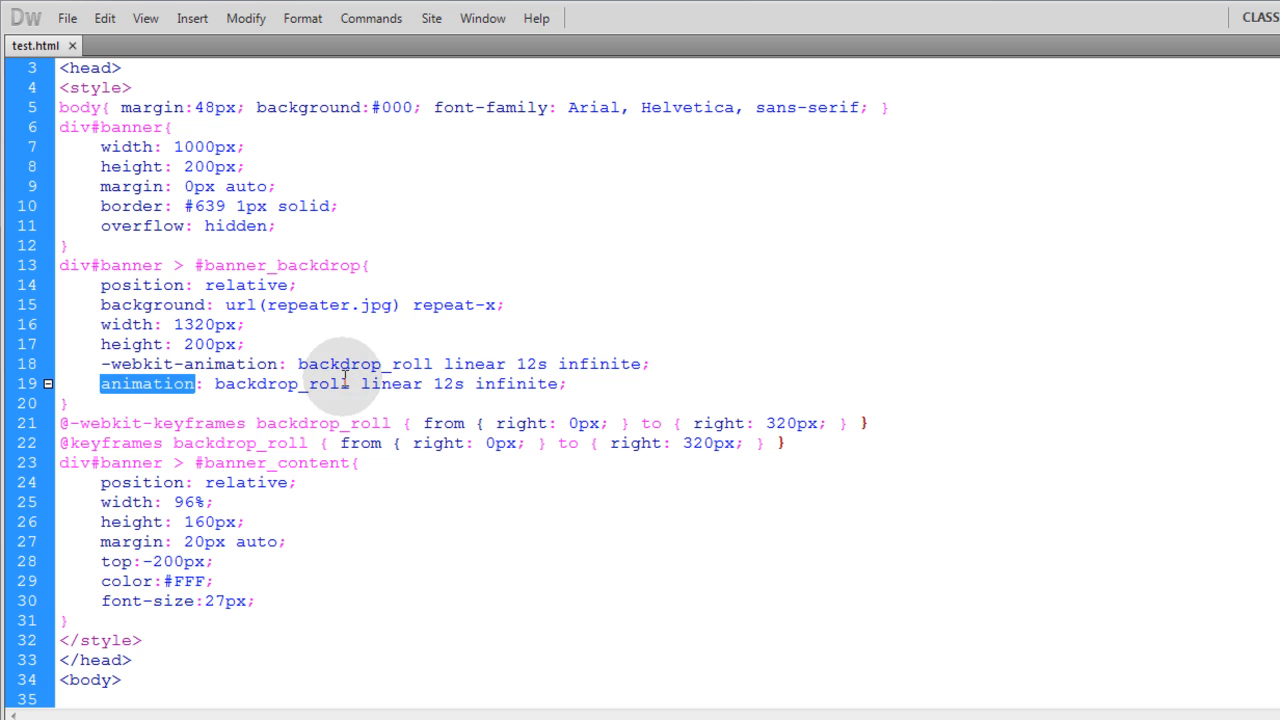
left_click(348, 384)
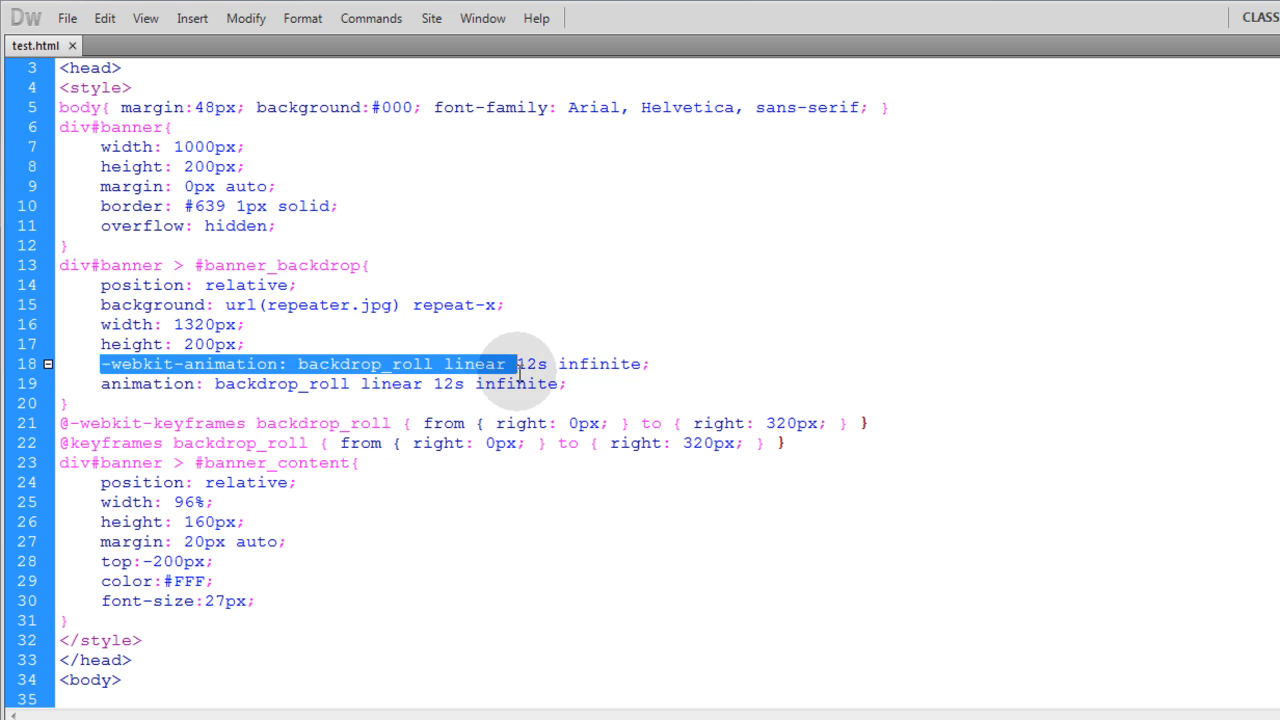
key("Delete")
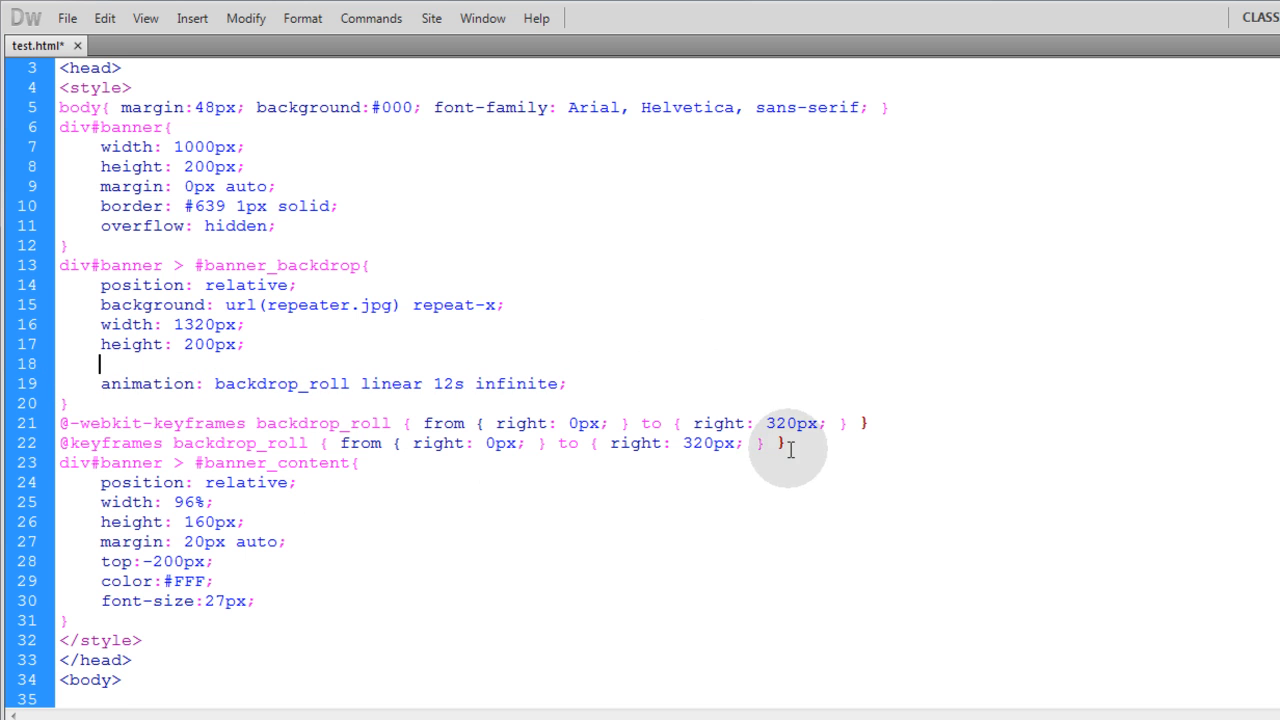
key("Delete")
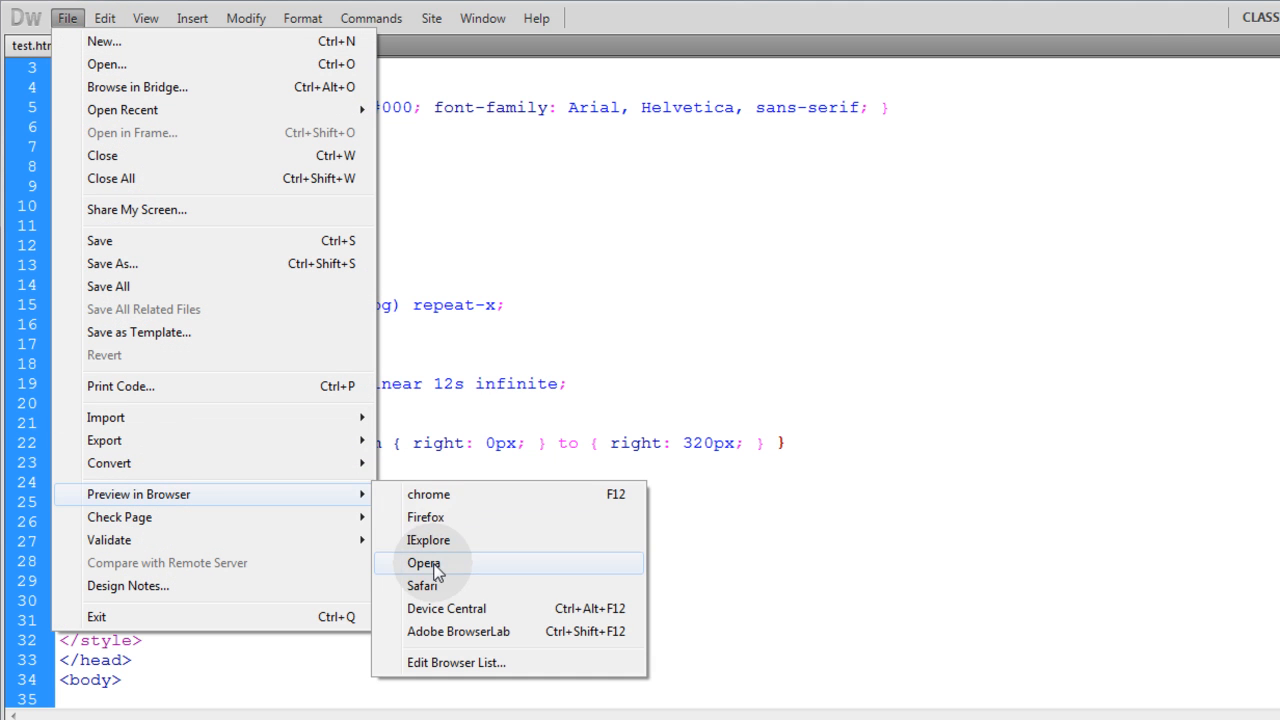
left_click(428, 492)
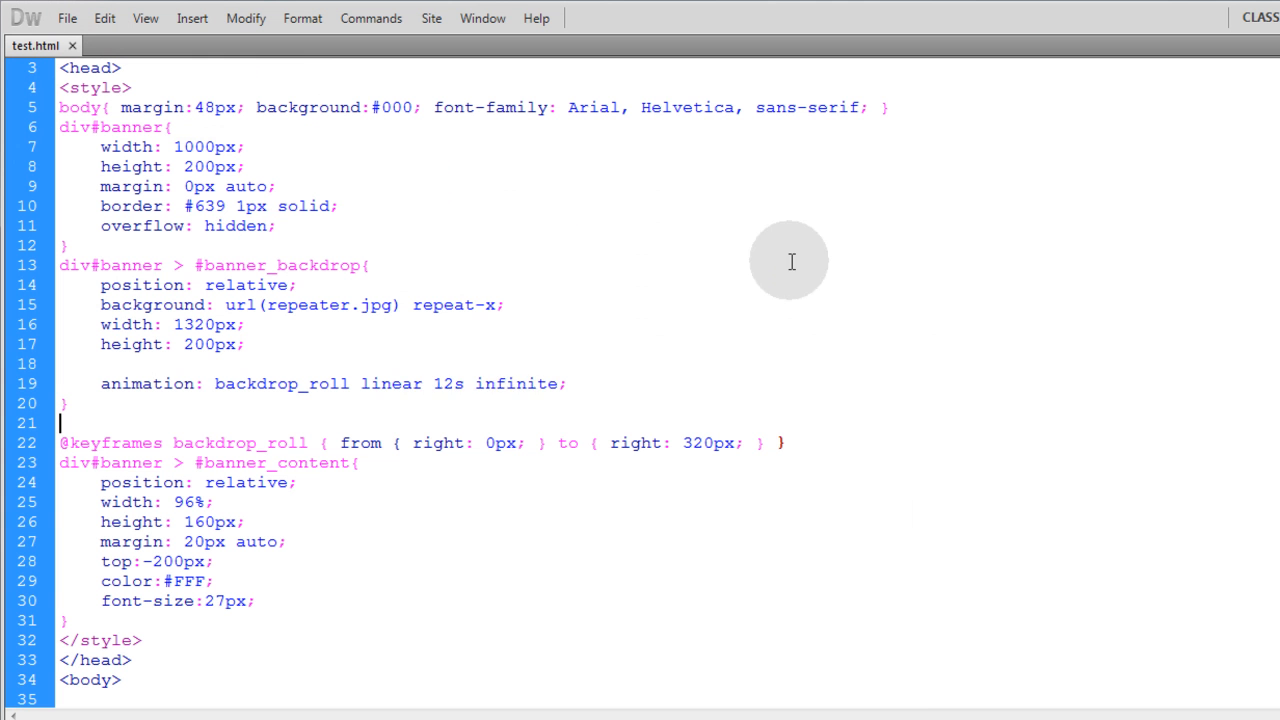
type("-webkit-animation: backdrop_roll linear 12s infinite;")
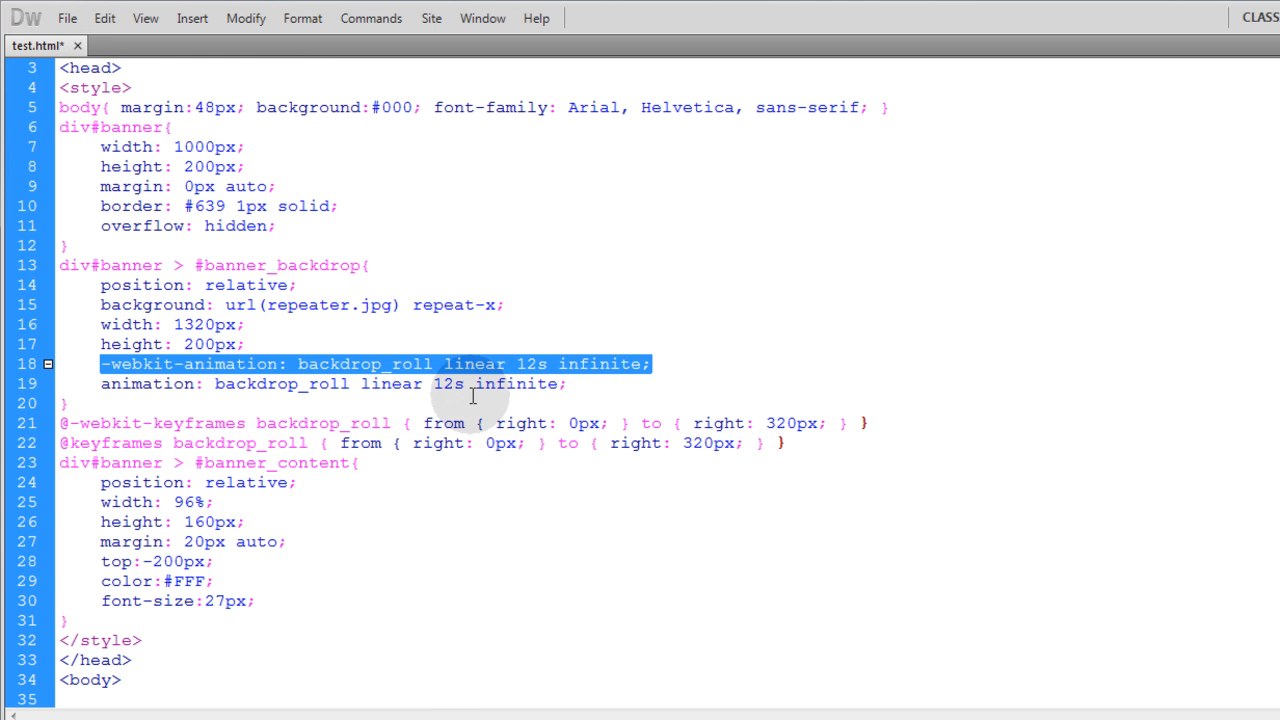
left_click(68, 18)
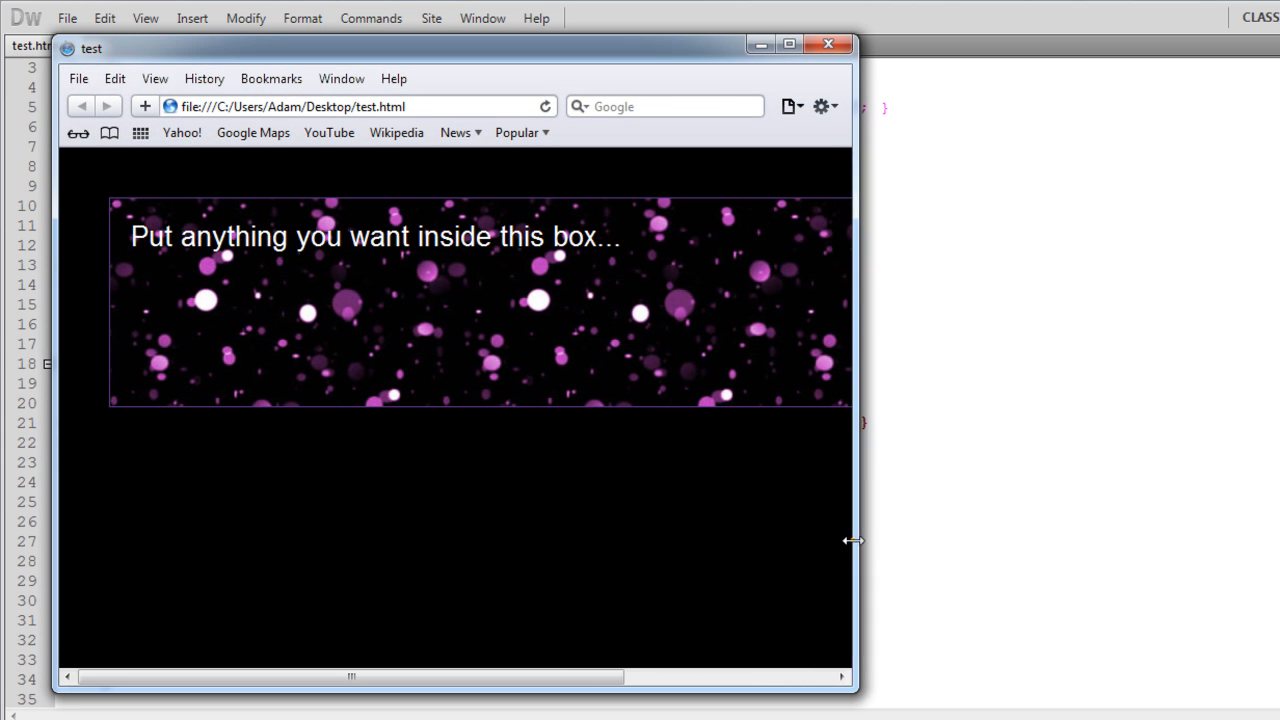
left_click(788, 44)
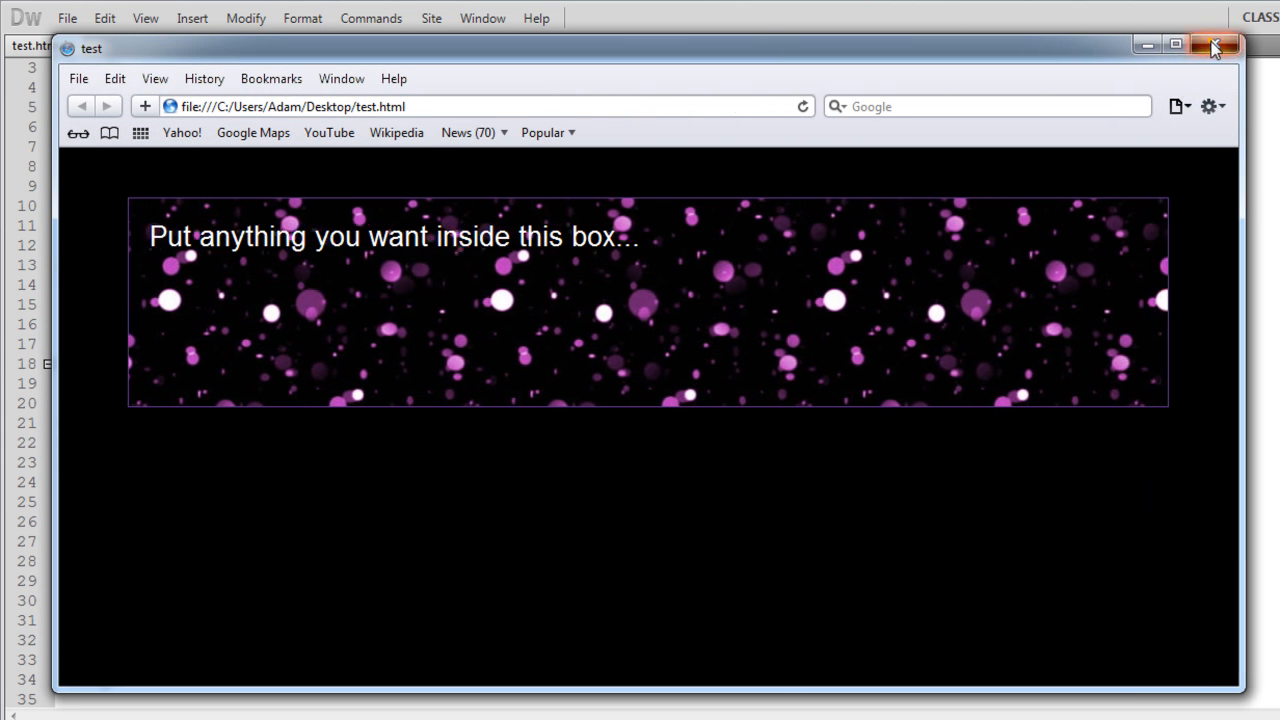
left_click(1216, 48)
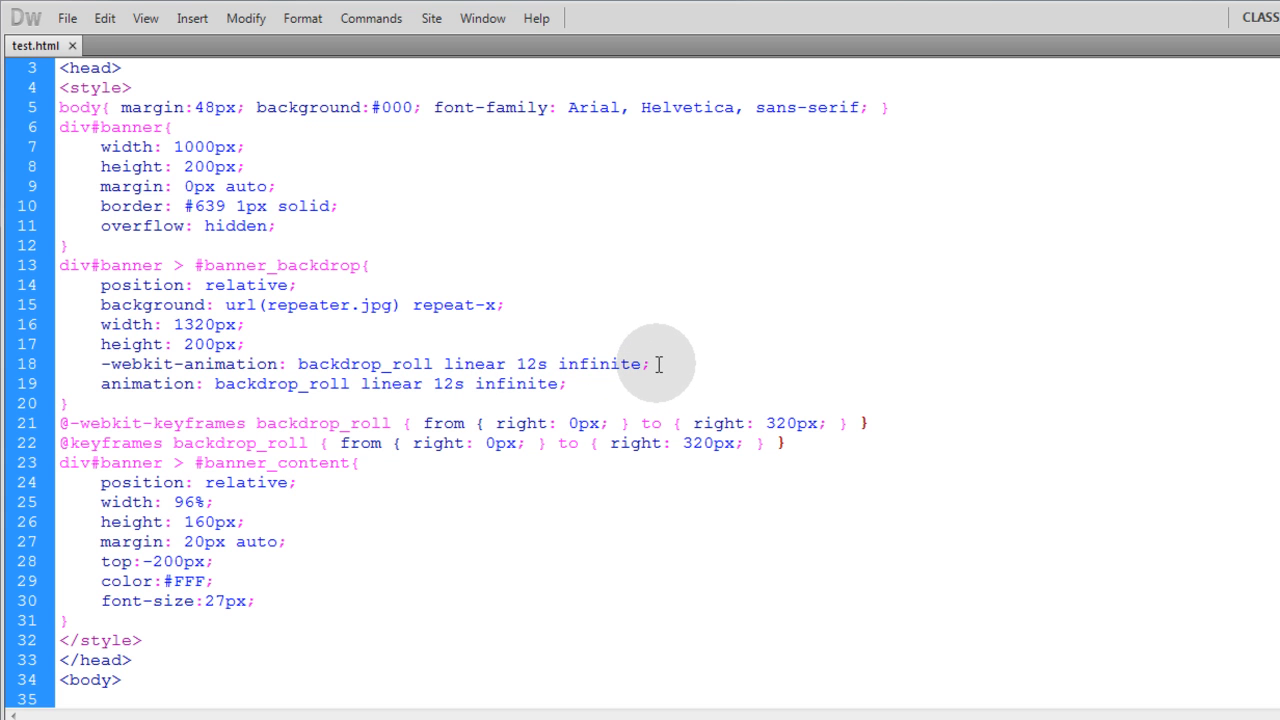
- Duplicate the webkit animation line as -moz- and -ms- declarations, then select the webkit keyframes rule for copying
left_click(244, 324)
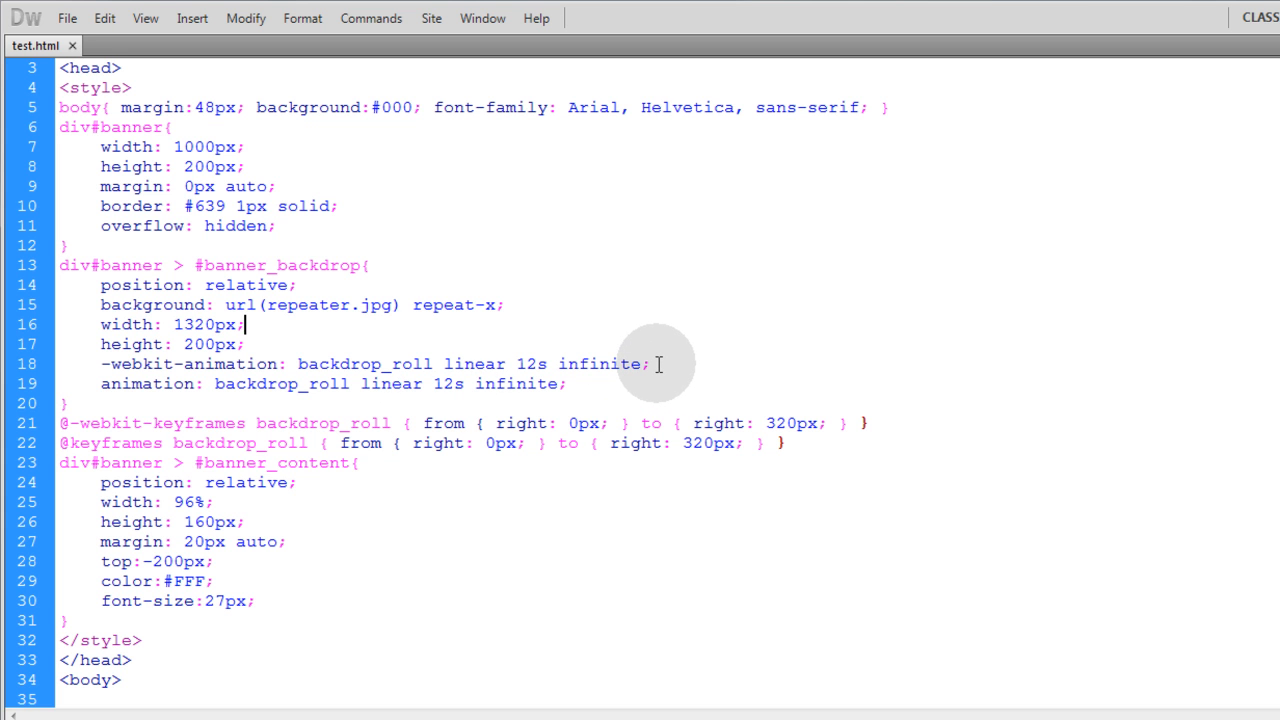
left_click_drag(370, 364, 656, 364)
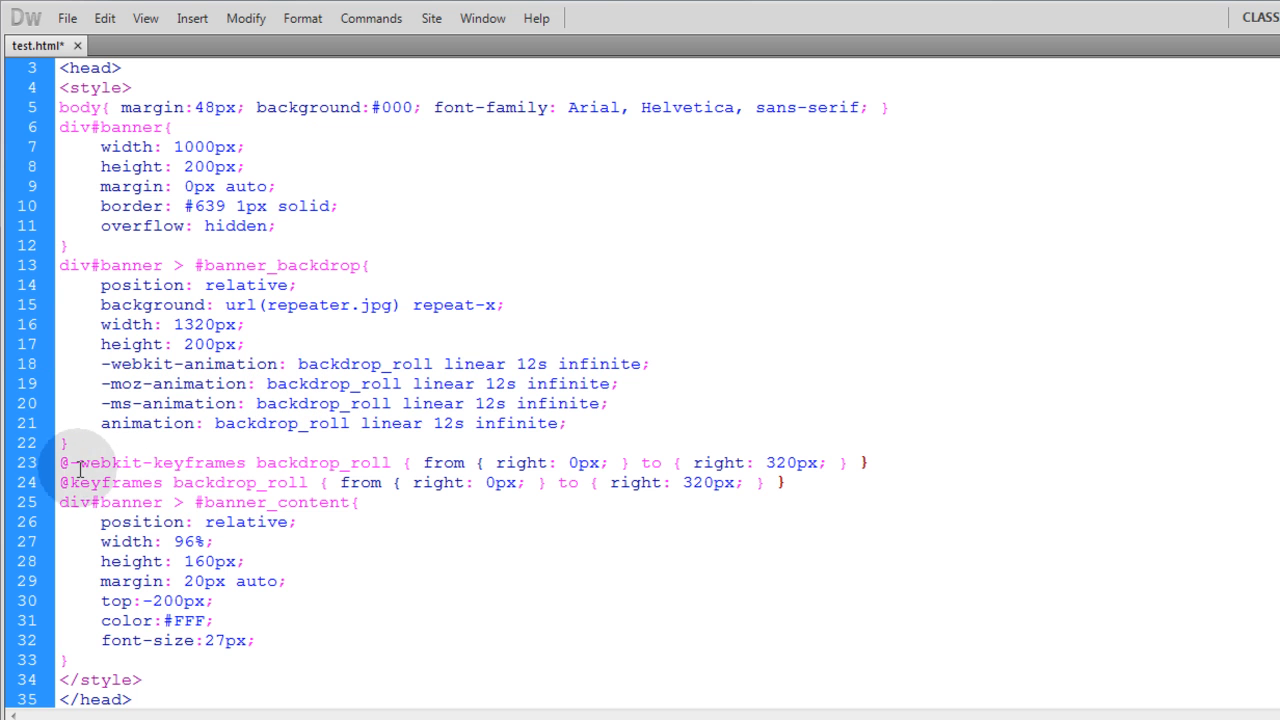
triple_click(450, 462)
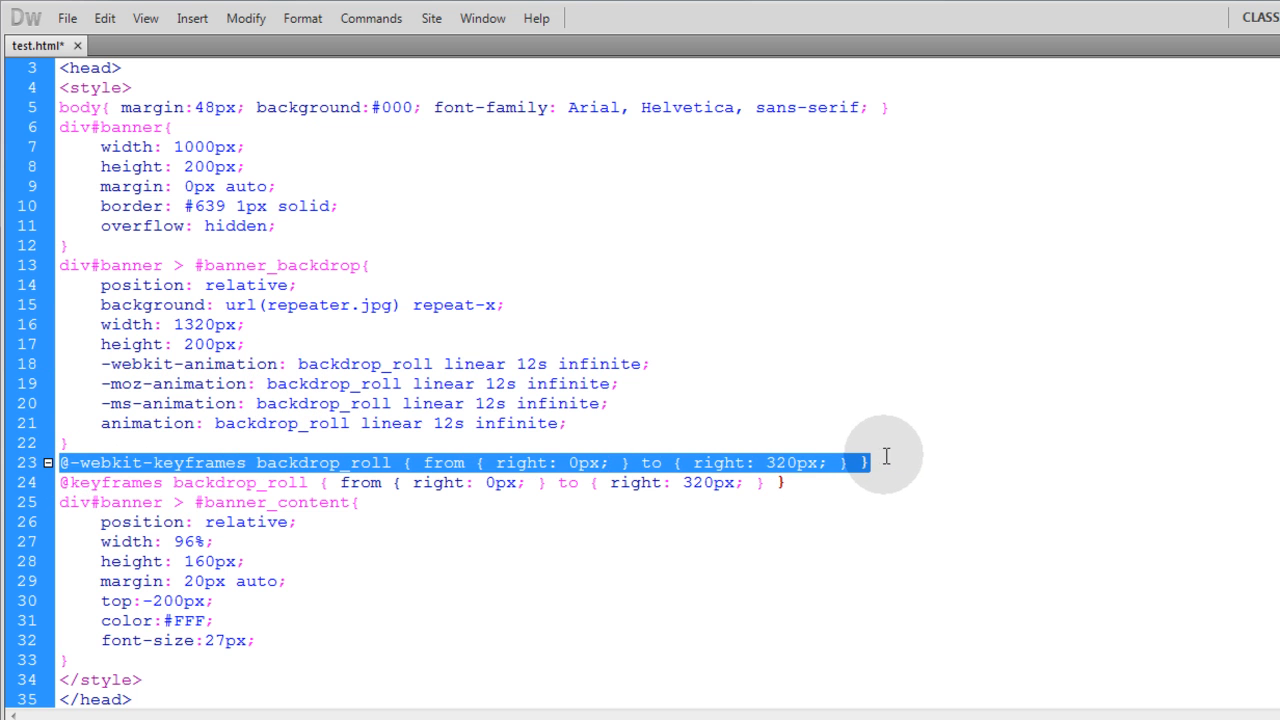
left_click(868, 462)
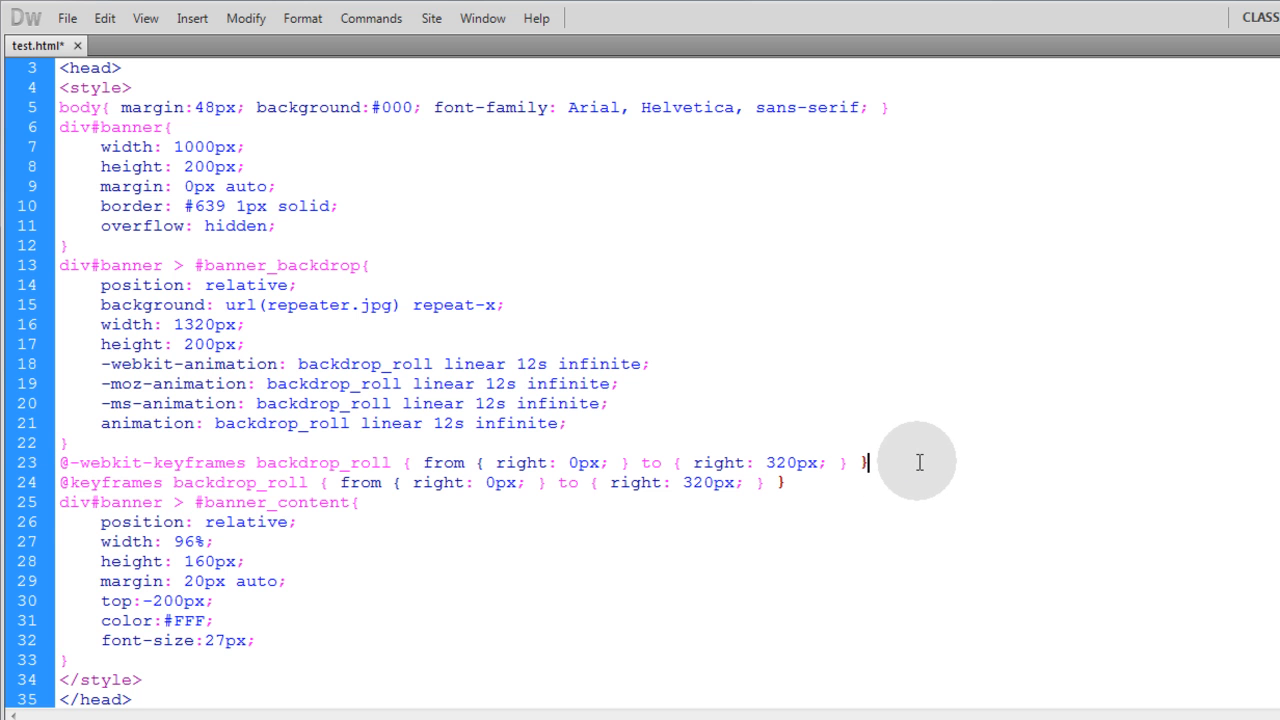